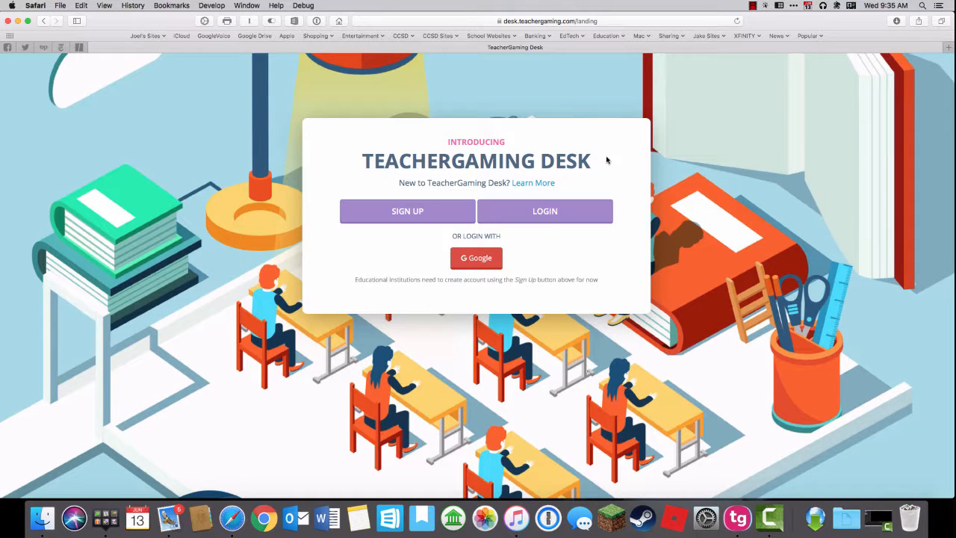
pyautogui.moveTo(544, 209)
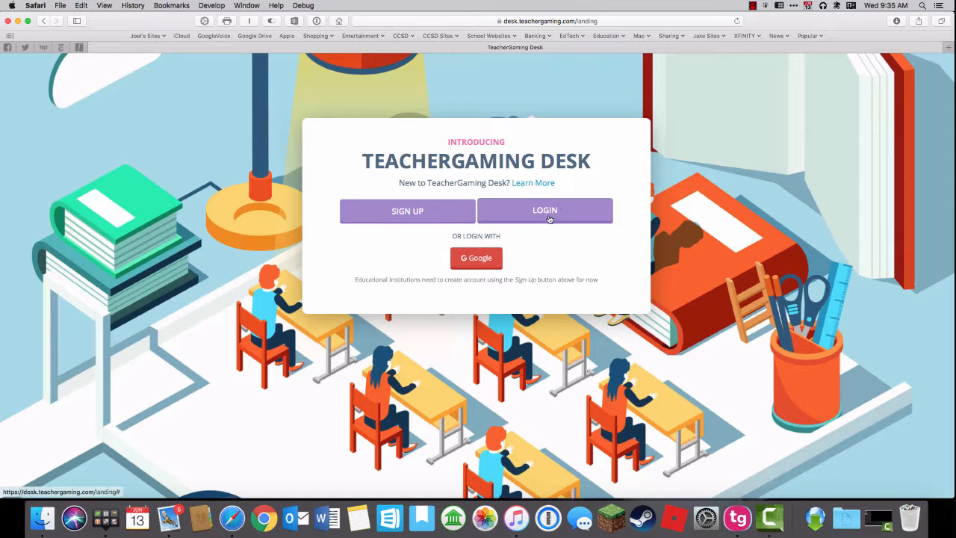
# Log in to TeacherGaming Desk as the teacher using the saved autofill email.
pyautogui.click(544, 209)
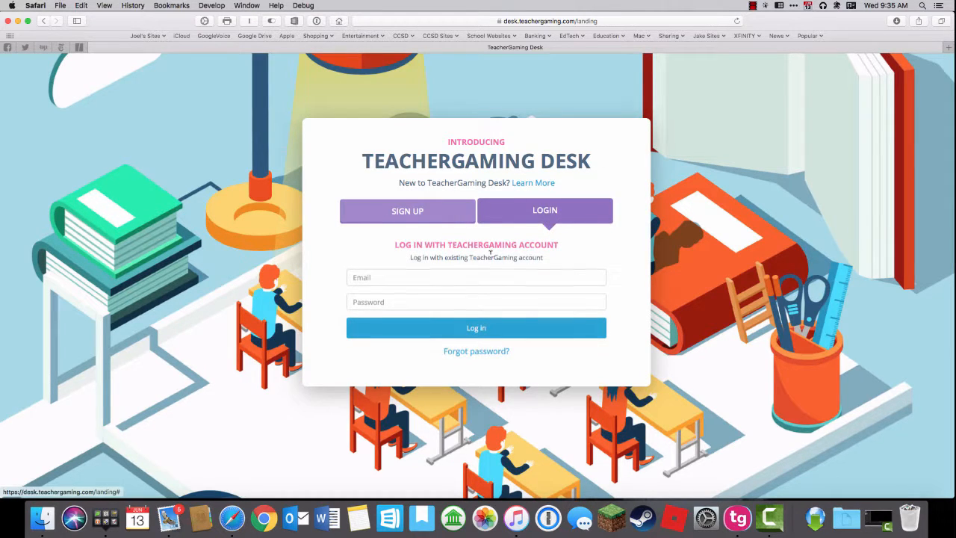
pyautogui.click(475, 276)
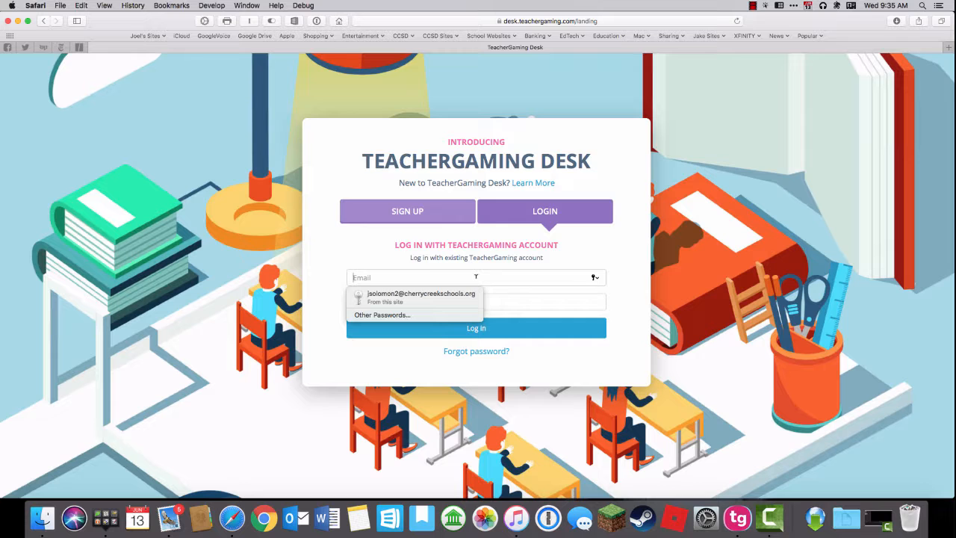
pyautogui.click(422, 296)
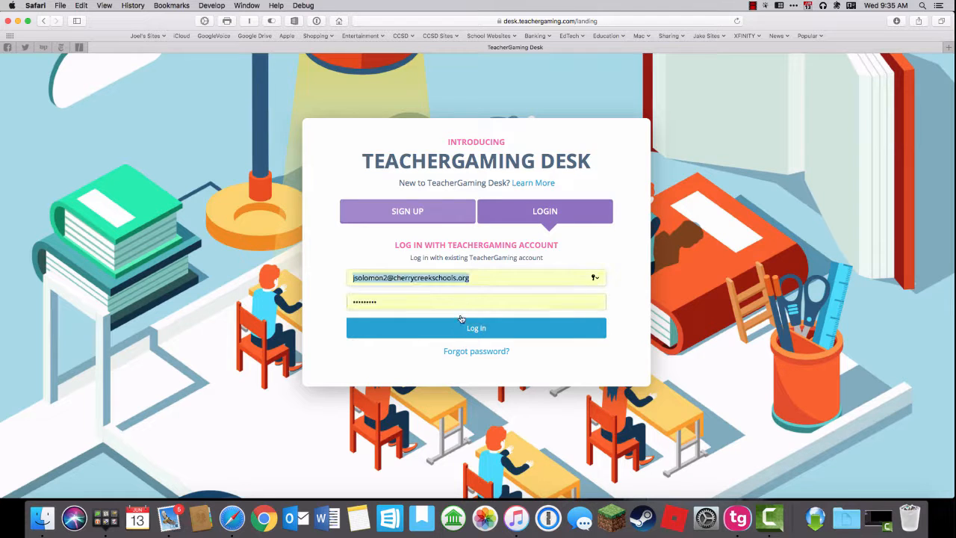
pyautogui.click(475, 328)
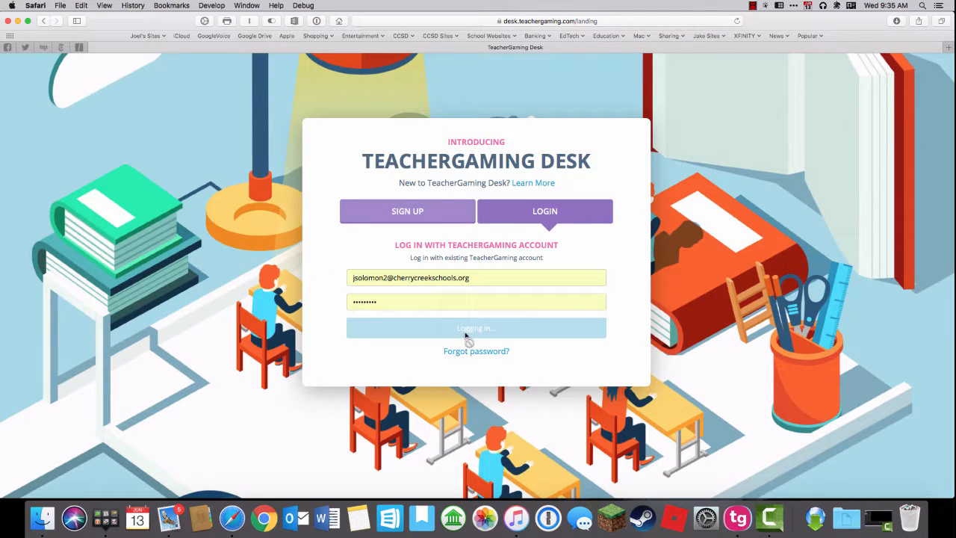
pyautogui.click(475, 327)
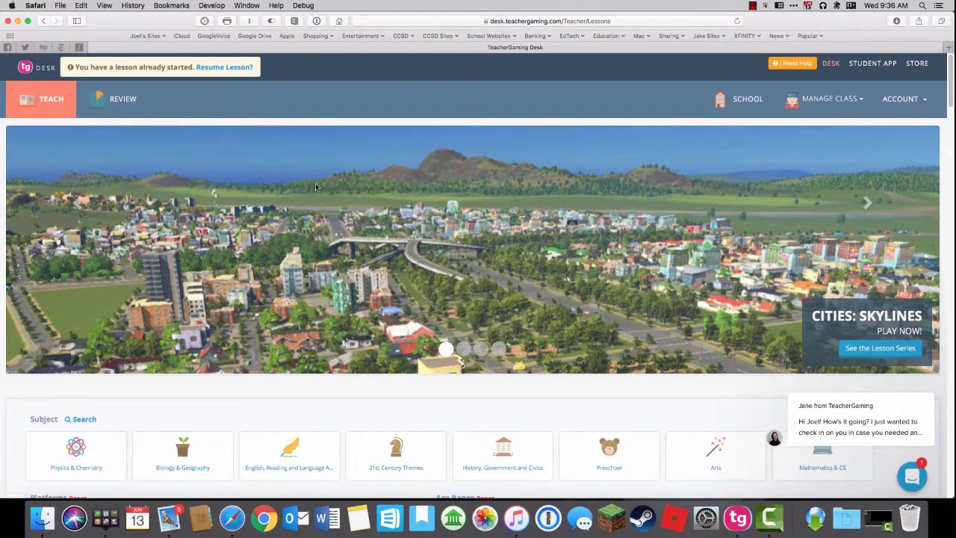
# Show the Review Skills Summary and sort student cards by Mathematics & CS points.
pyautogui.click(123, 98)
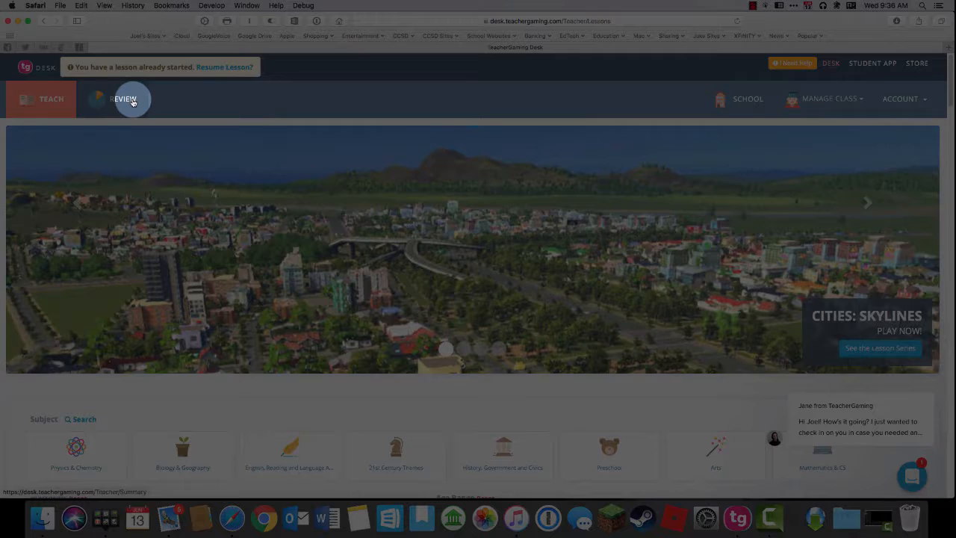
pyautogui.click(122, 98)
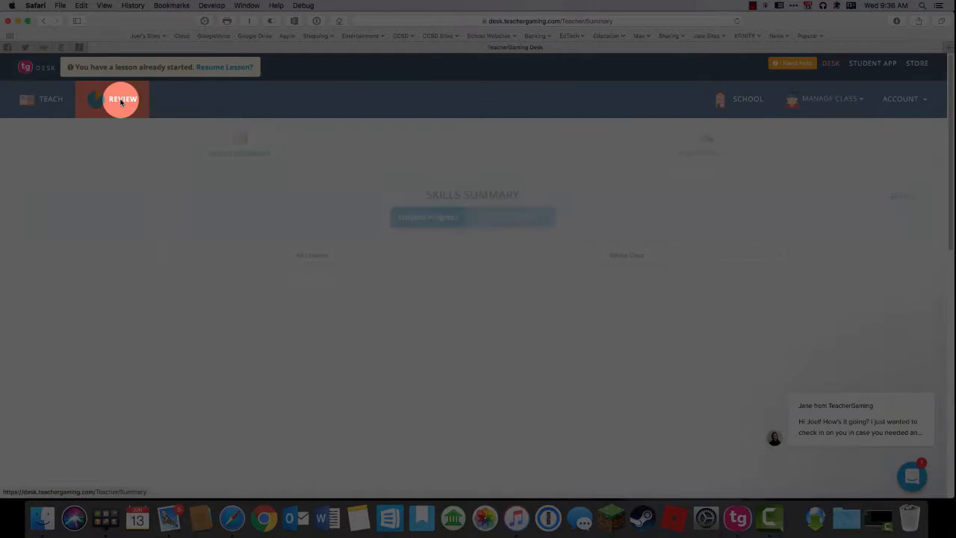
pyautogui.click(122, 99)
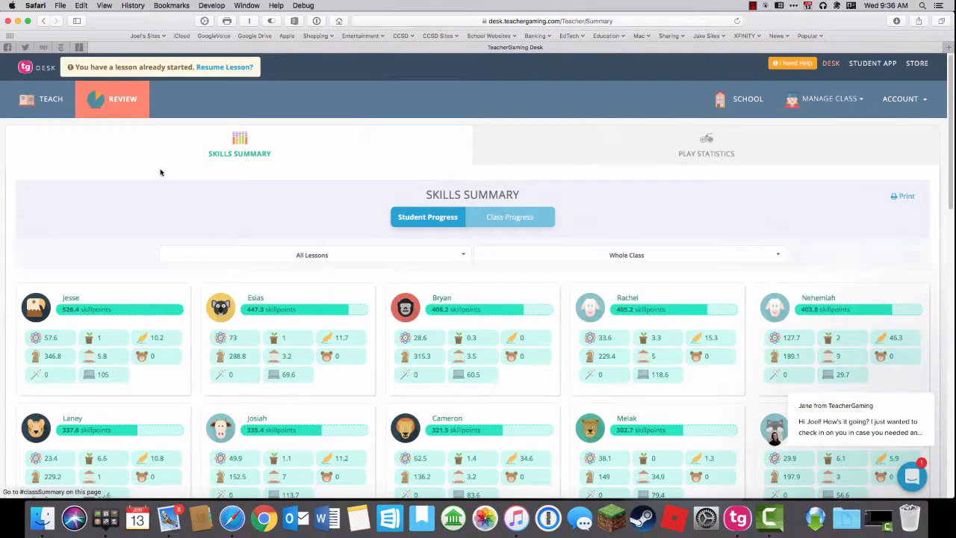
pyautogui.scroll(-3)
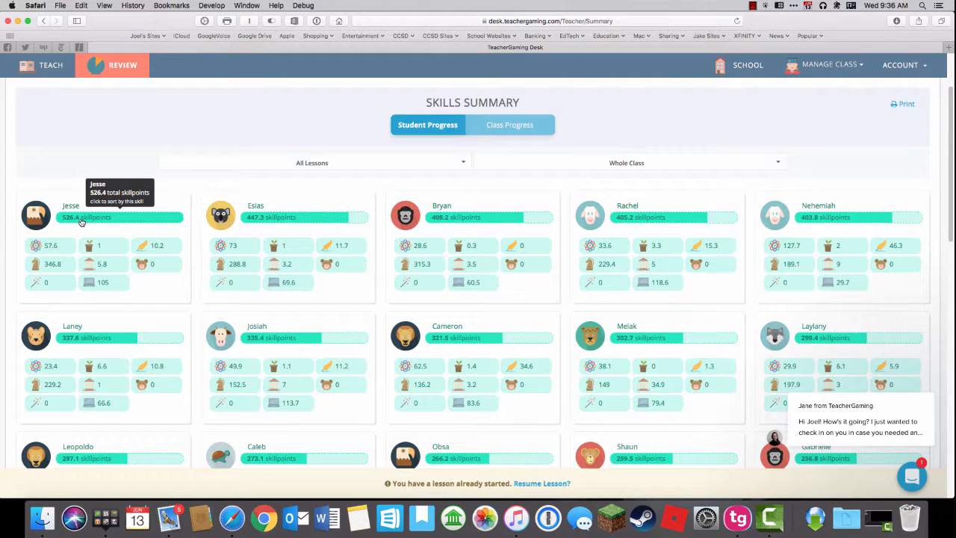
pyautogui.moveTo(129, 280)
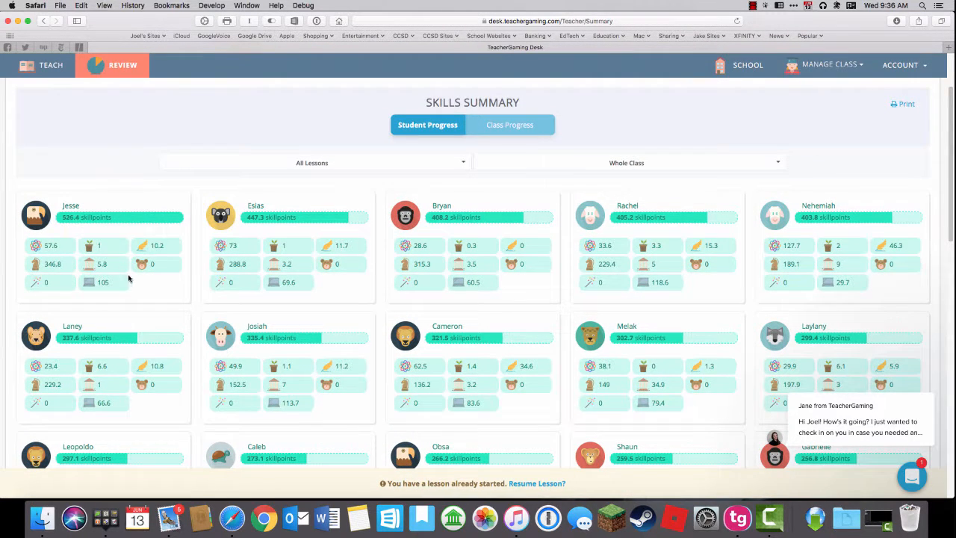
pyautogui.moveTo(98, 287)
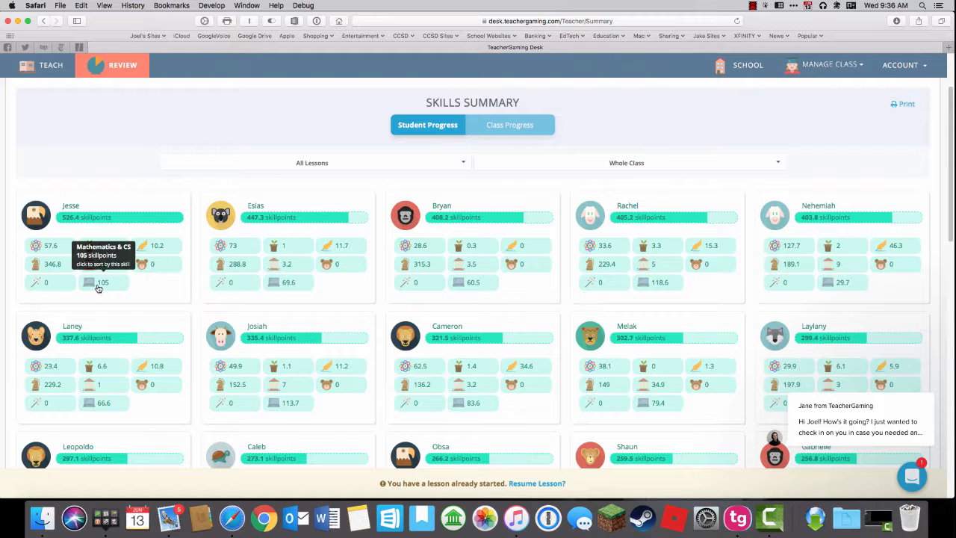
pyautogui.click(99, 284)
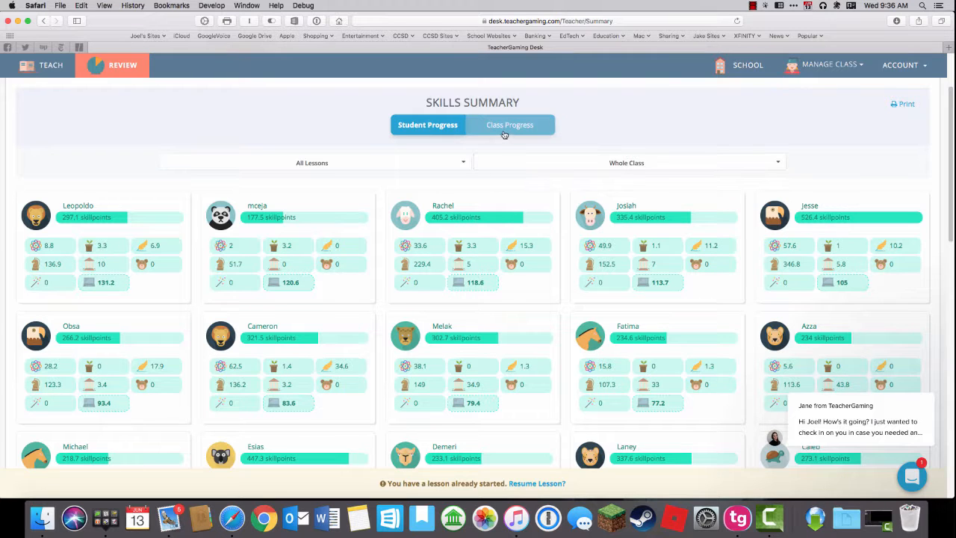
# Show Class Progress with Mathematics & CS expanded and Arithmetic expanded into Addition, Division and others.
pyautogui.click(511, 126)
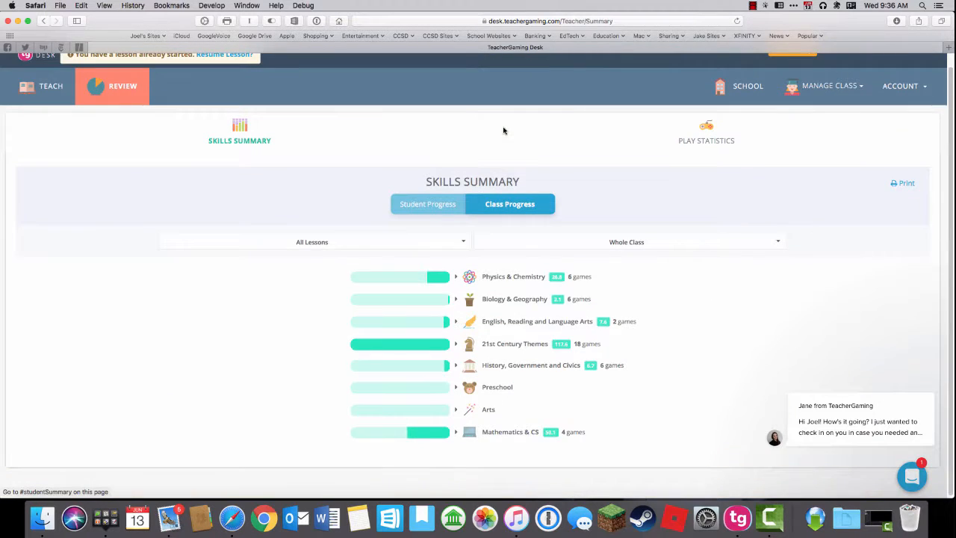
pyautogui.click(456, 432)
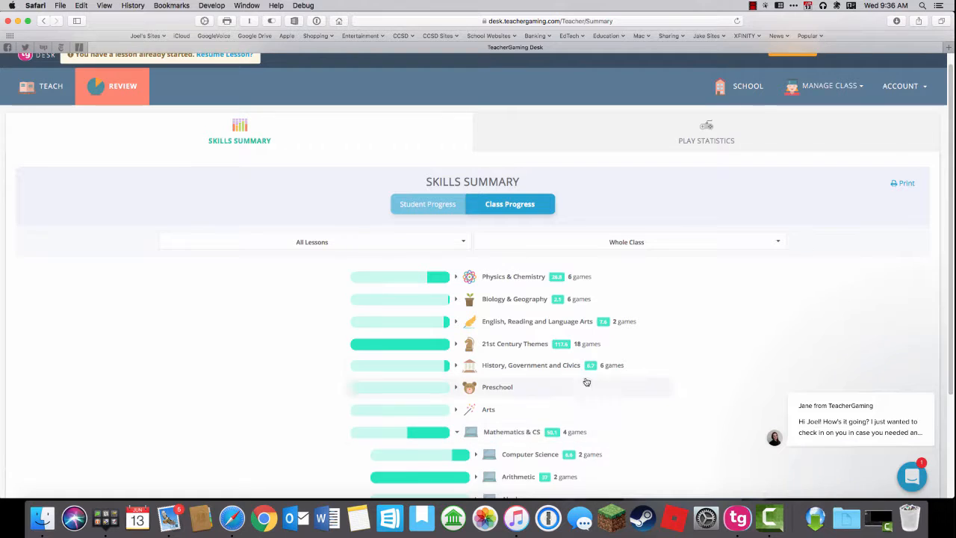
pyautogui.scroll(-3)
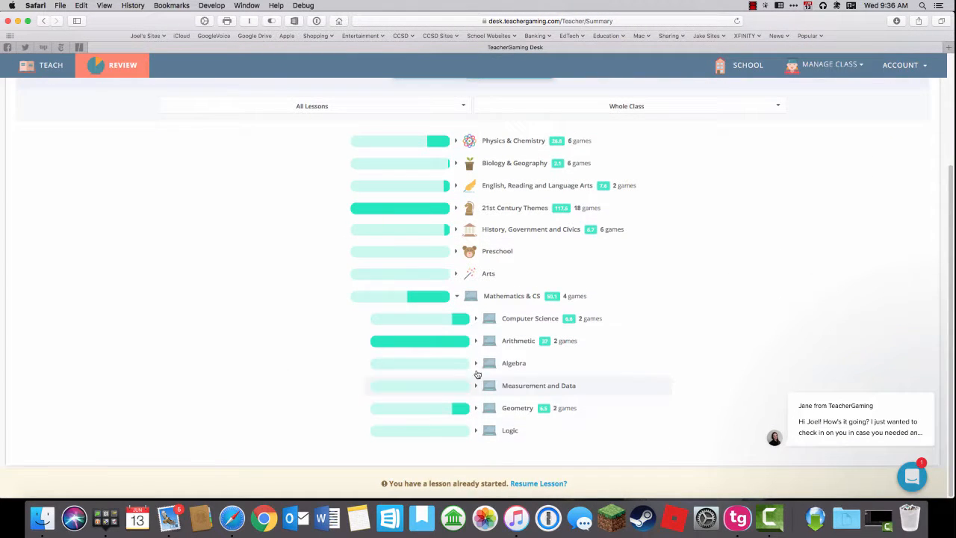
pyautogui.click(475, 341)
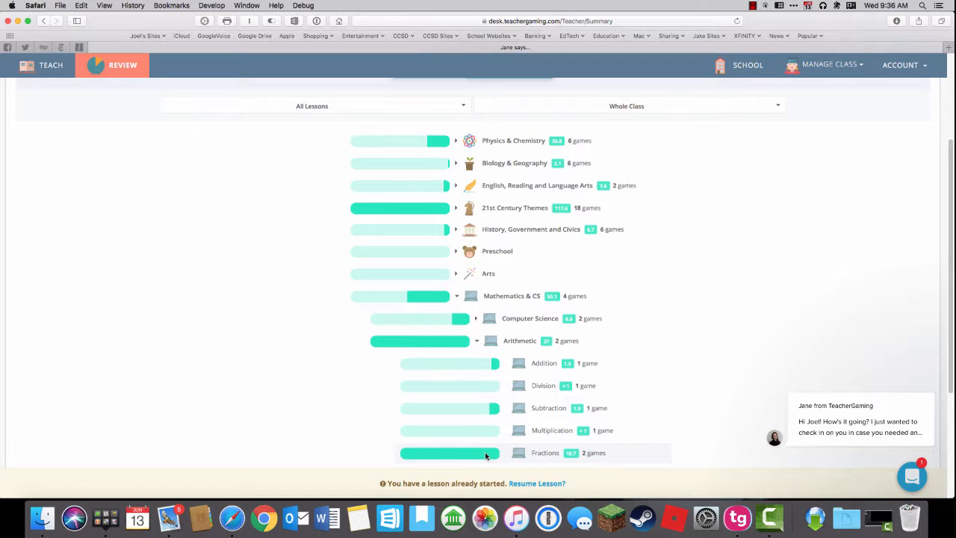
pyautogui.scroll(3)
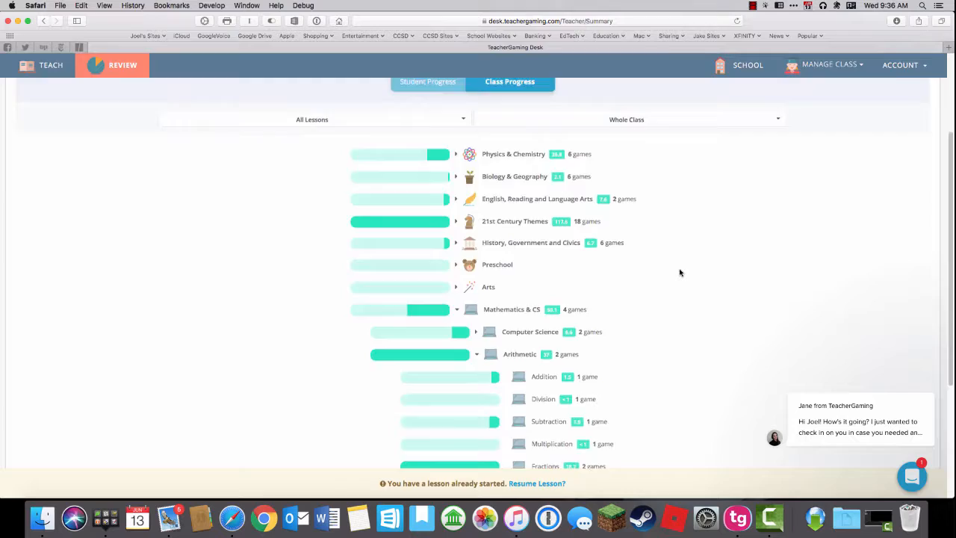
pyautogui.scroll(3)
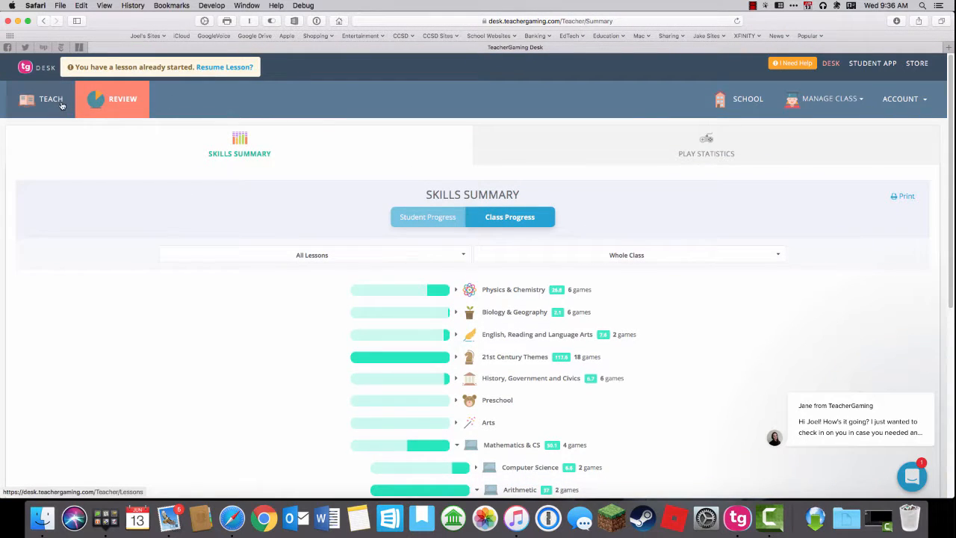
# Return to the Teach lessons page and show the favorited lesson series.
pyautogui.click(51, 98)
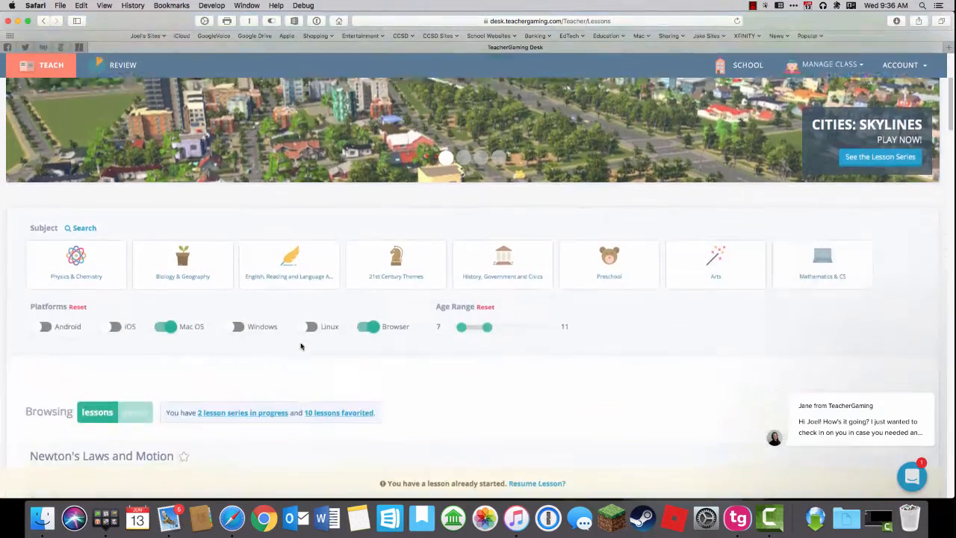
pyautogui.scroll(-3)
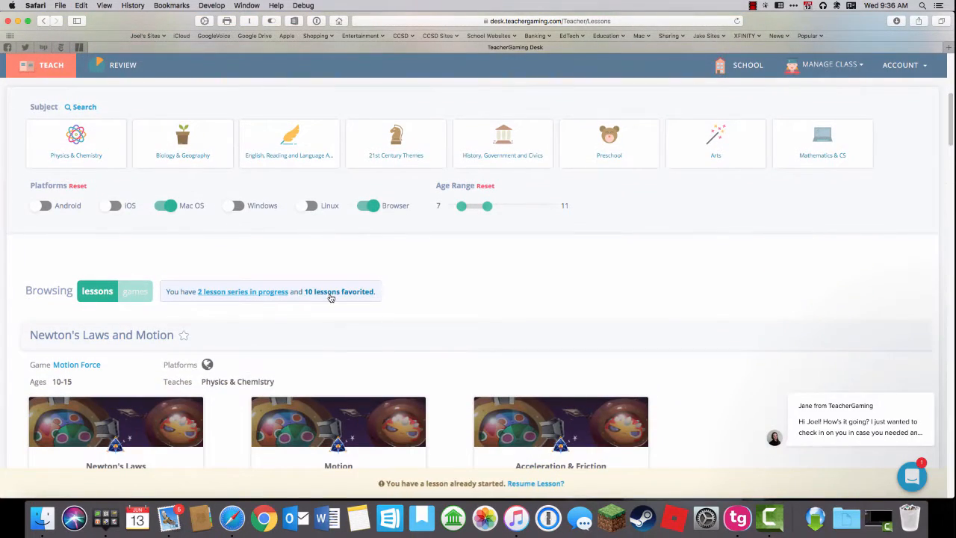
pyautogui.click(321, 291)
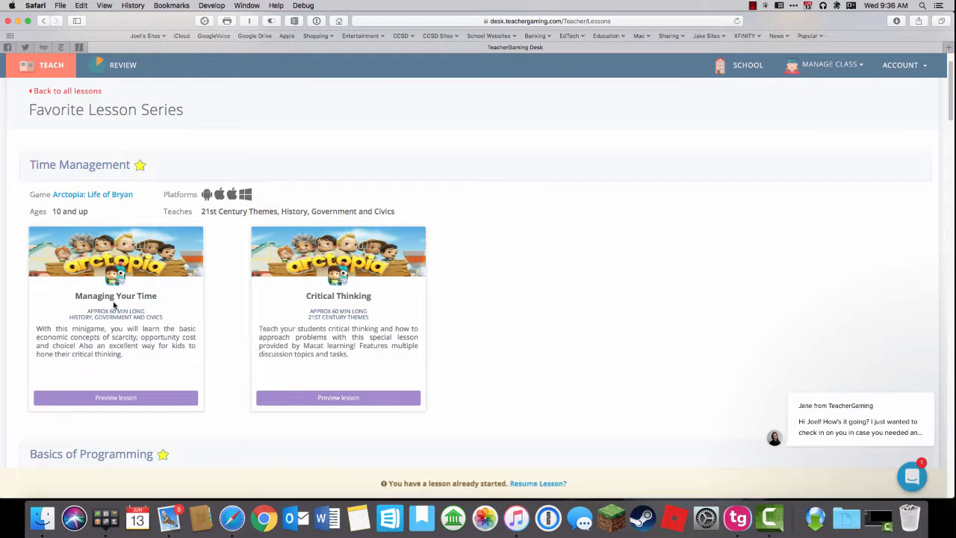
pyautogui.moveTo(117, 398)
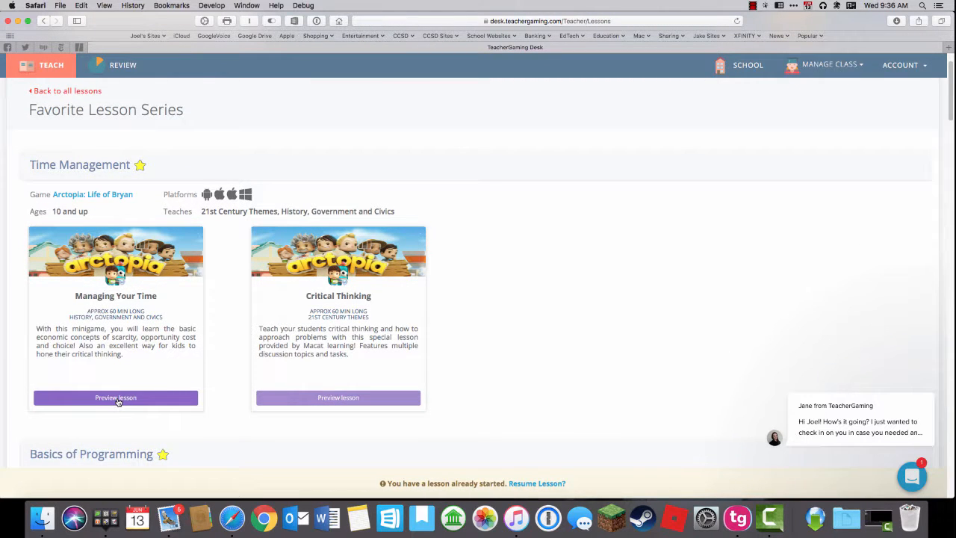
# Start Managing Your Time as a new lesson, replacing the lesson in progress.
pyautogui.click(116, 397)
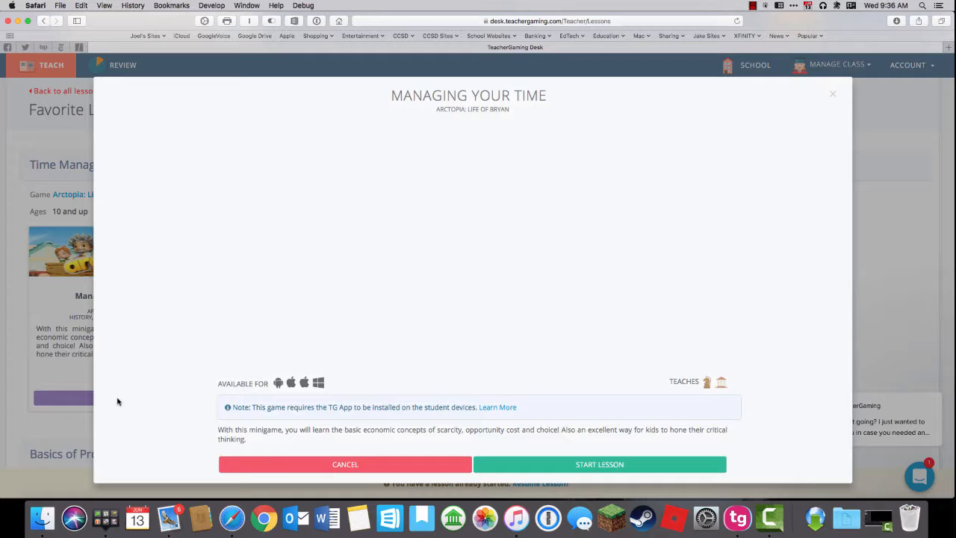
pyautogui.moveTo(787, 360)
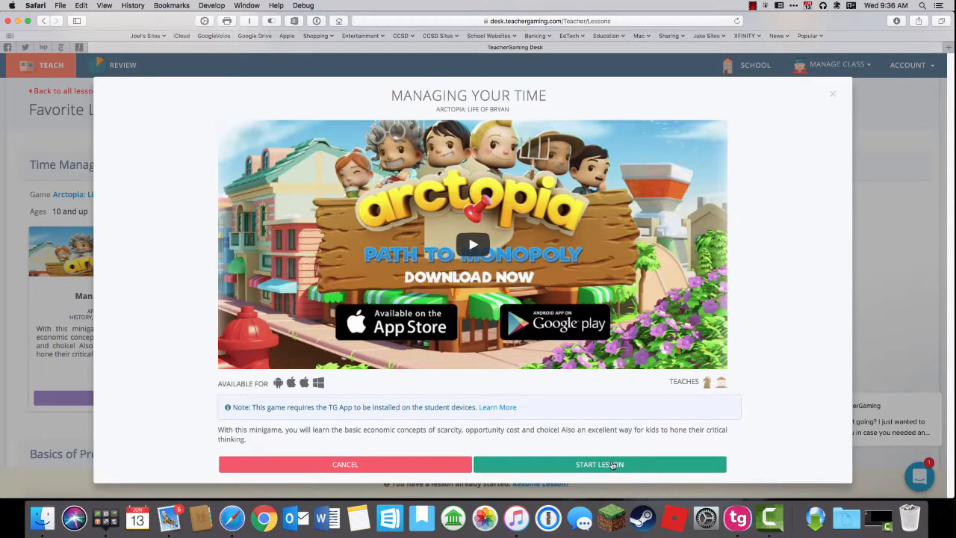
pyautogui.click(599, 463)
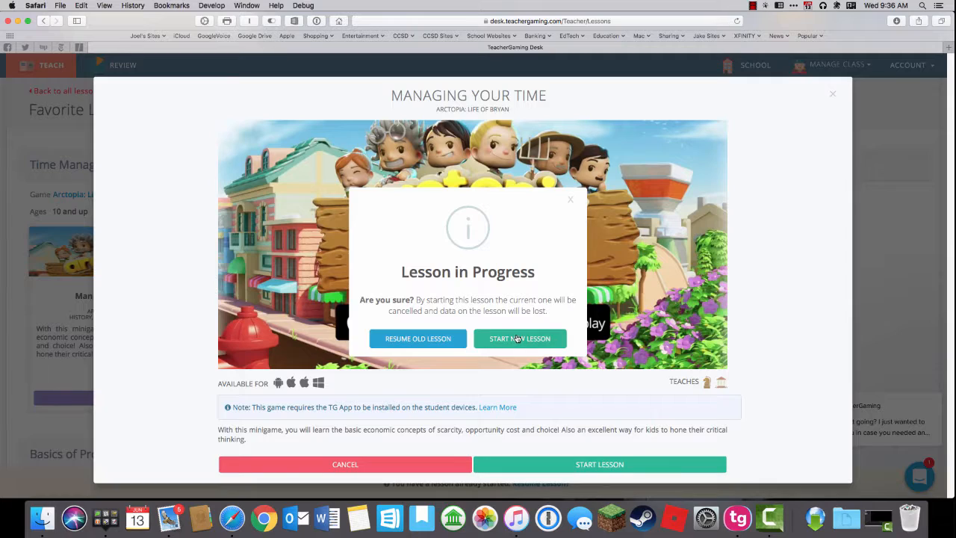
pyautogui.click(419, 338)
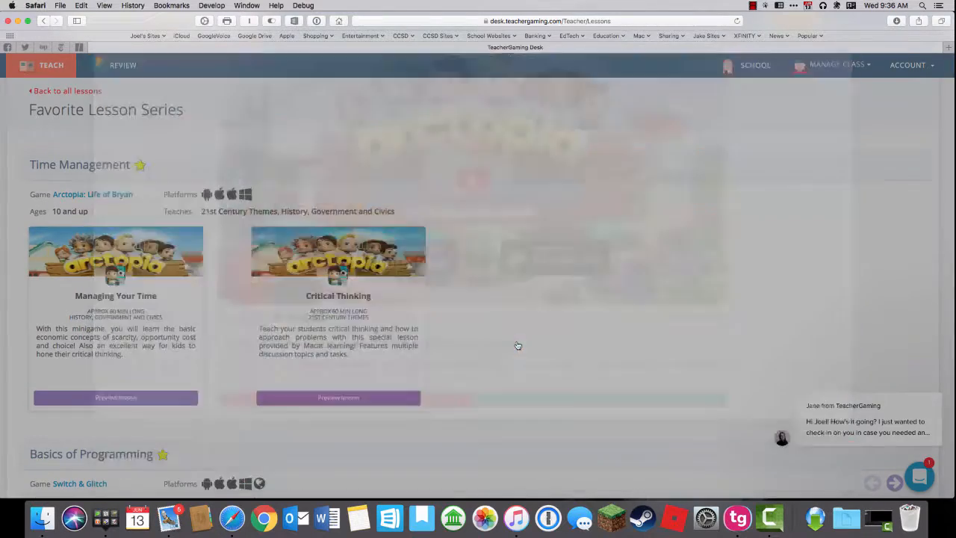
# Advance the Theory step from Economic Concepts to the Choices and You discussion questions.
pyautogui.click(116, 397)
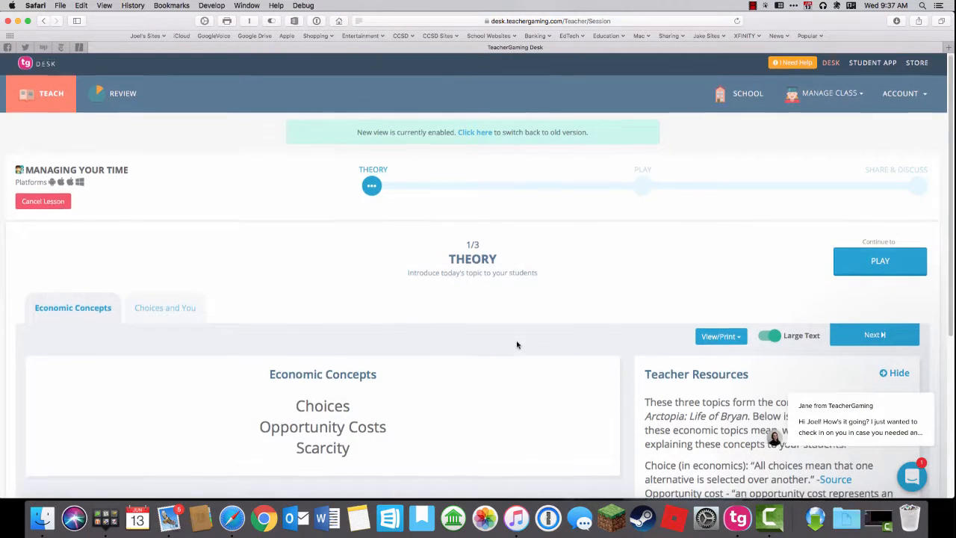
pyautogui.scroll(-3)
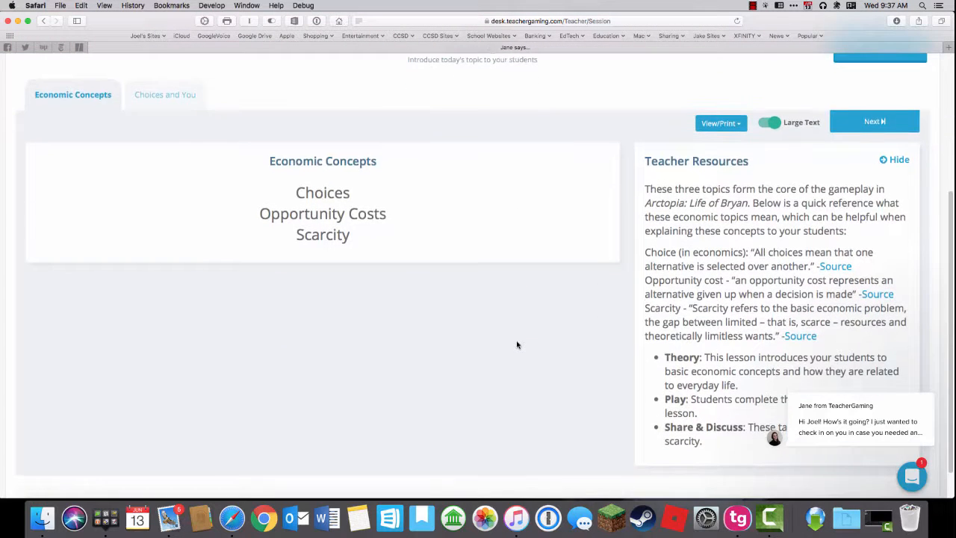
pyautogui.scroll(3)
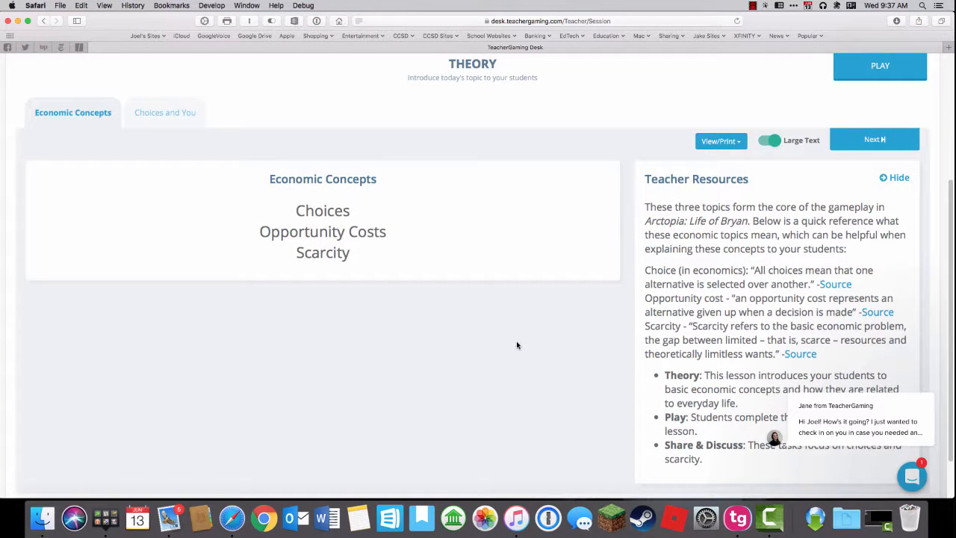
pyautogui.moveTo(911, 477)
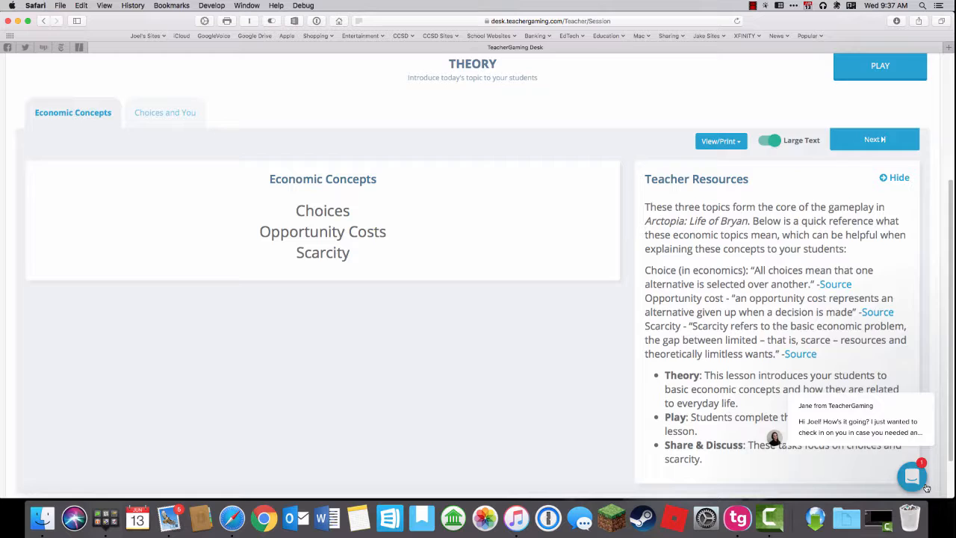
pyautogui.click(911, 477)
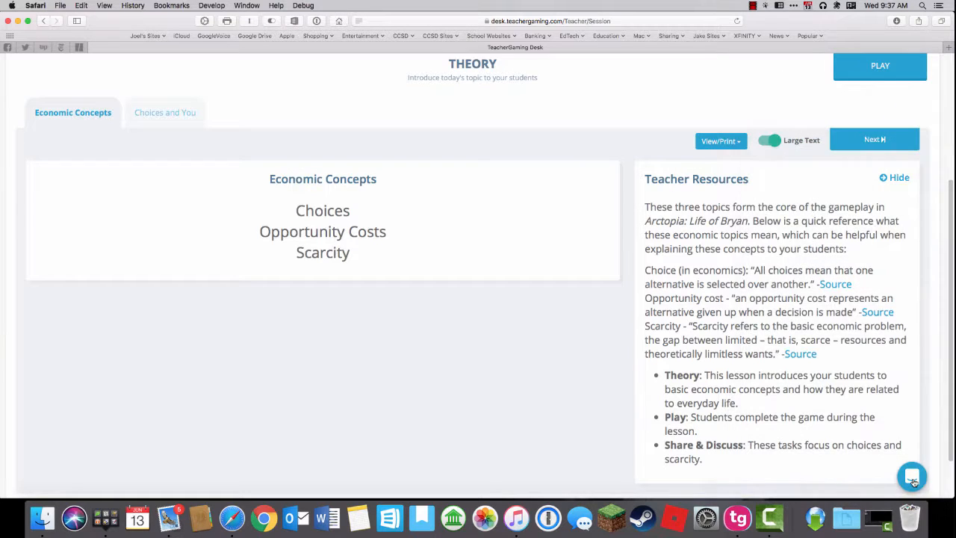
pyautogui.moveTo(451, 428)
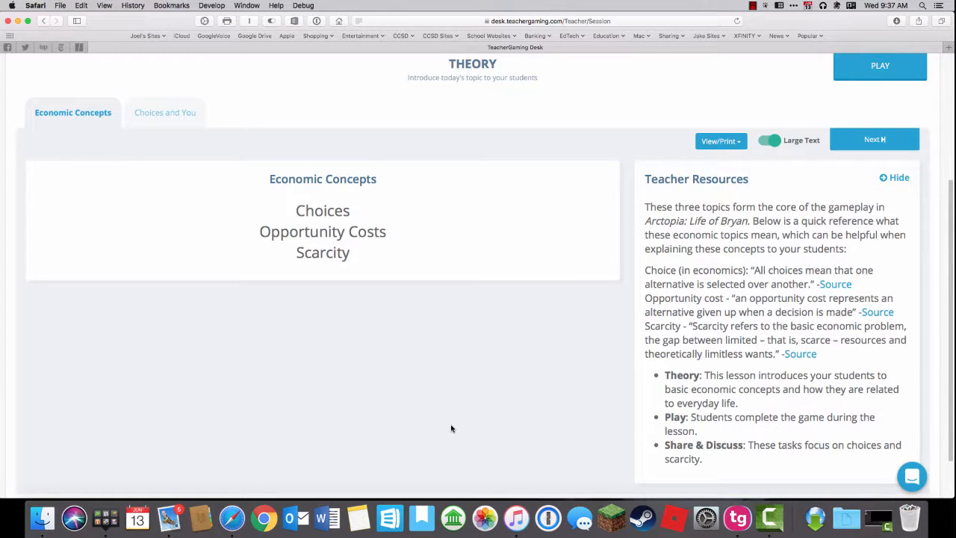
pyautogui.moveTo(876, 140)
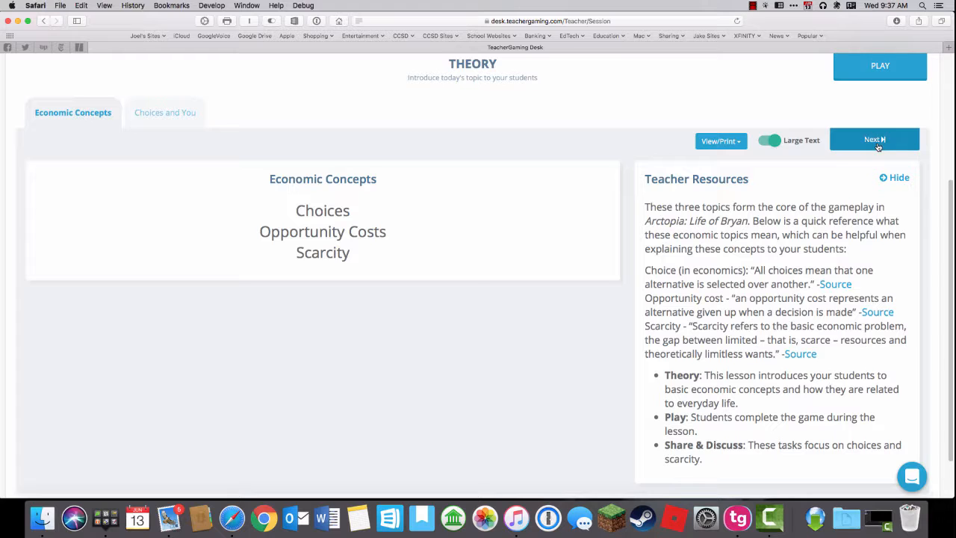
pyautogui.click(874, 139)
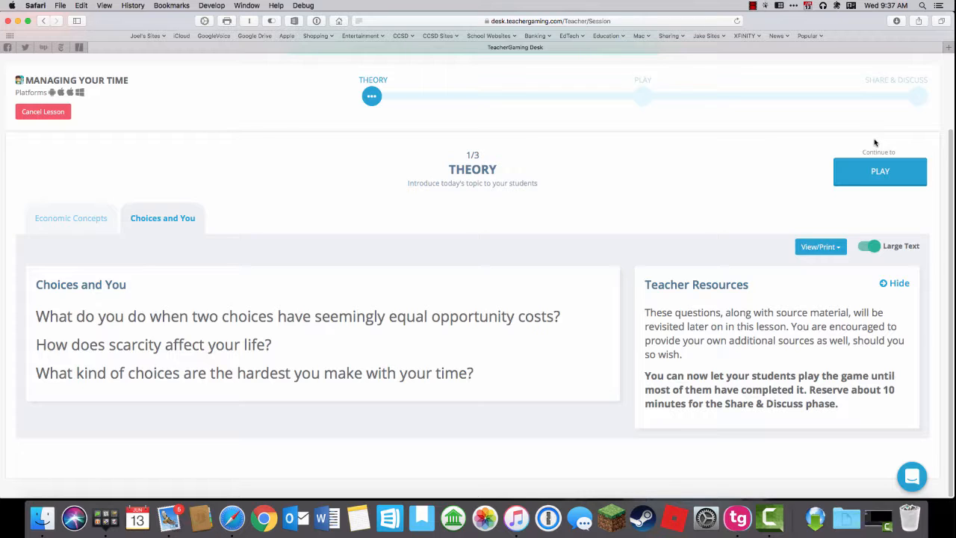
pyautogui.moveTo(882, 172)
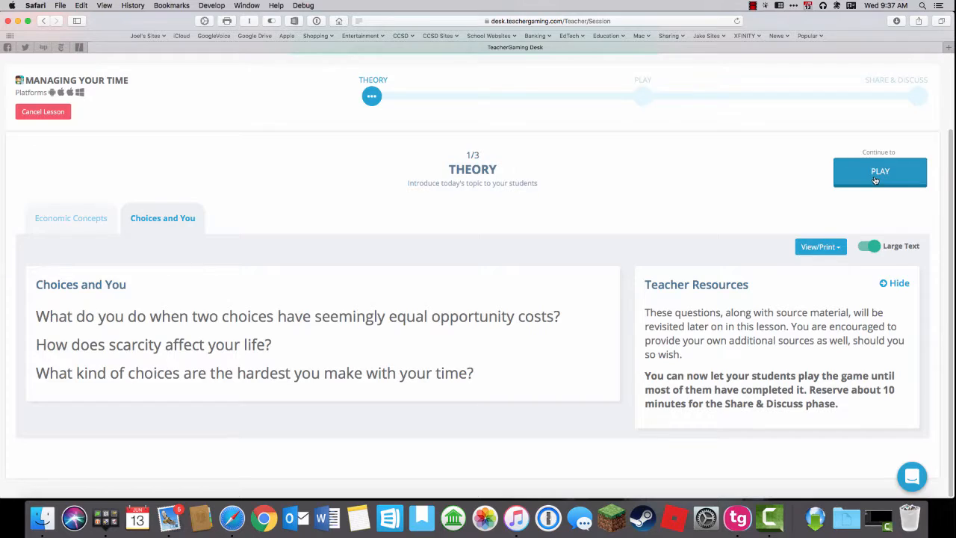
# Move the lesson to the Play phase and review the Lesson Goal and 37-student progress table.
pyautogui.click(880, 171)
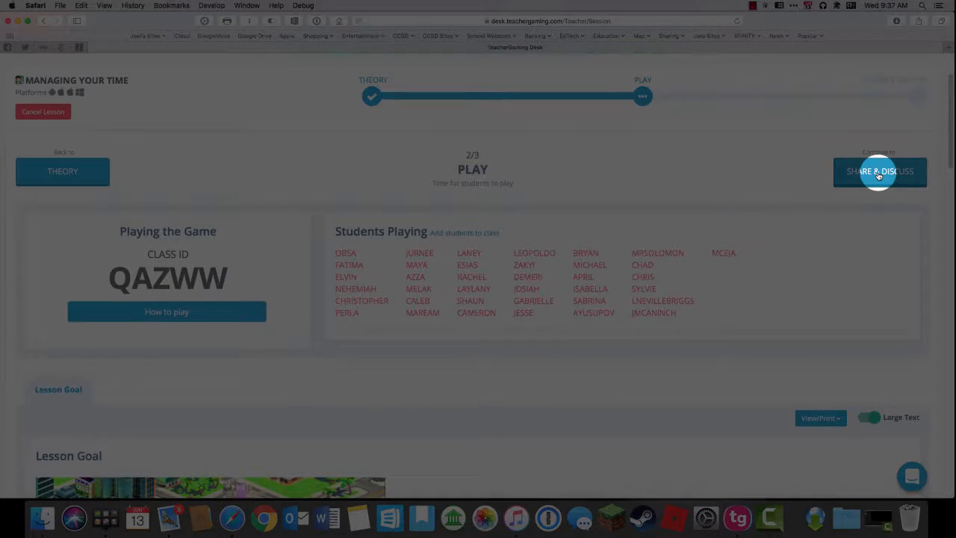
pyautogui.scroll(-3)
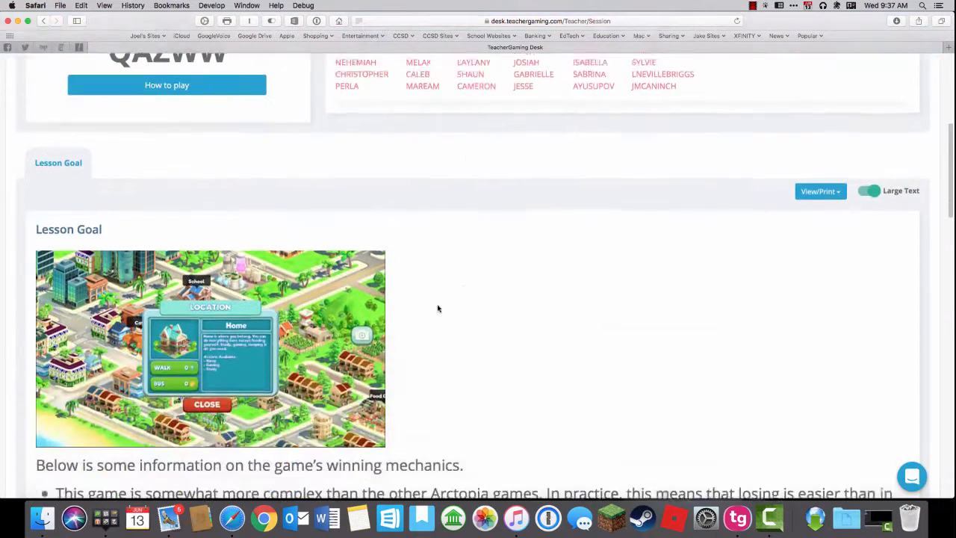
pyautogui.scroll(-3)
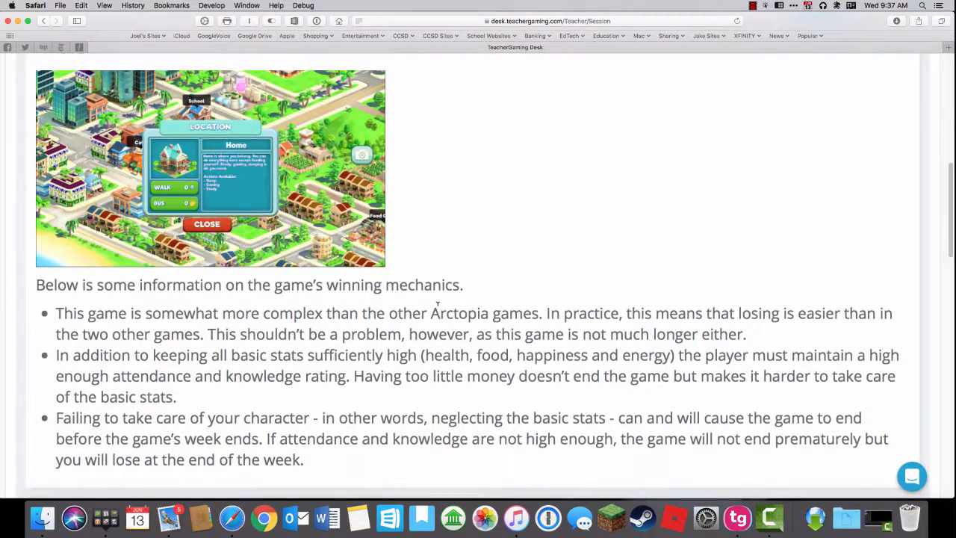
pyautogui.scroll(3)
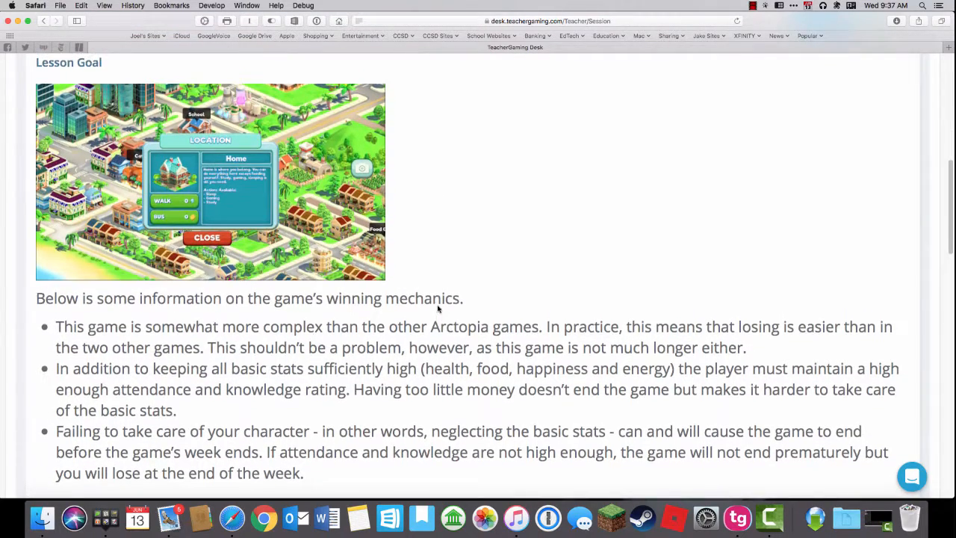
pyautogui.scroll(3)
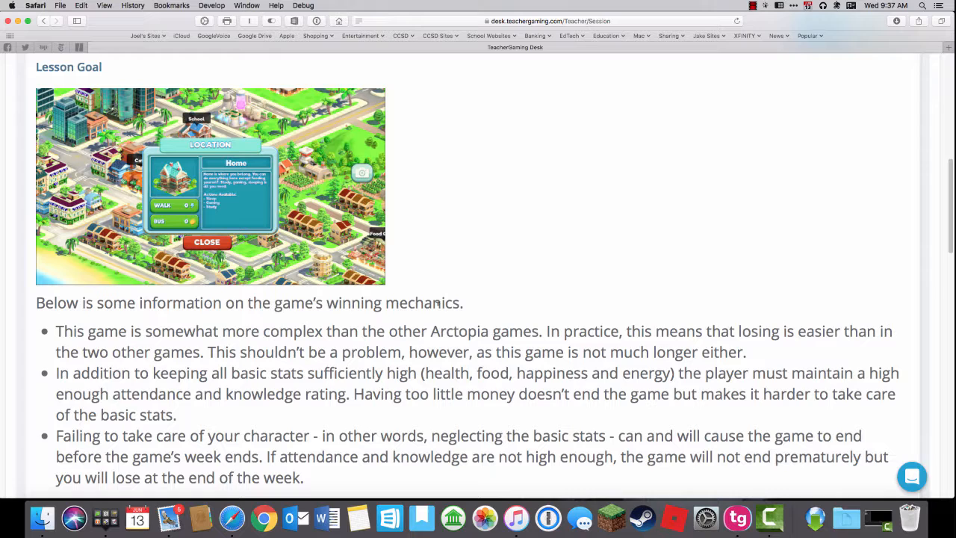
pyautogui.moveTo(827, 277)
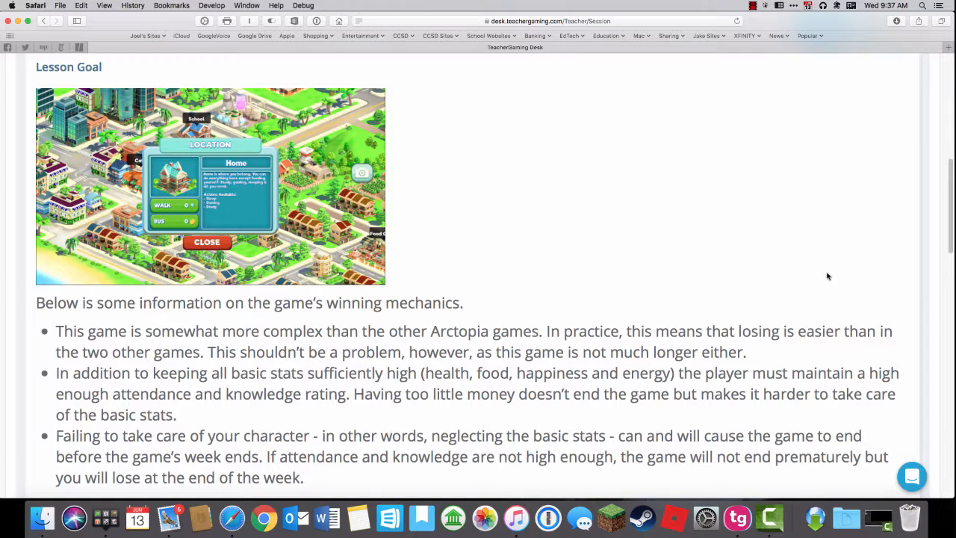
pyautogui.scroll(3)
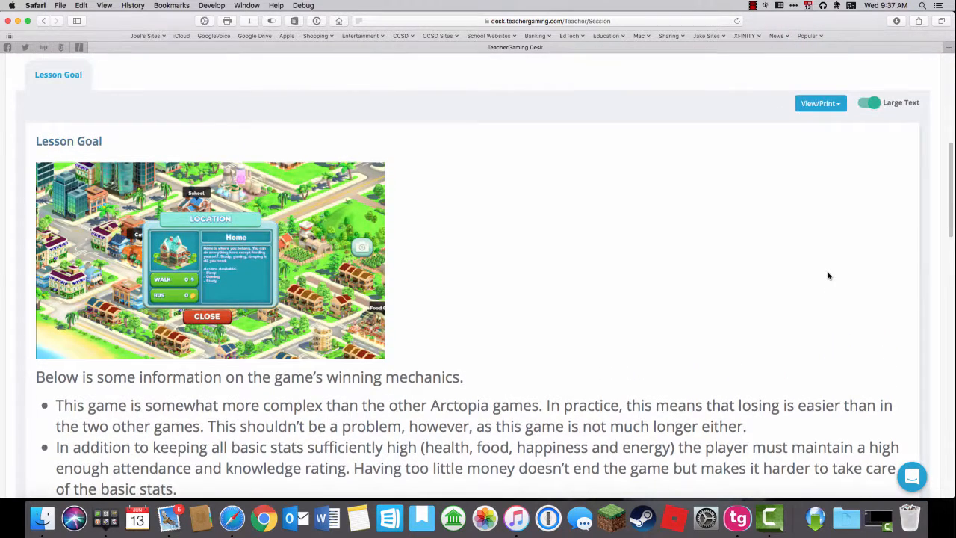
pyautogui.scroll(-3)
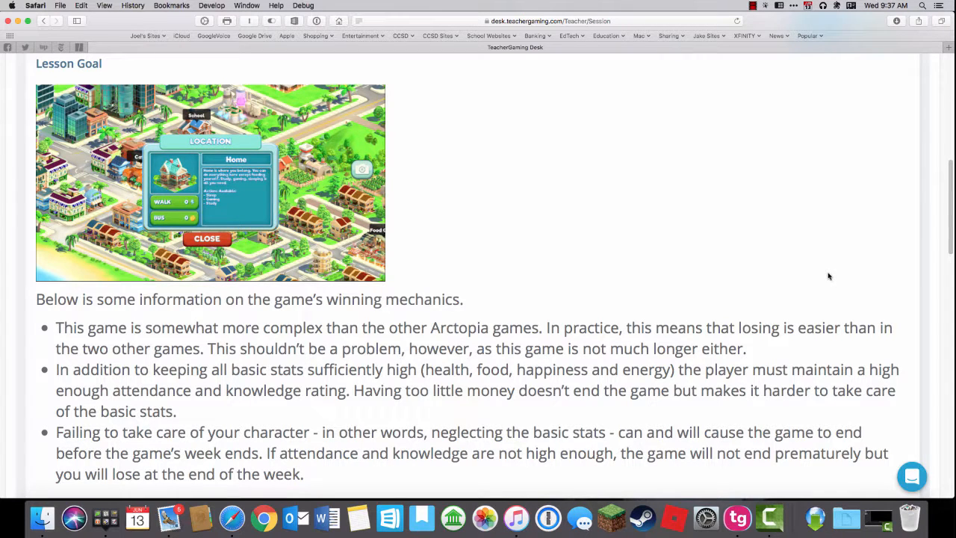
pyautogui.scroll(3)
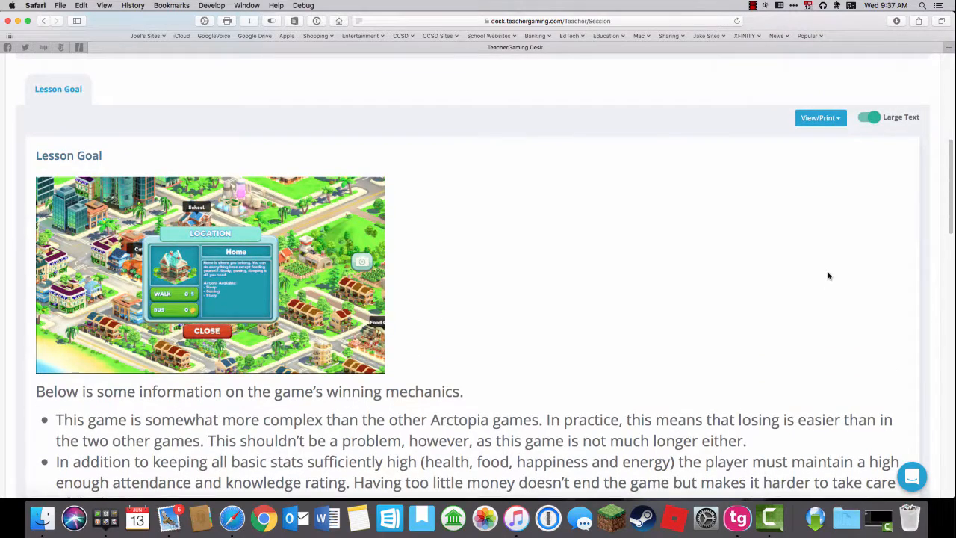
pyautogui.scroll(3)
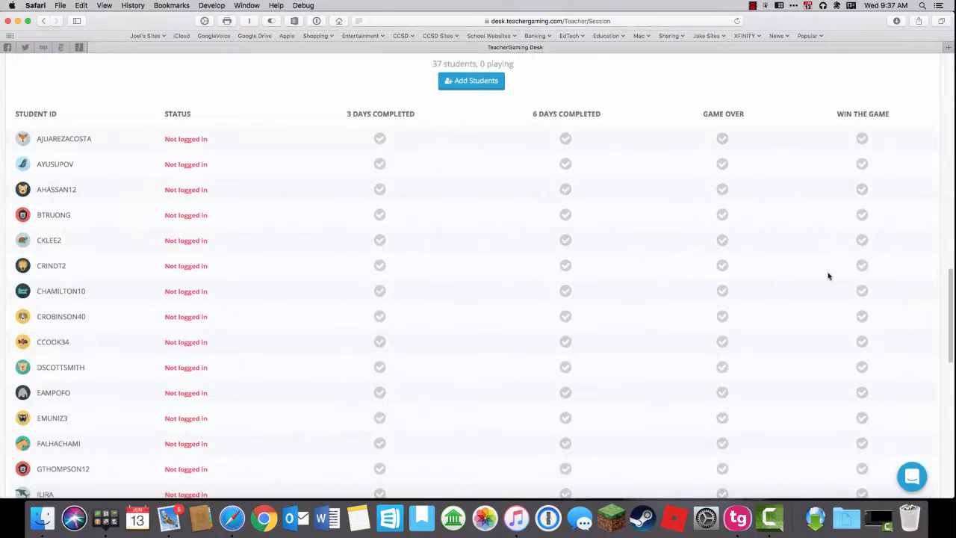
pyautogui.scroll(-3)
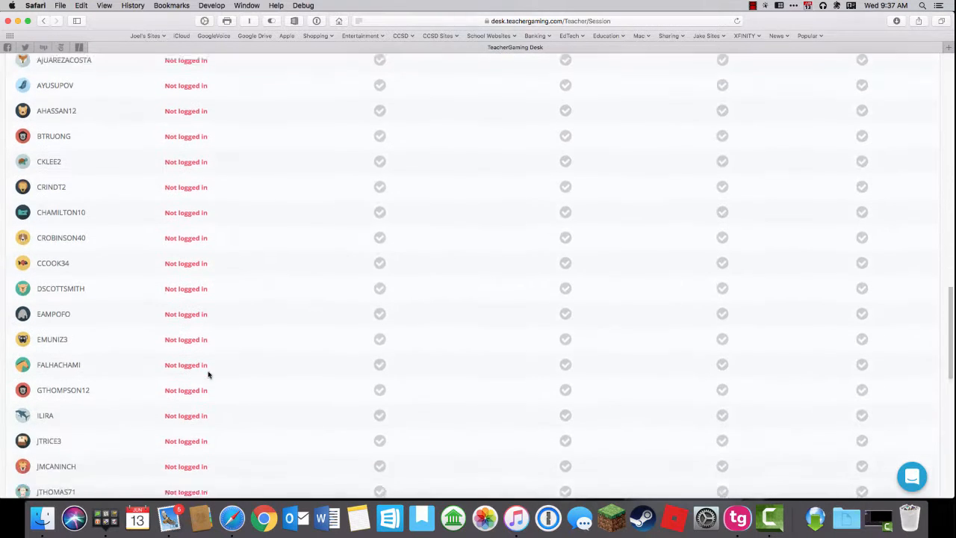
pyautogui.scroll(3)
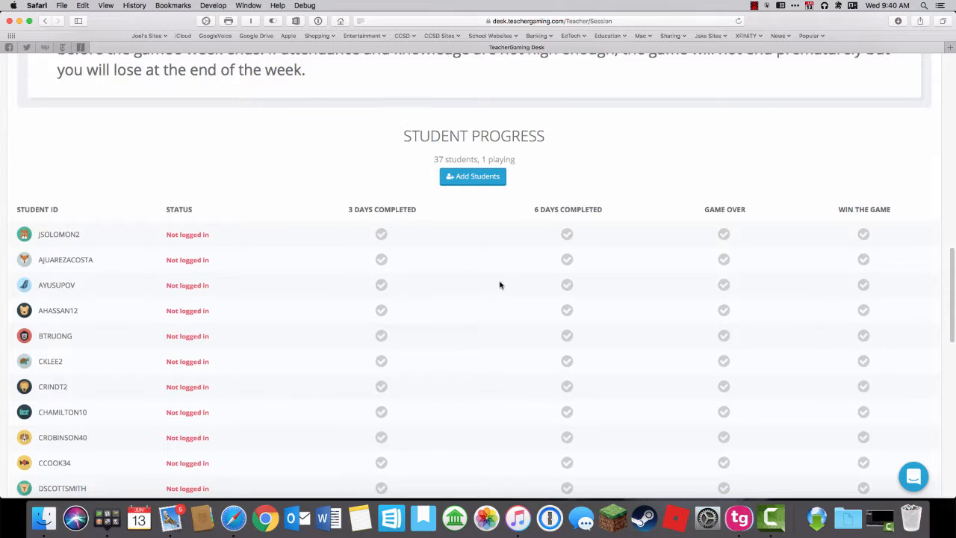
pyautogui.moveTo(738, 517)
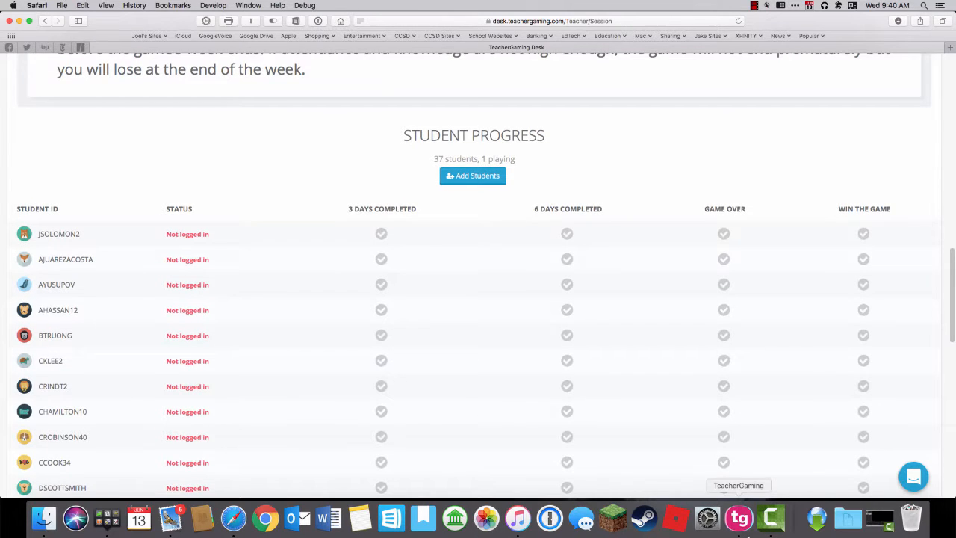
# Log into the TeacherGaming App as a student with Class ID QAZ and Student ID JSO.
pyautogui.click(738, 517)
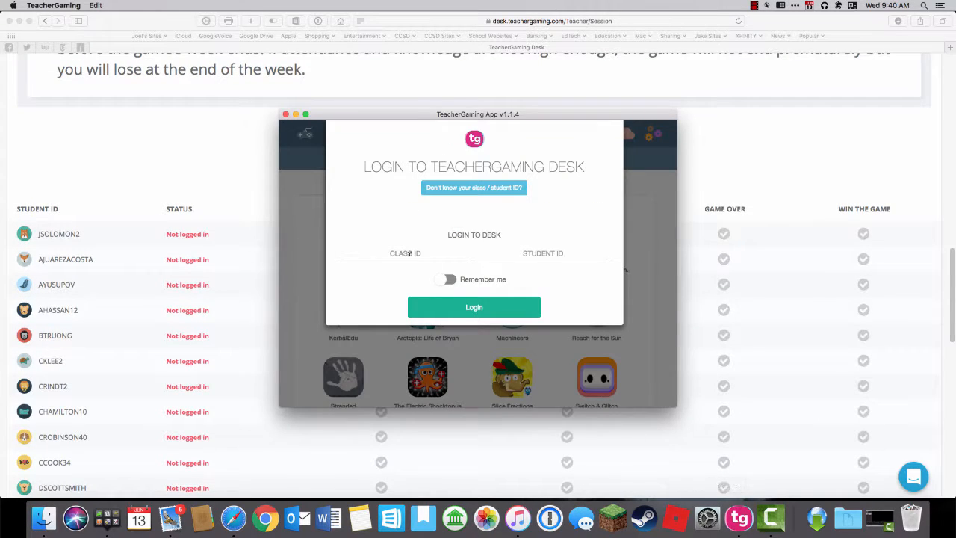
pyautogui.write('QAZ')
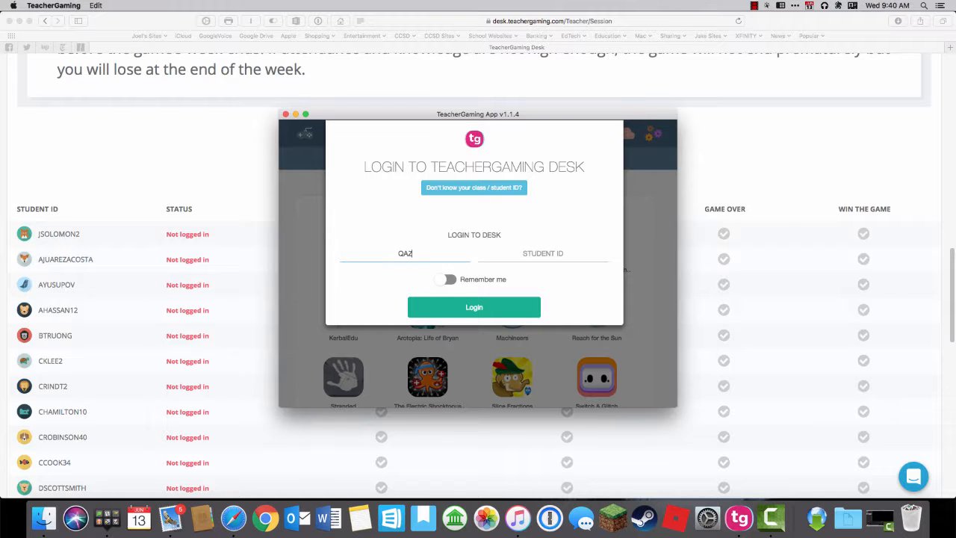
pyautogui.write('JSO')
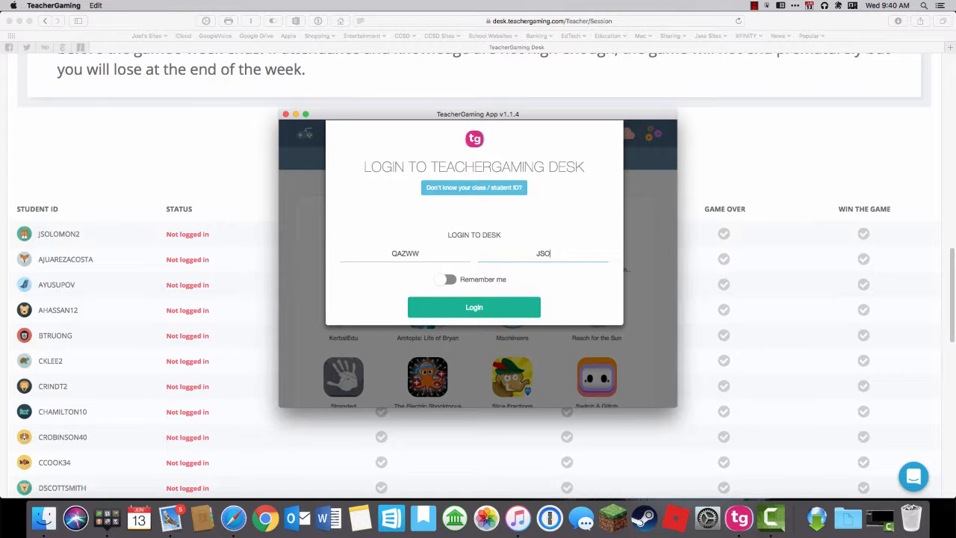
pyautogui.click(474, 308)
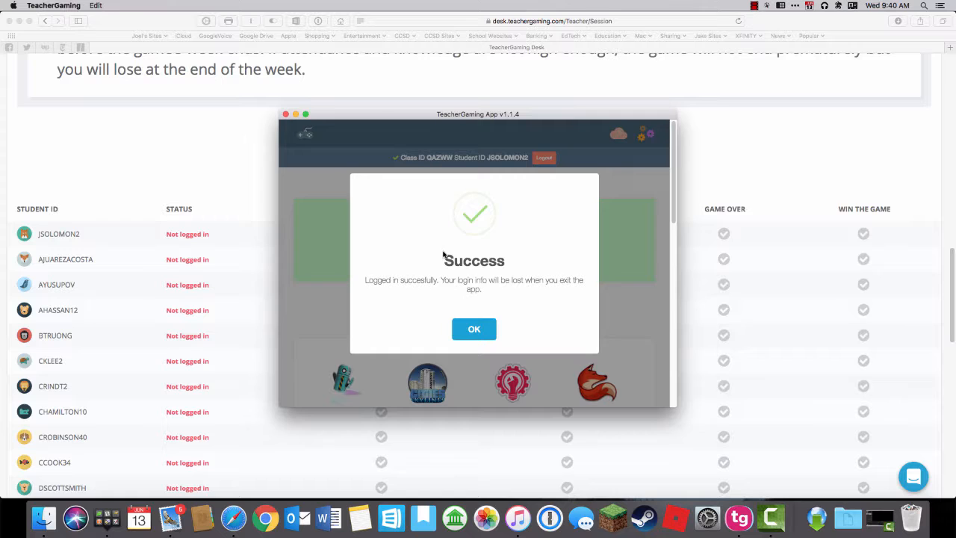
pyautogui.click(474, 328)
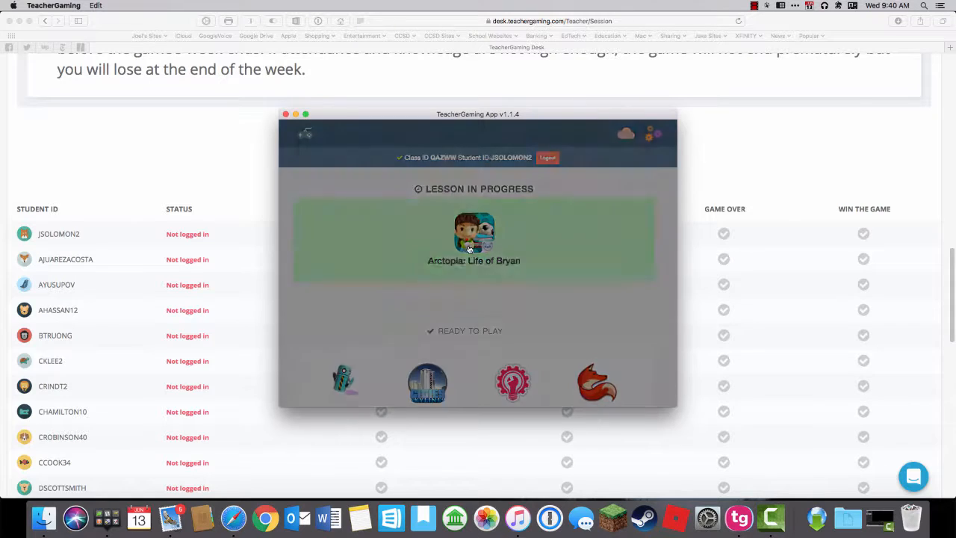
# Launch Arctopia: Life of Bryan from its lesson details.
pyautogui.click(473, 236)
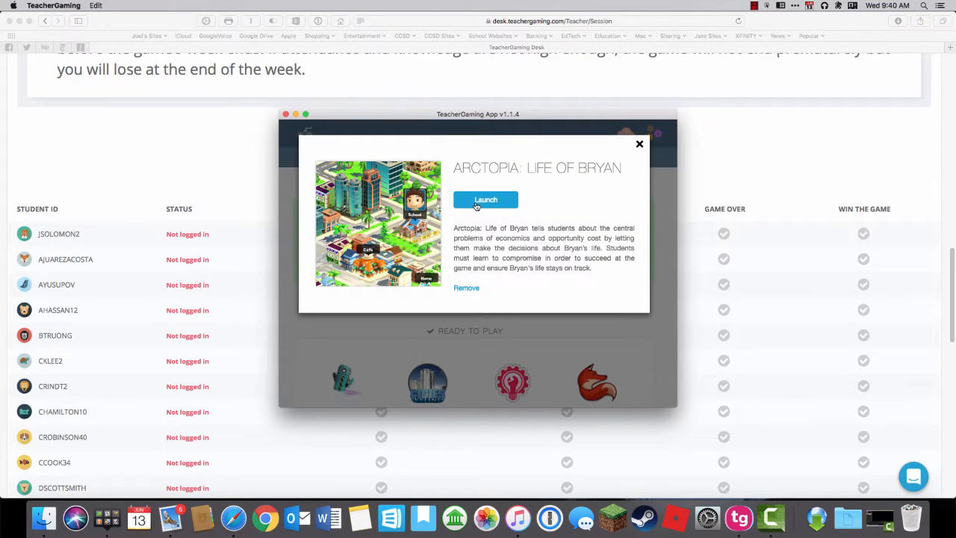
pyautogui.click(486, 200)
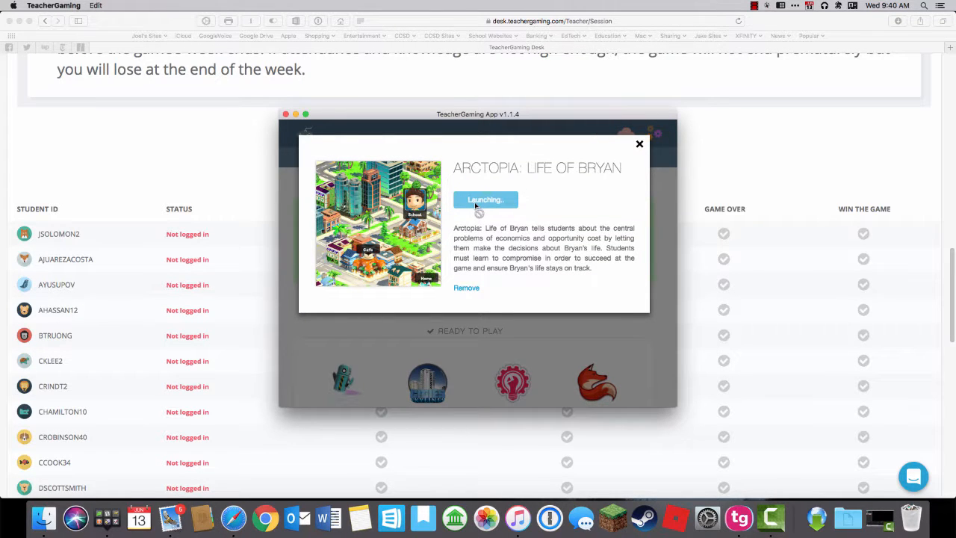
pyautogui.click(639, 144)
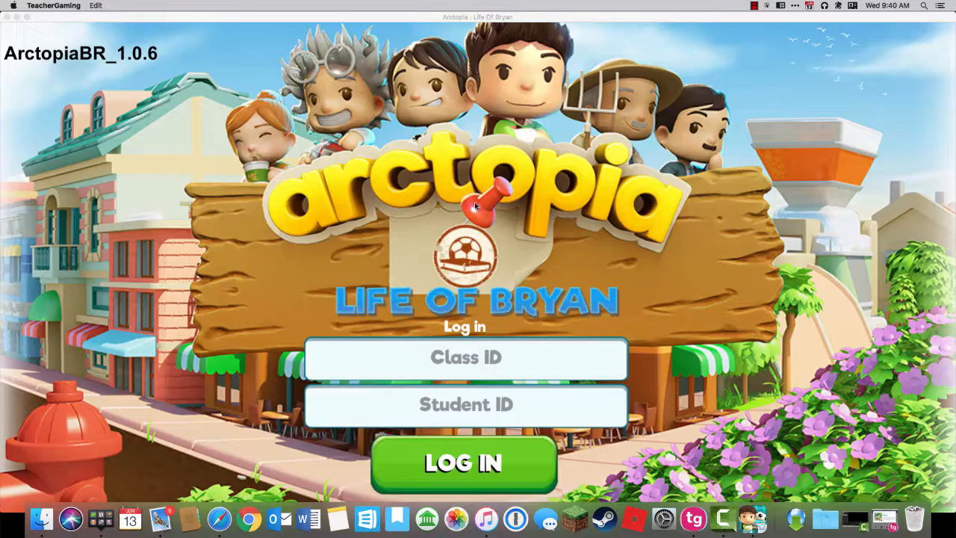
# Log in on the Arctopia title screen and start playing after the Success message.
pyautogui.click(463, 463)
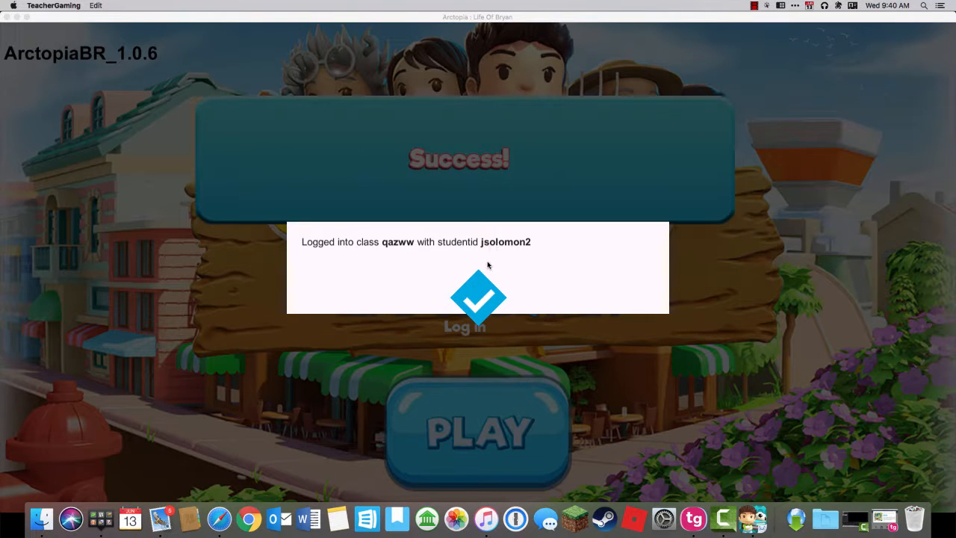
pyautogui.moveTo(338, 450)
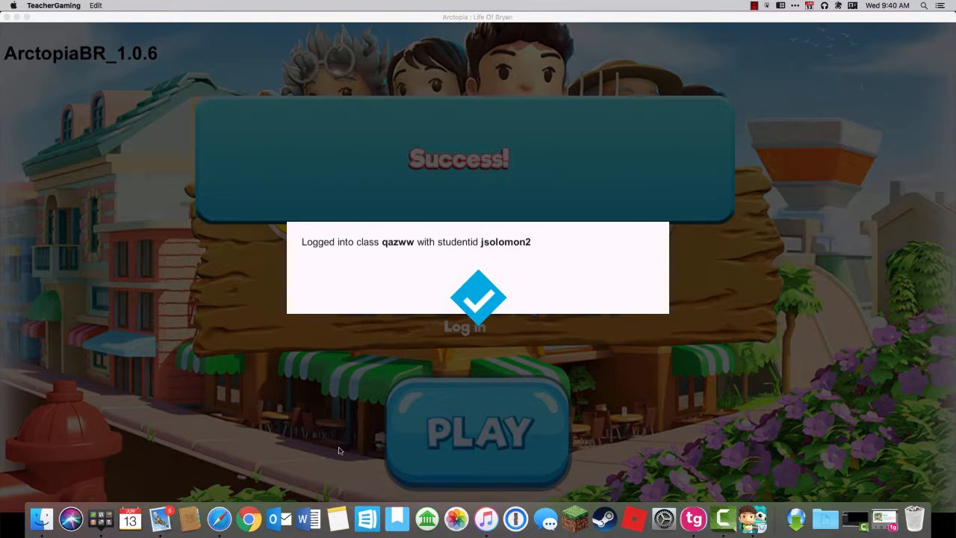
pyautogui.moveTo(482, 312)
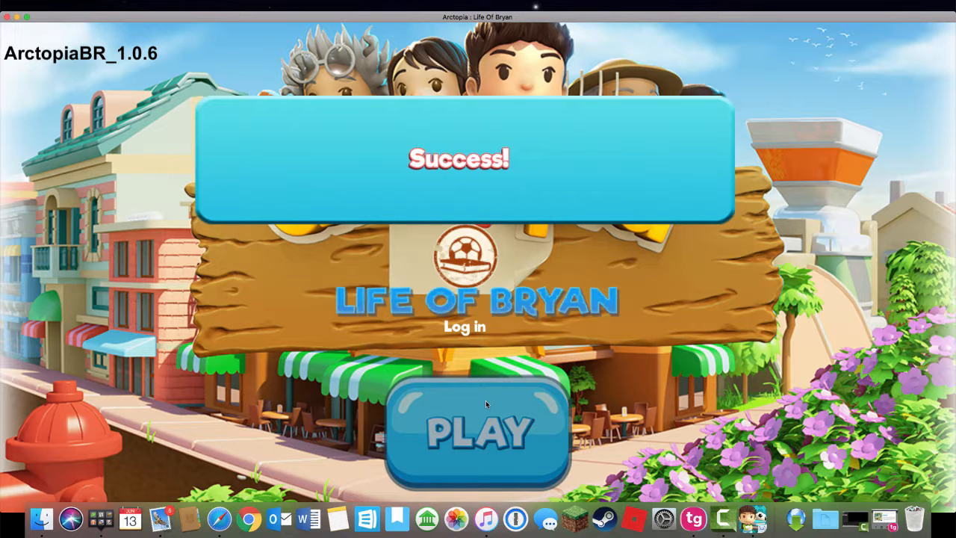
pyautogui.click(478, 430)
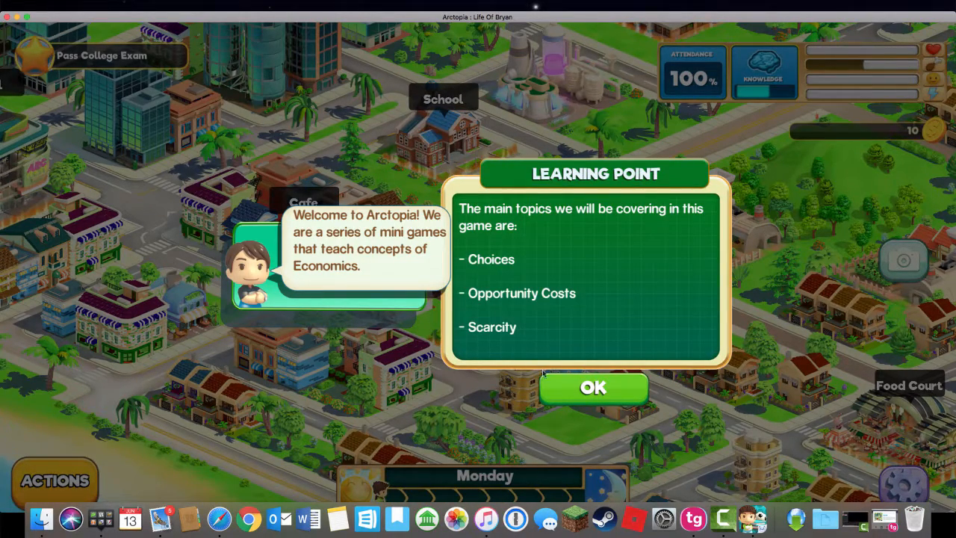
pyautogui.moveTo(556, 341)
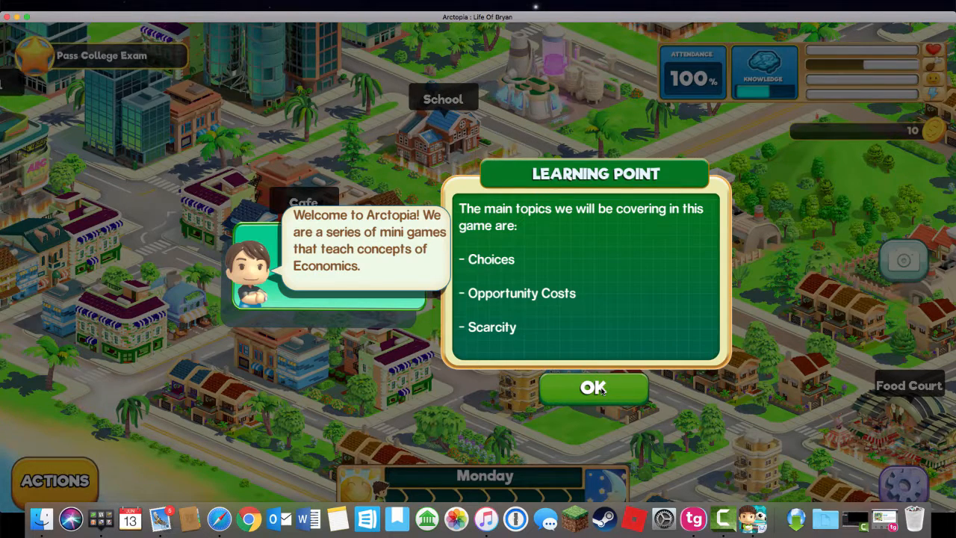
# Tick the learning points on limited resources, allocation decisions and opportunity costs, confirmed all correct.
pyautogui.click(594, 387)
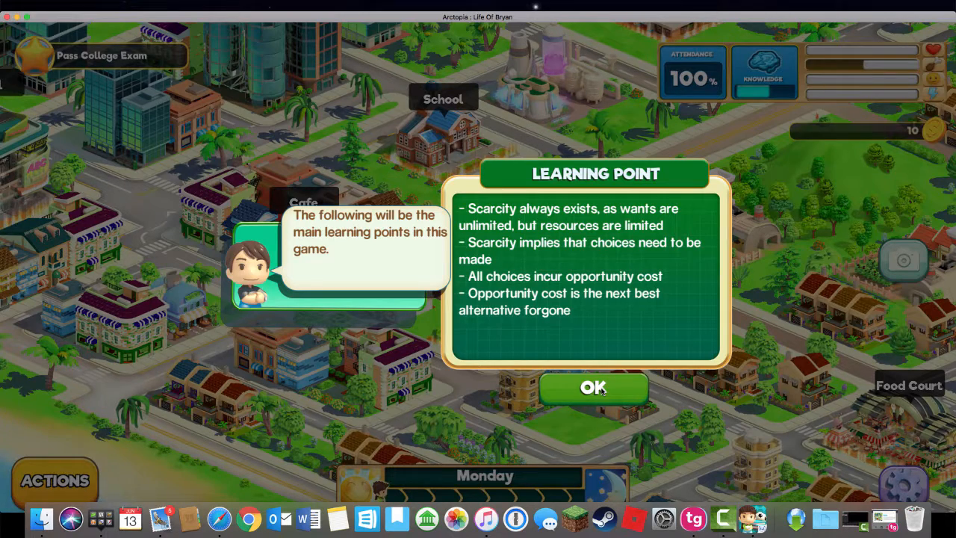
pyautogui.click(593, 387)
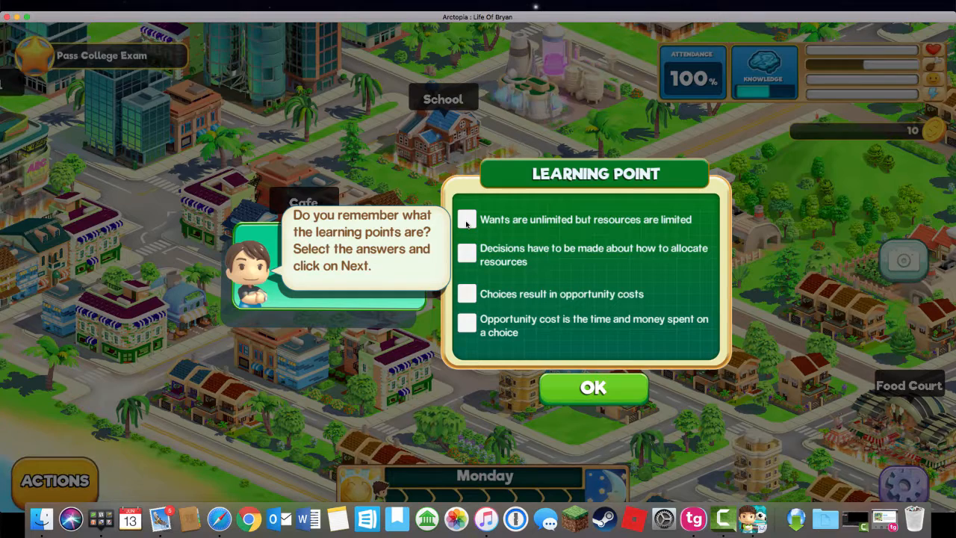
pyautogui.click(466, 218)
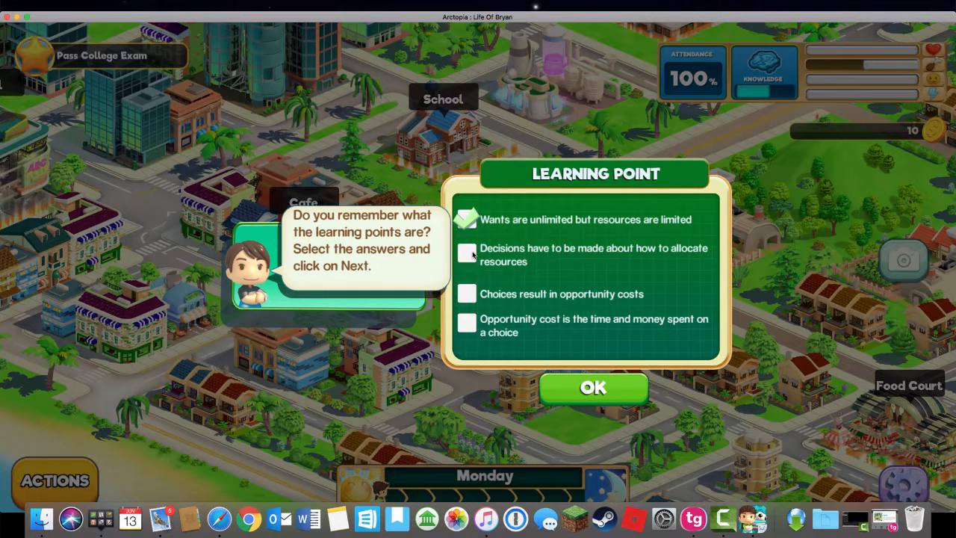
pyautogui.click(466, 254)
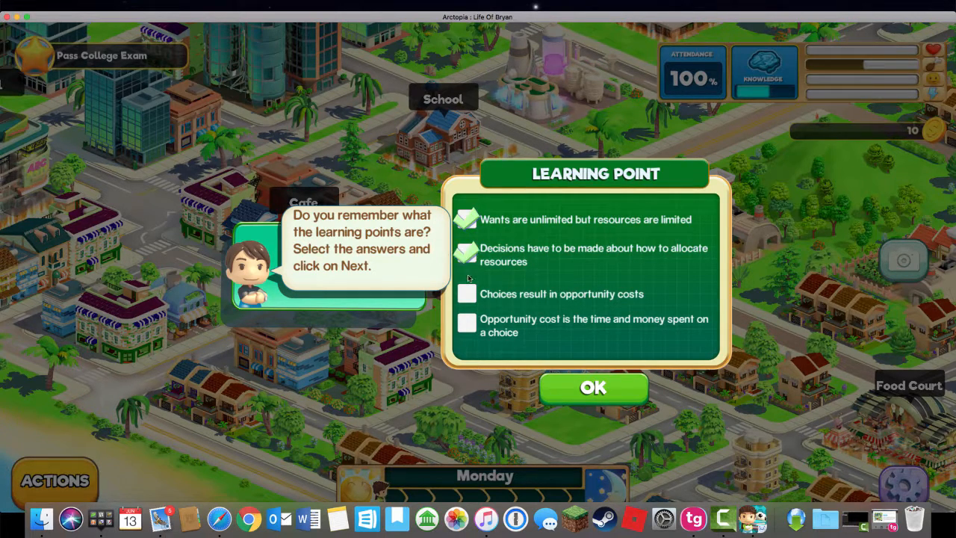
pyautogui.click(467, 293)
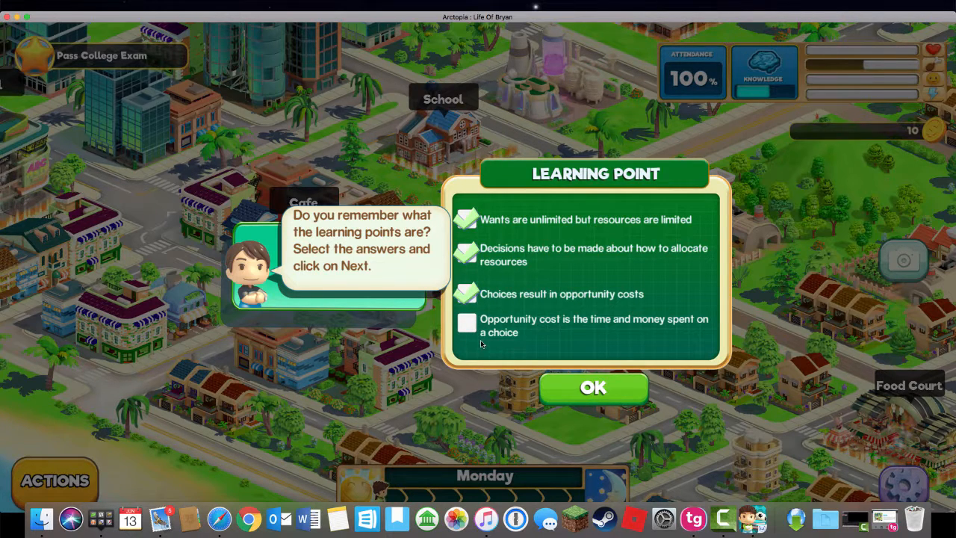
pyautogui.click(594, 387)
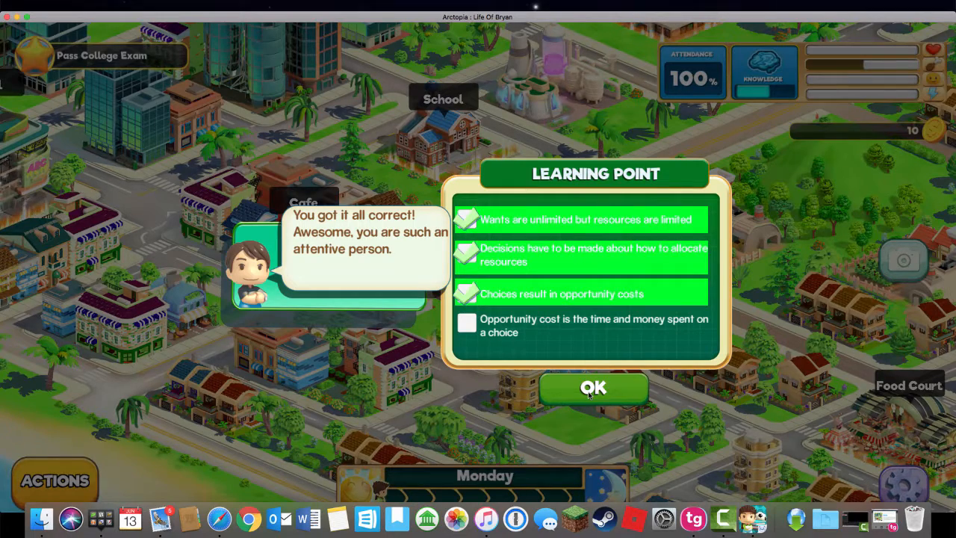
pyautogui.click(593, 387)
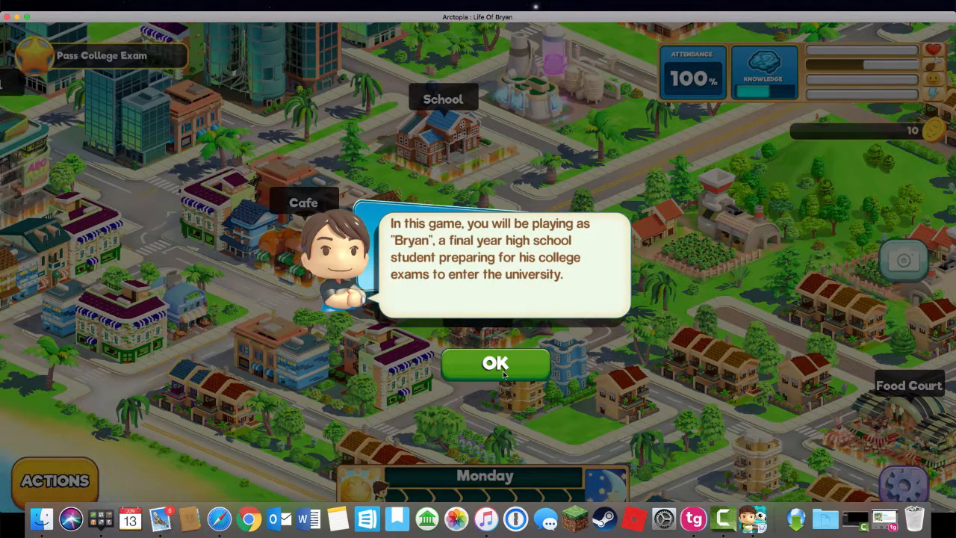
pyautogui.moveTo(496, 366)
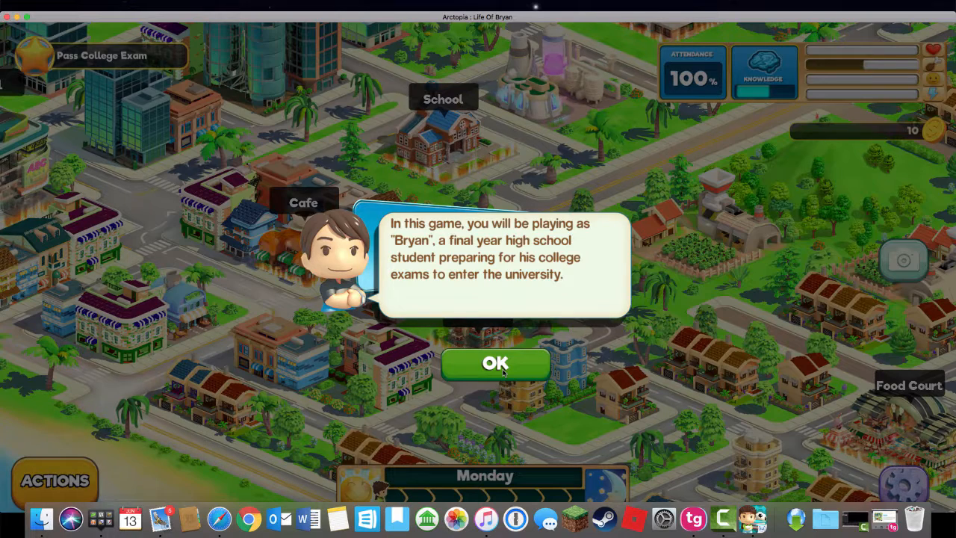
# Read through the intro messages on Bryan, the economic crisis, weekly schedule and attendance targets.
pyautogui.click(496, 365)
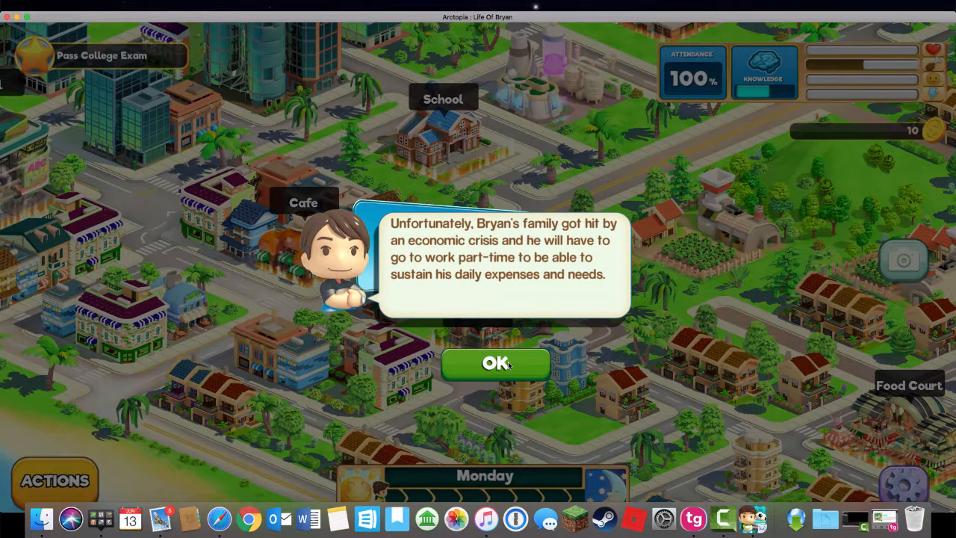
pyautogui.click(496, 364)
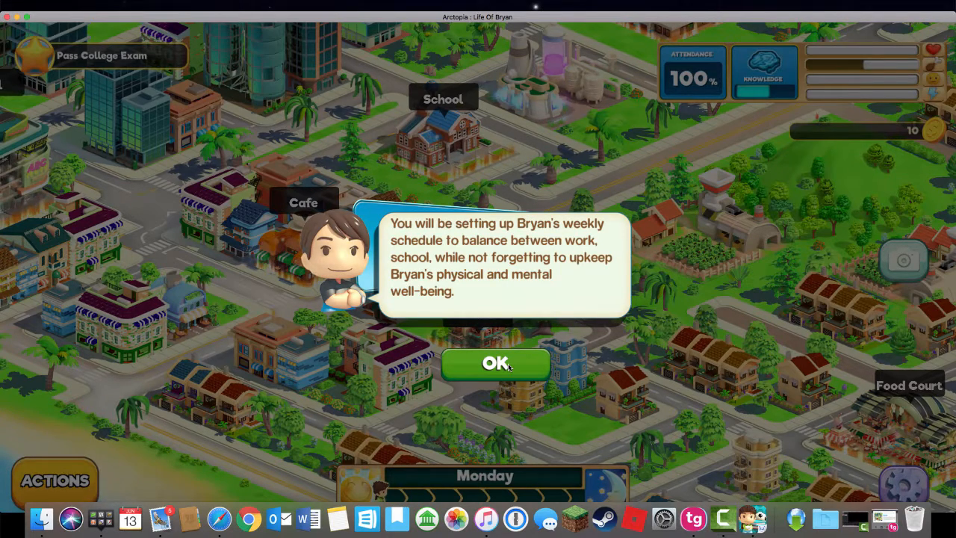
pyautogui.click(496, 365)
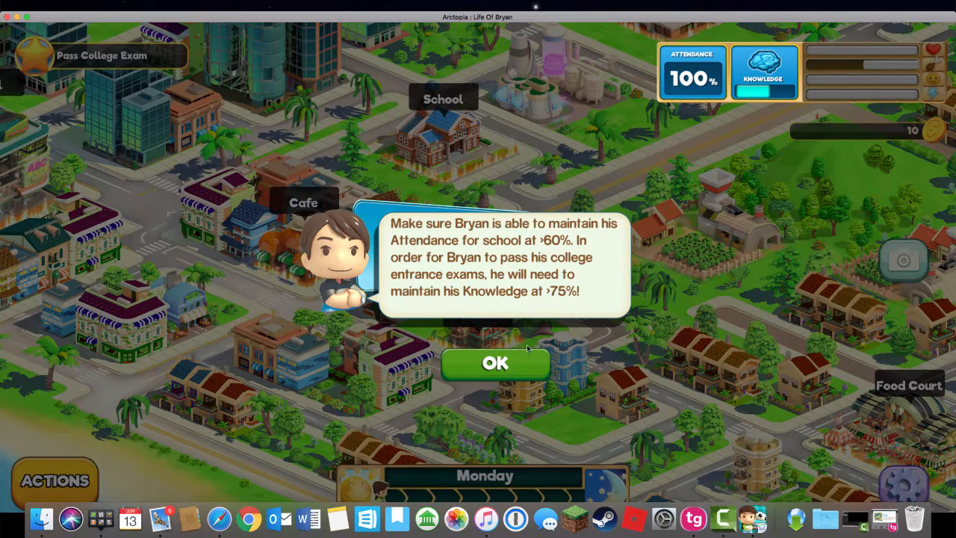
pyautogui.click(494, 365)
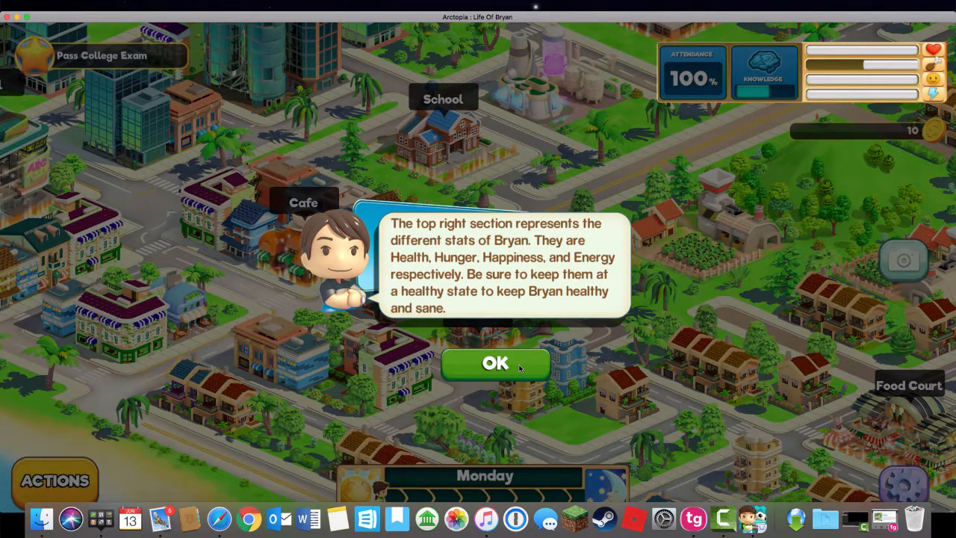
# Dismiss the stats, location and actions tips and reveal the actions available at Home.
pyautogui.click(494, 364)
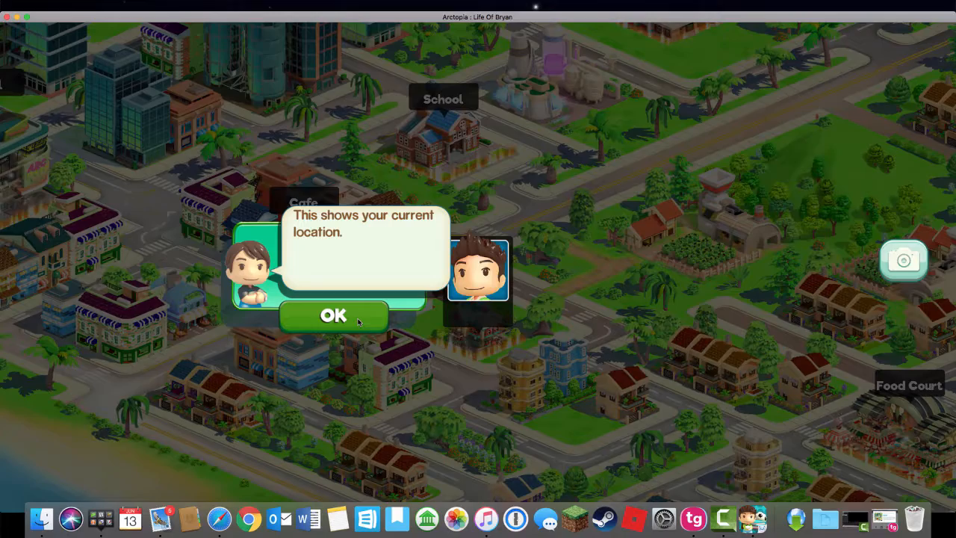
pyautogui.click(334, 314)
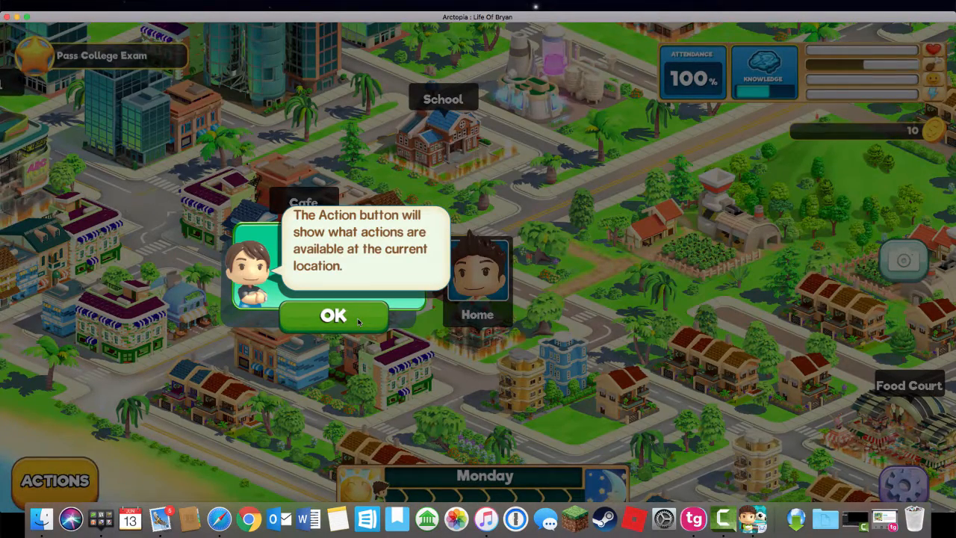
pyautogui.click(333, 314)
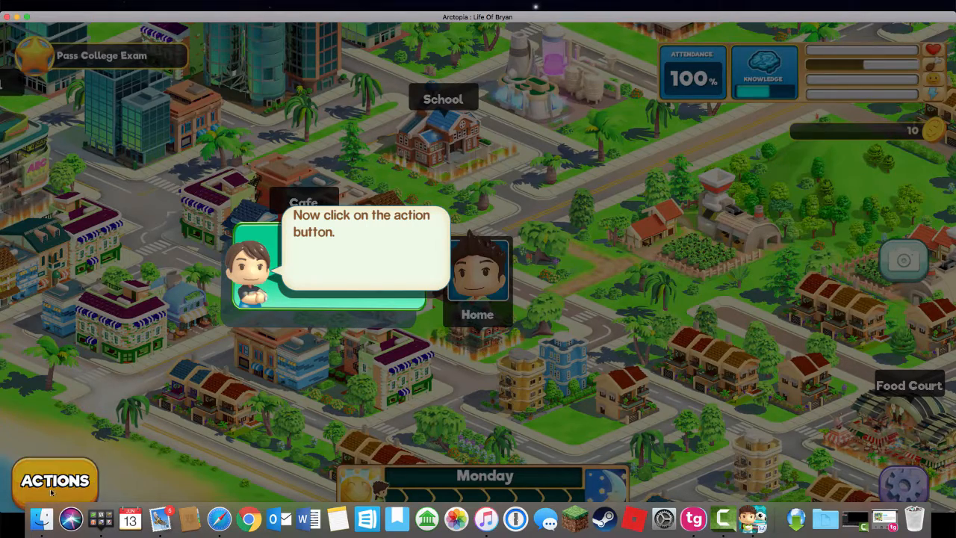
pyautogui.click(54, 481)
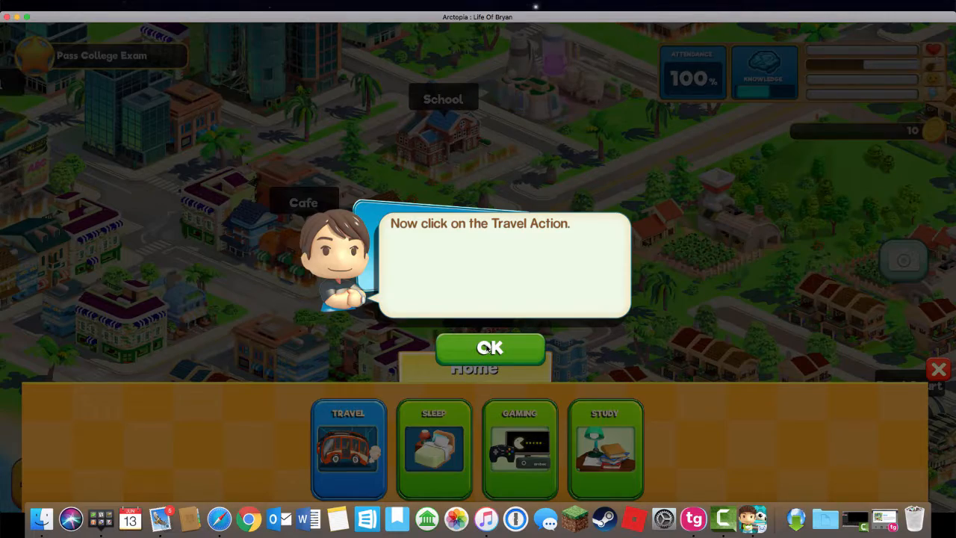
# Use the Travel action to send Bryan from Home to the School.
pyautogui.click(349, 449)
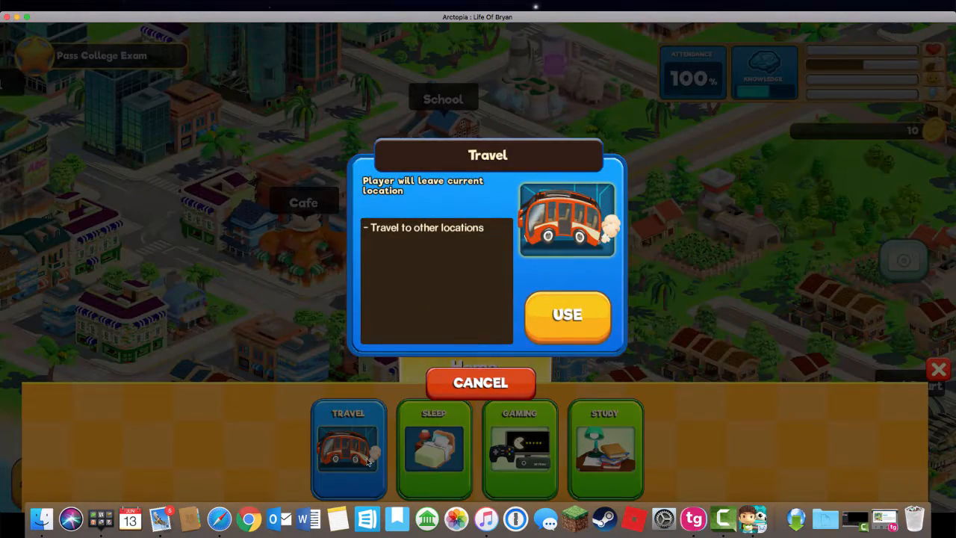
pyautogui.click(568, 314)
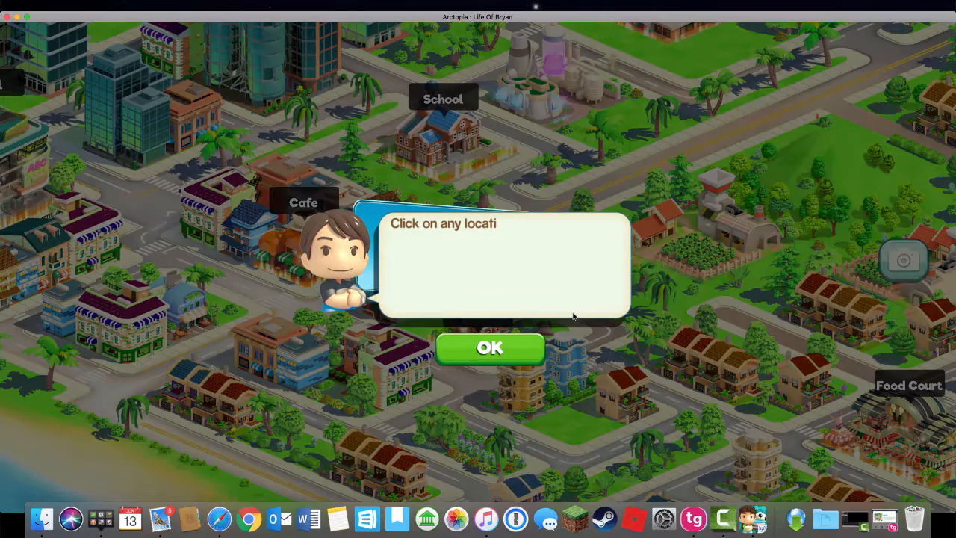
pyautogui.click(490, 348)
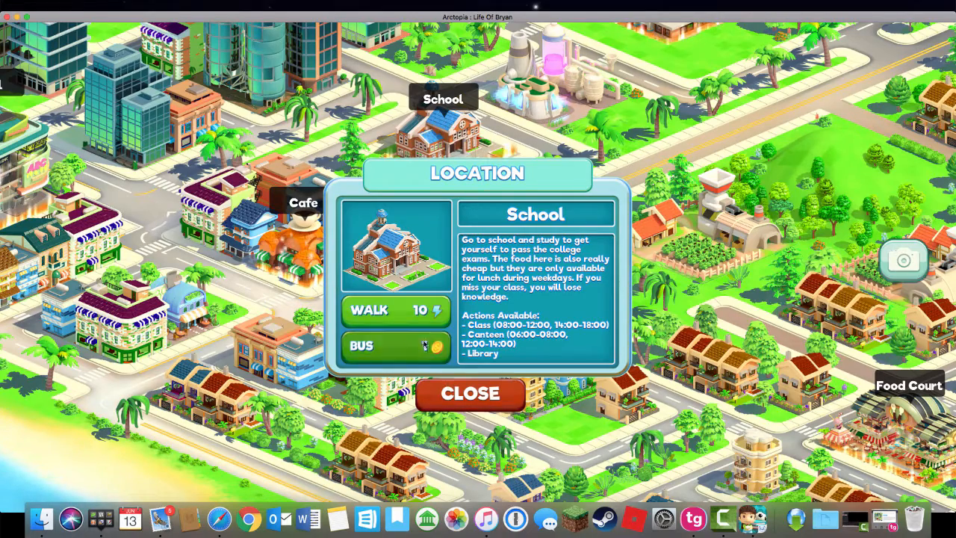
pyautogui.click(469, 395)
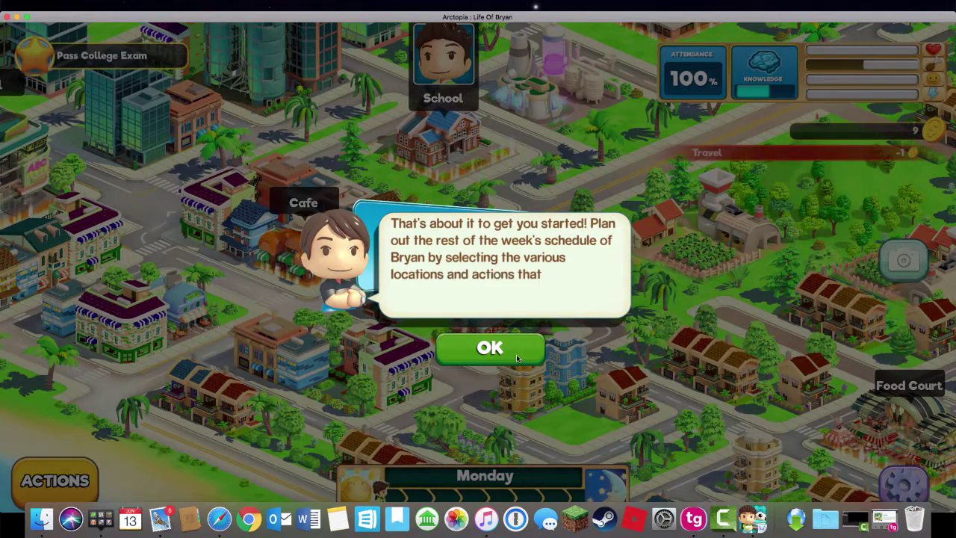
# Dismiss the tutorial wrap-up and opportunity-cost messages and show the School's actions.
pyautogui.click(490, 348)
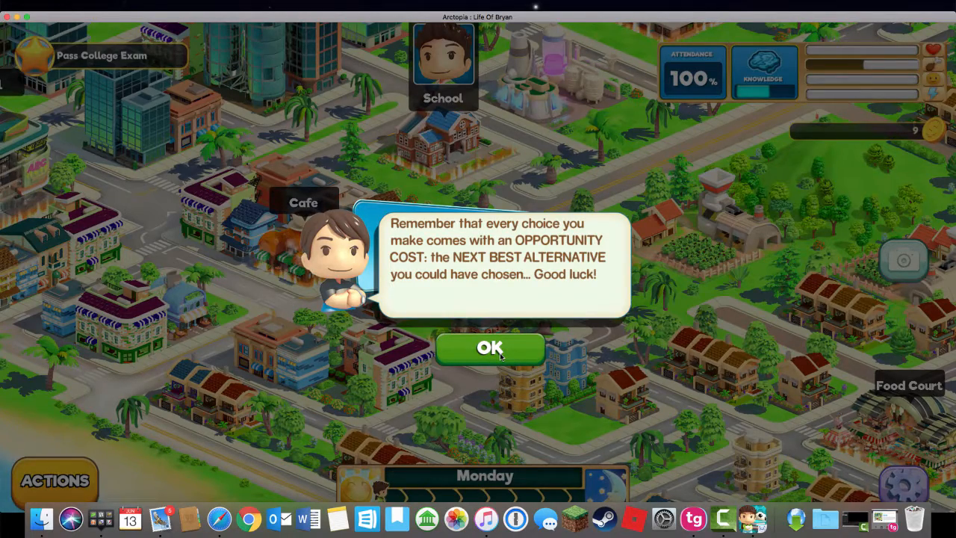
pyautogui.click(490, 348)
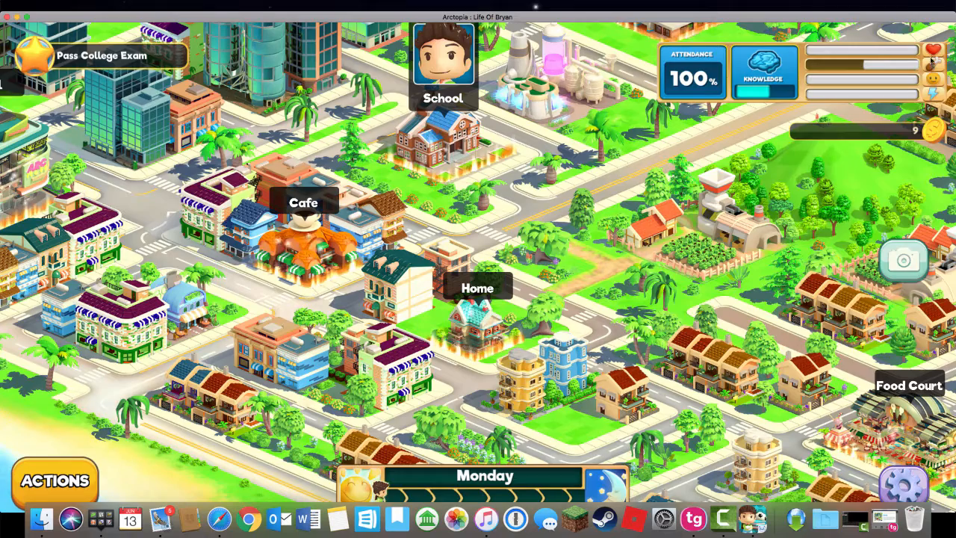
pyautogui.moveTo(885, 67)
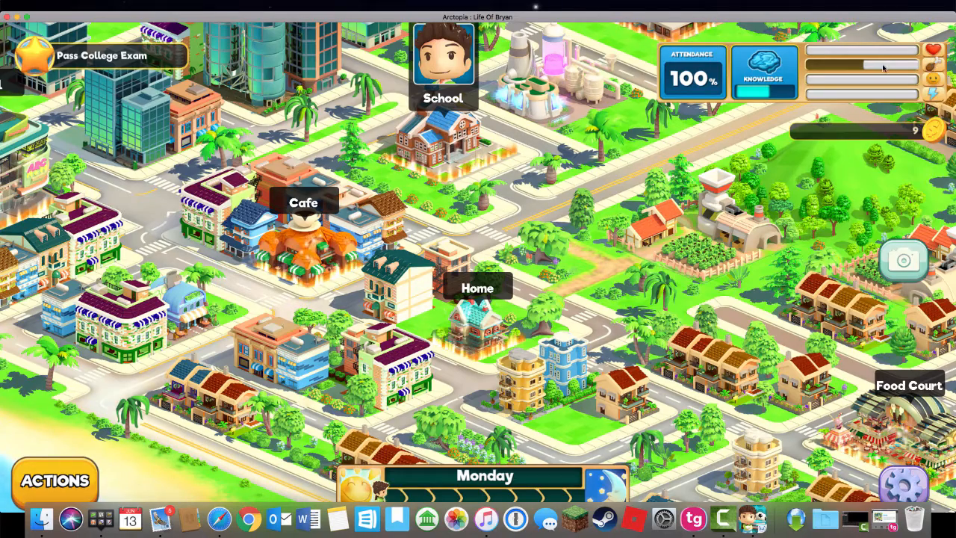
pyautogui.click(764, 72)
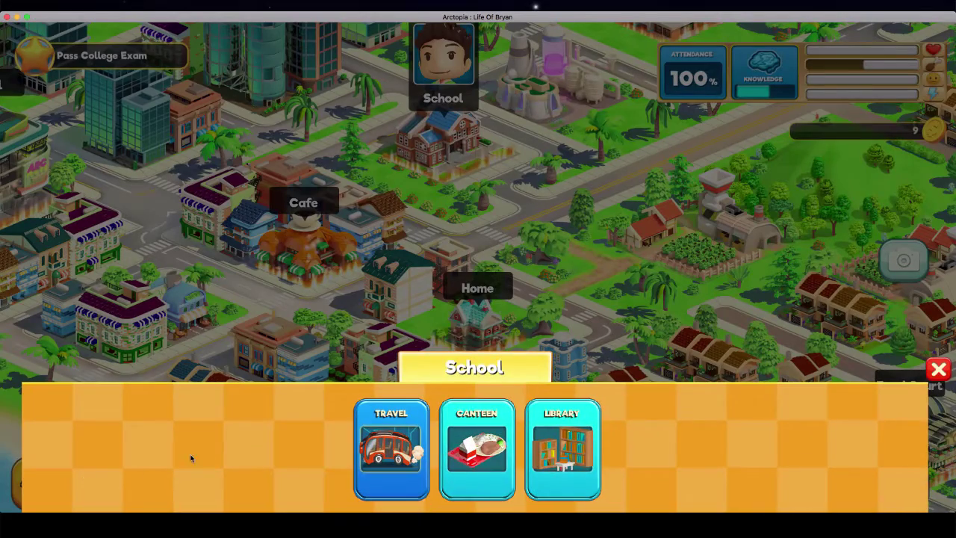
# Buy the $2 Canteen meal at School, leaving Bryan $7.
pyautogui.click(477, 448)
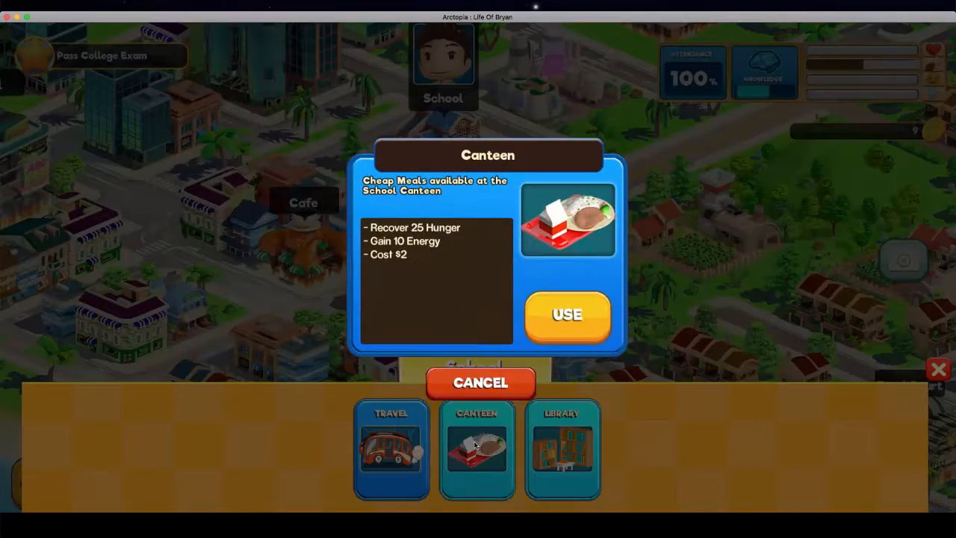
pyautogui.moveTo(431, 231)
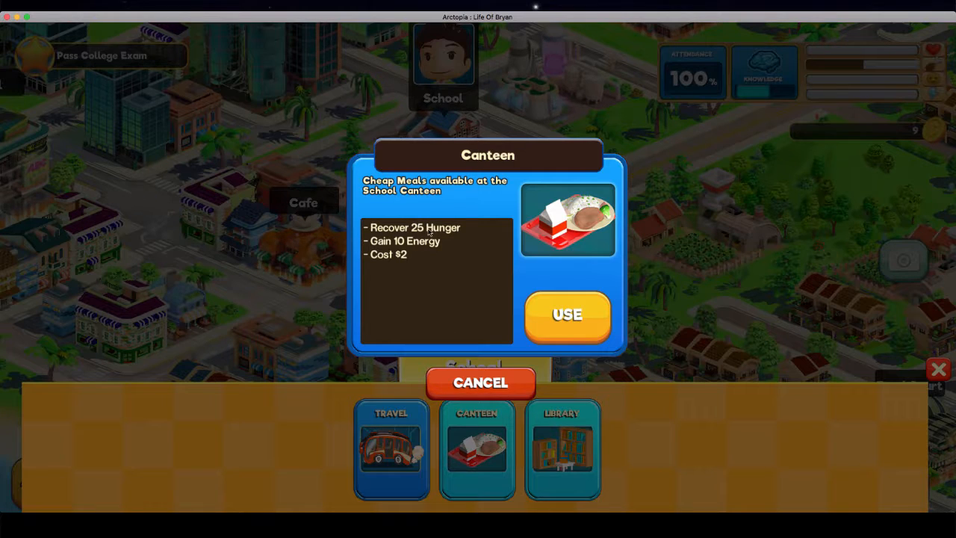
pyautogui.moveTo(411, 275)
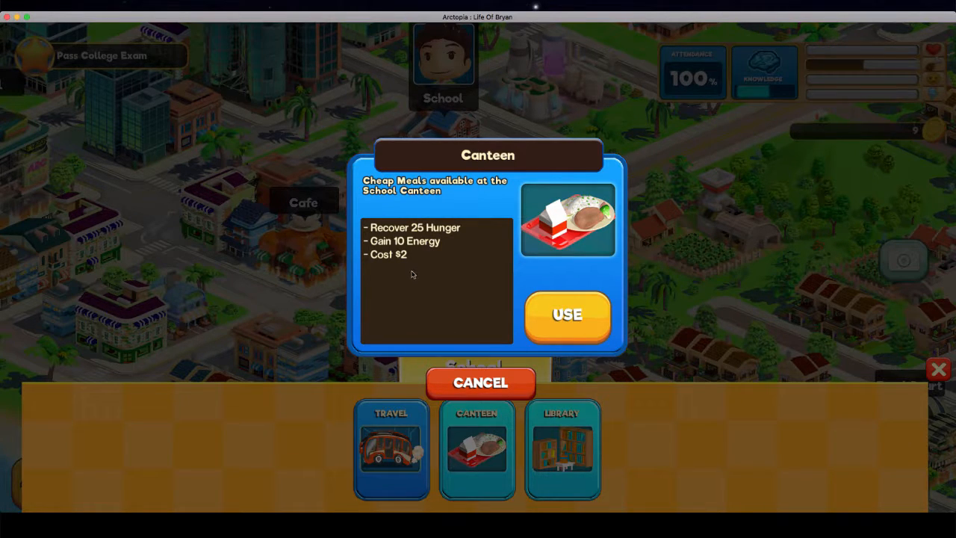
pyautogui.click(482, 382)
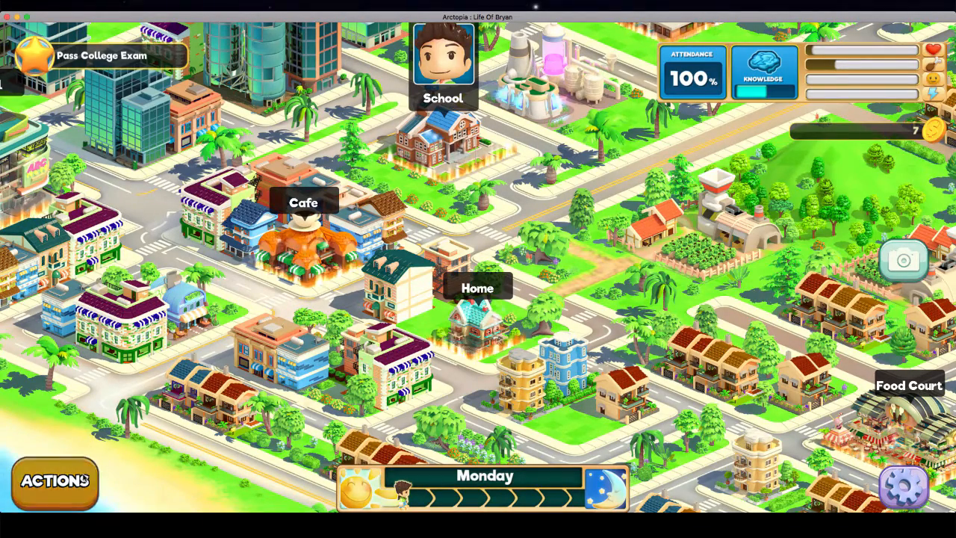
# Have Bryan attend Class at School, then do casual reading at the Library.
pyautogui.click(444, 62)
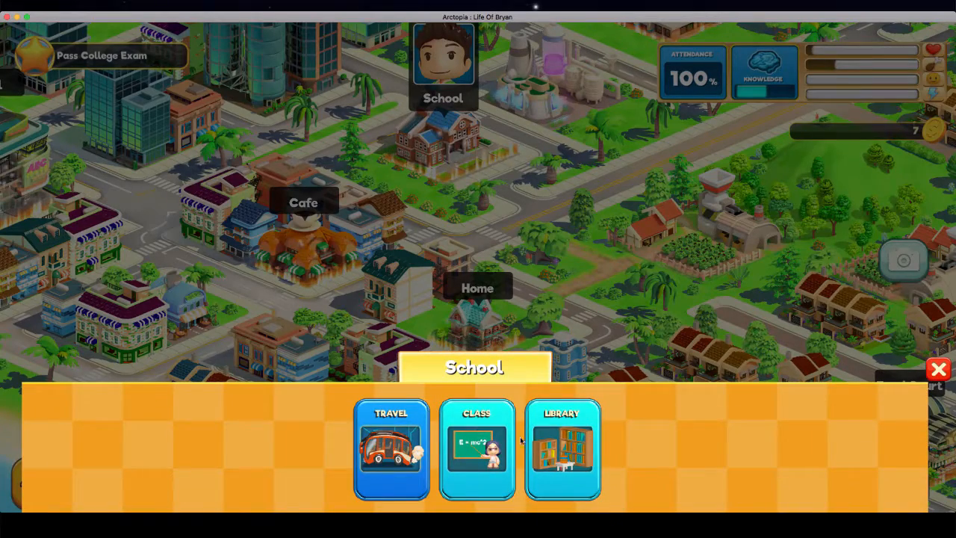
pyautogui.click(477, 448)
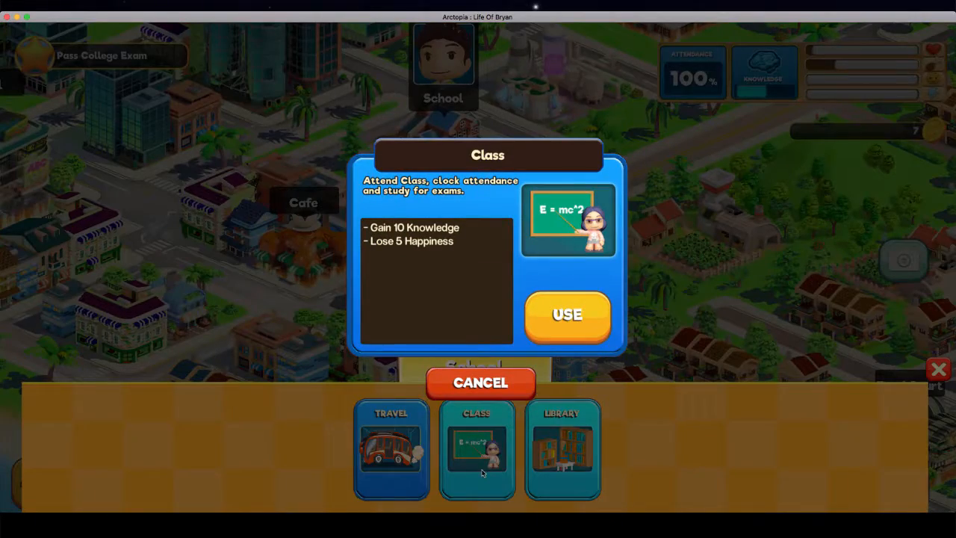
pyautogui.moveTo(417, 255)
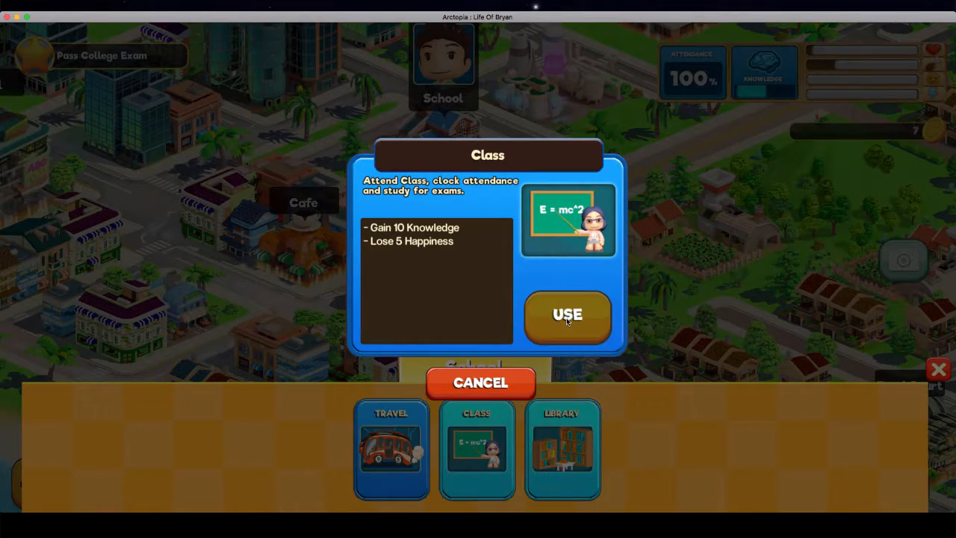
pyautogui.click(566, 314)
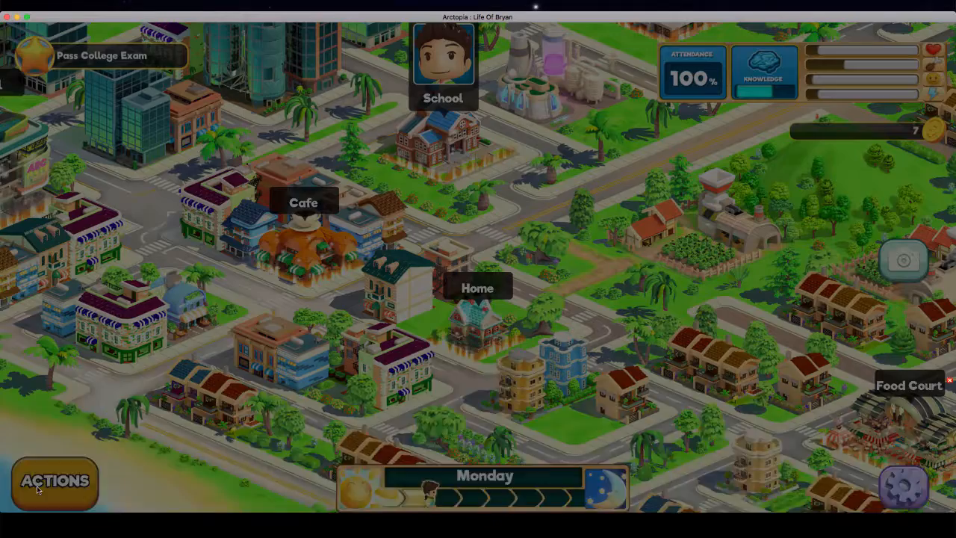
pyautogui.click(53, 482)
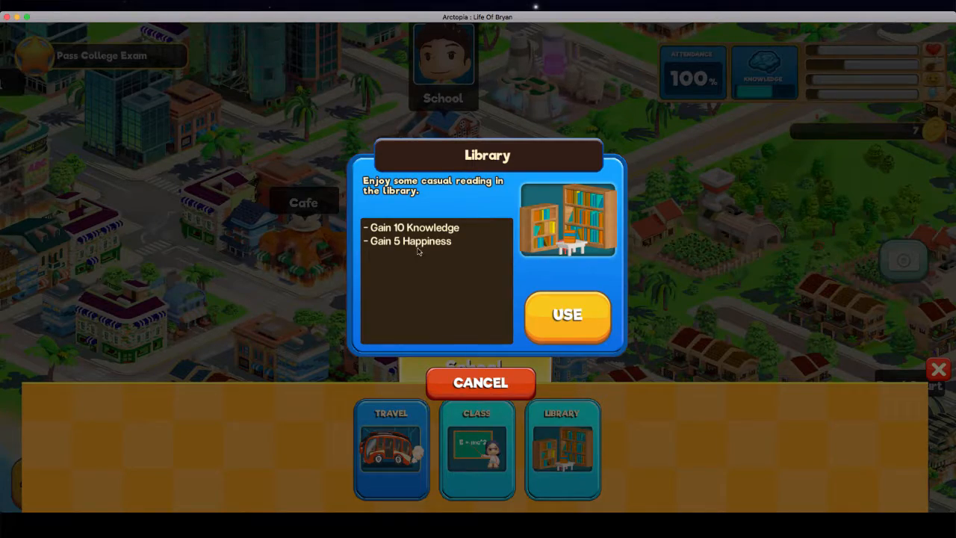
pyautogui.click(481, 382)
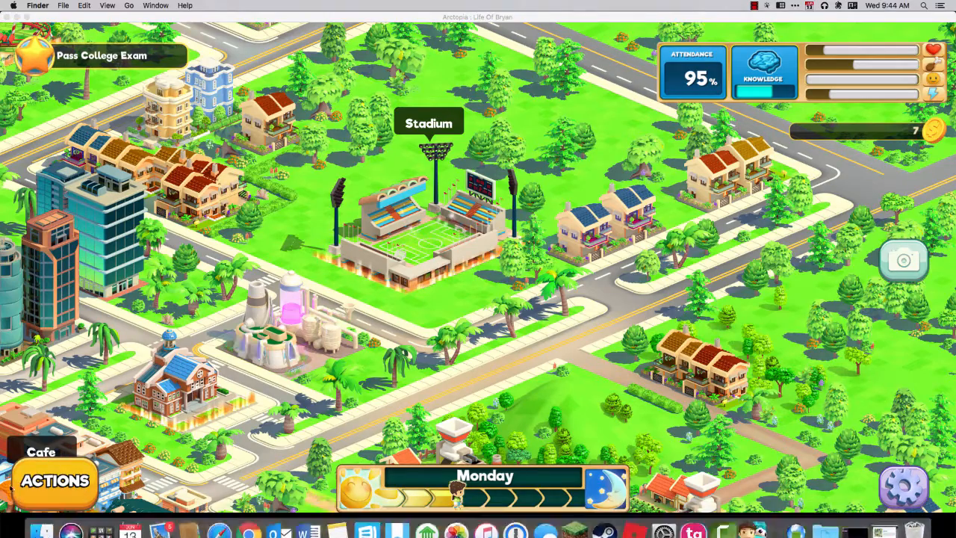
# Travel from the current location to the Stadium on the map.
pyautogui.click(54, 481)
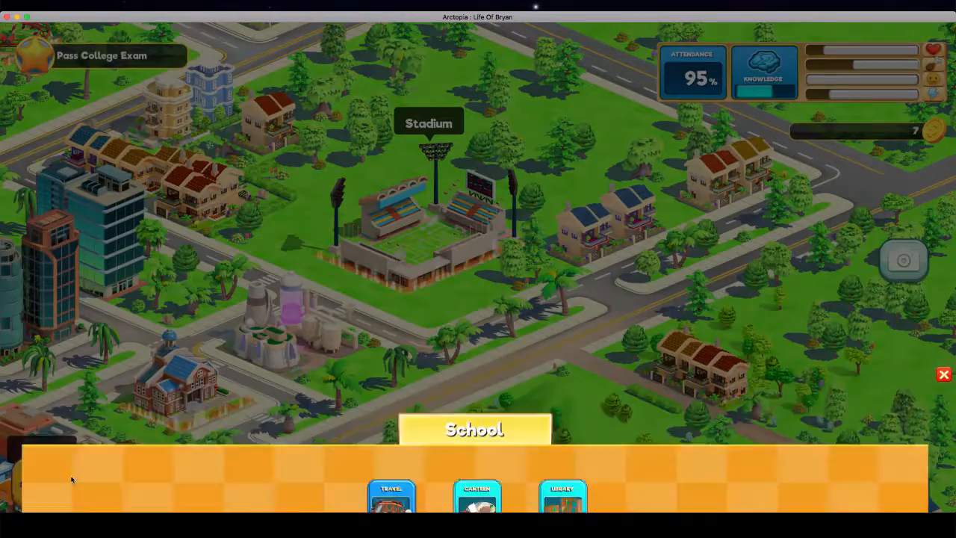
pyautogui.click(392, 496)
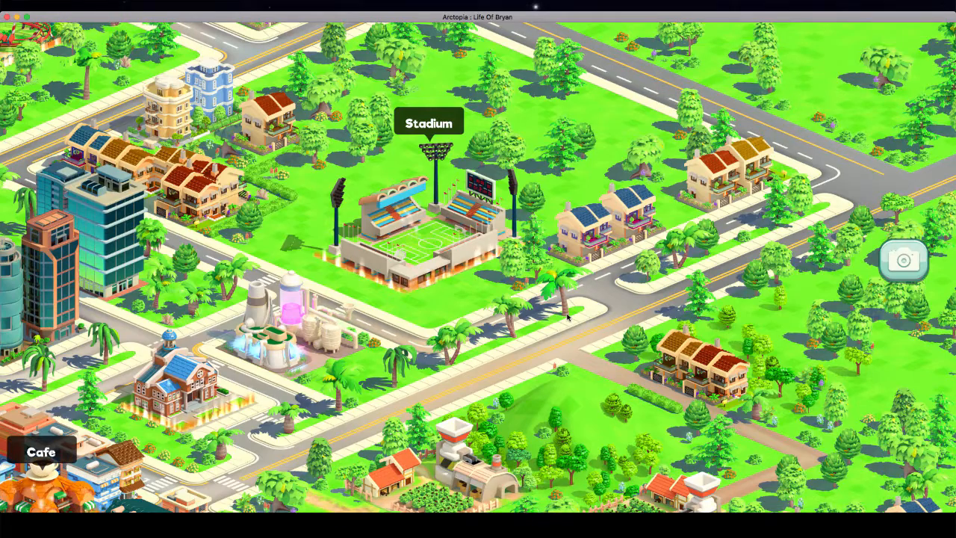
pyautogui.click(427, 224)
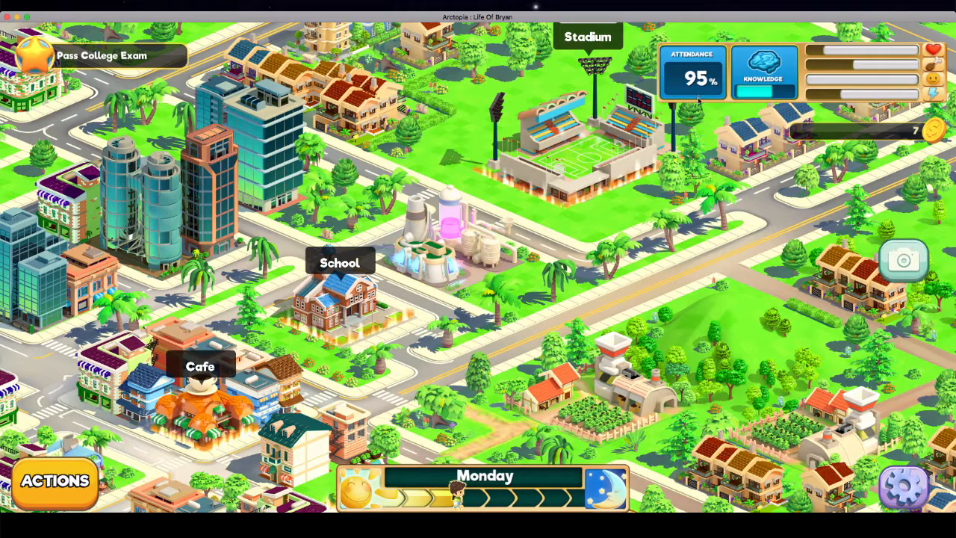
pyautogui.moveTo(146, 442)
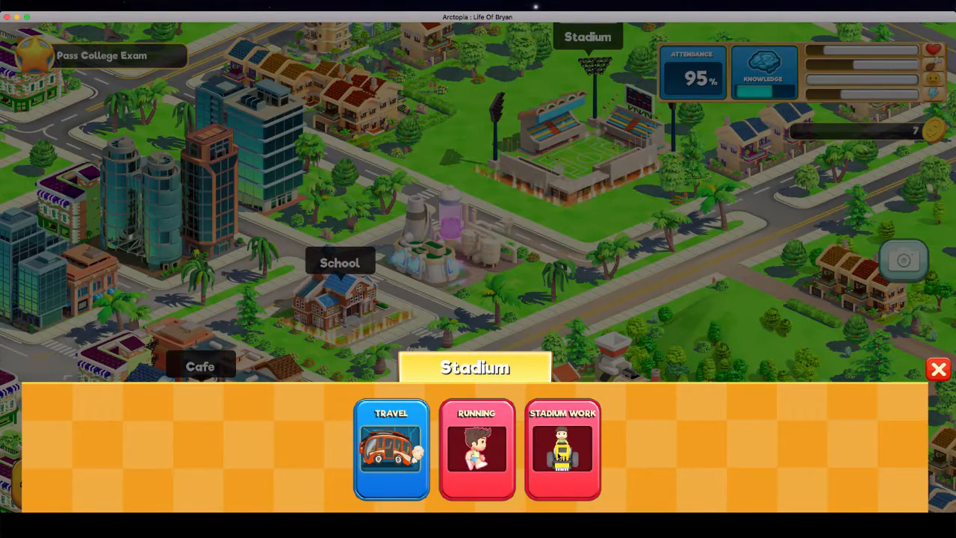
# Work a Stadium shift raising money to $13, then check Running's effects and cancel.
pyautogui.click(562, 448)
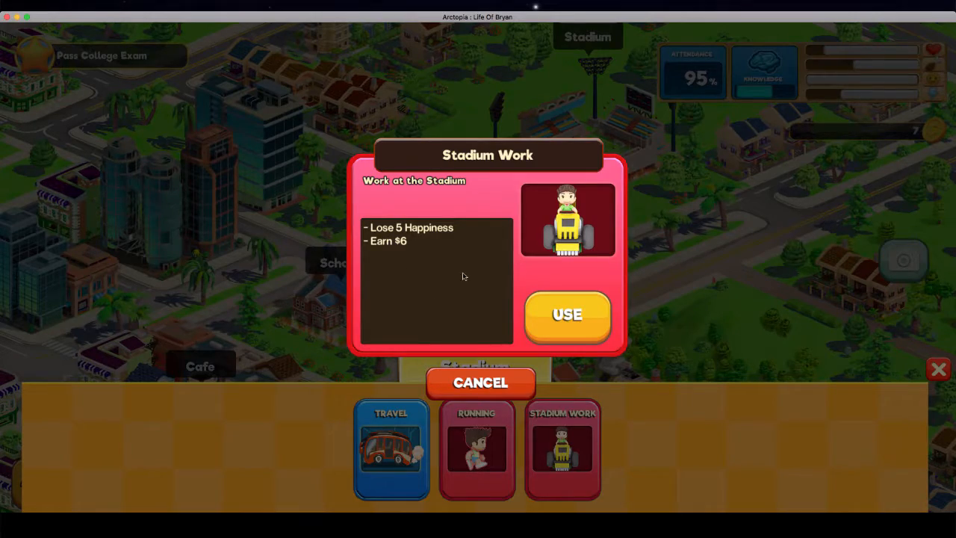
pyautogui.click(568, 314)
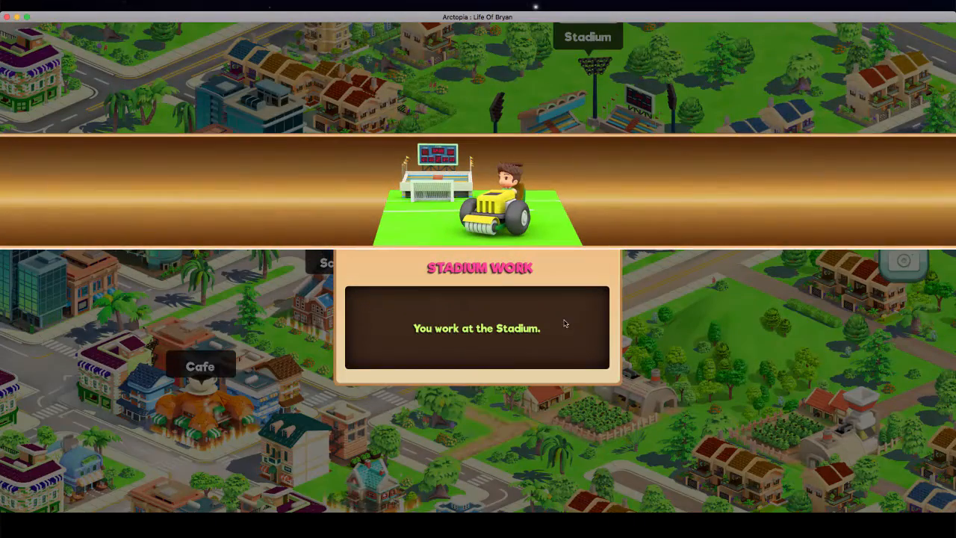
pyautogui.moveTo(671, 338)
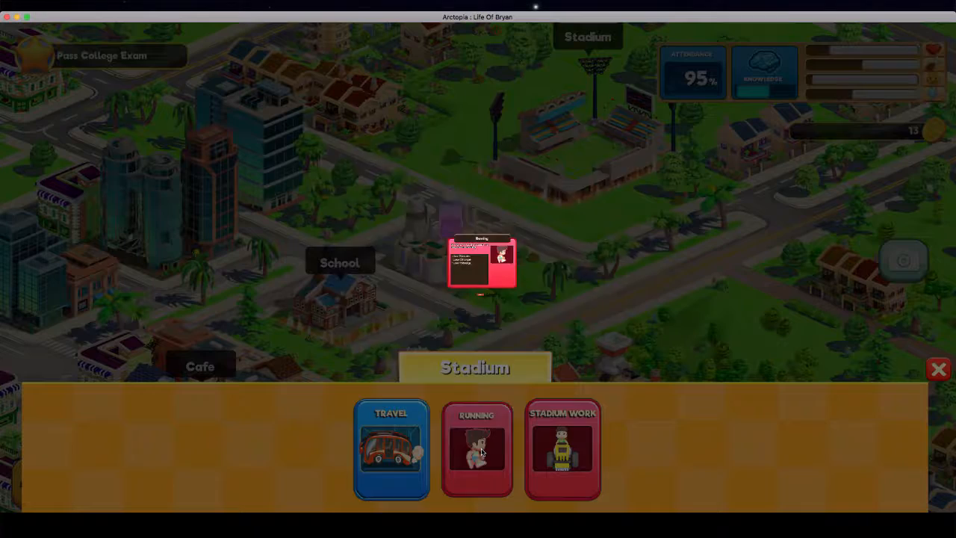
pyautogui.click(478, 448)
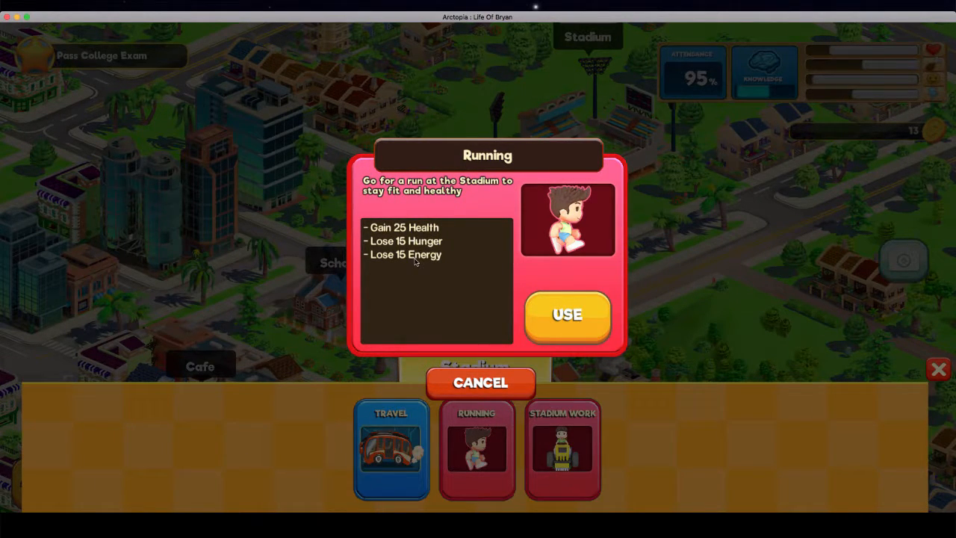
pyautogui.moveTo(710, 126)
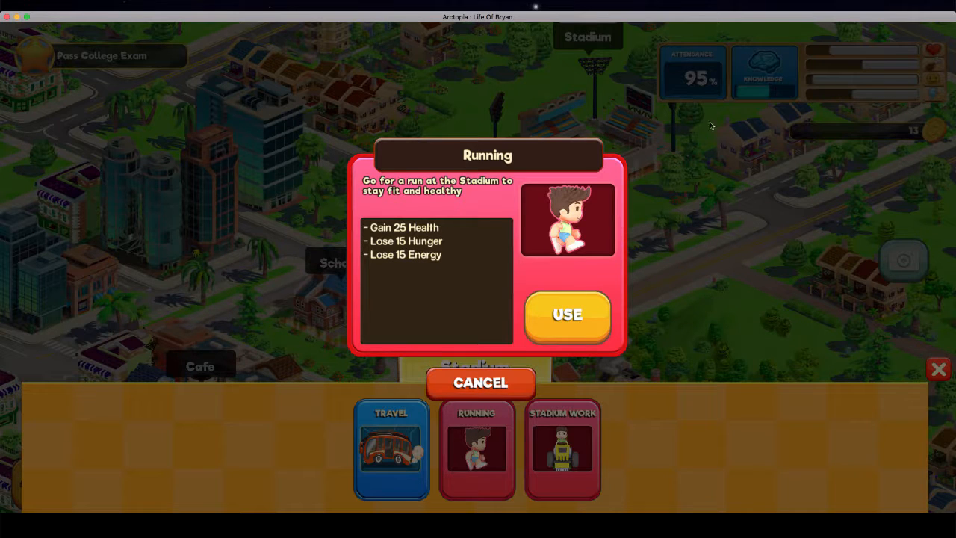
pyautogui.moveTo(831, 58)
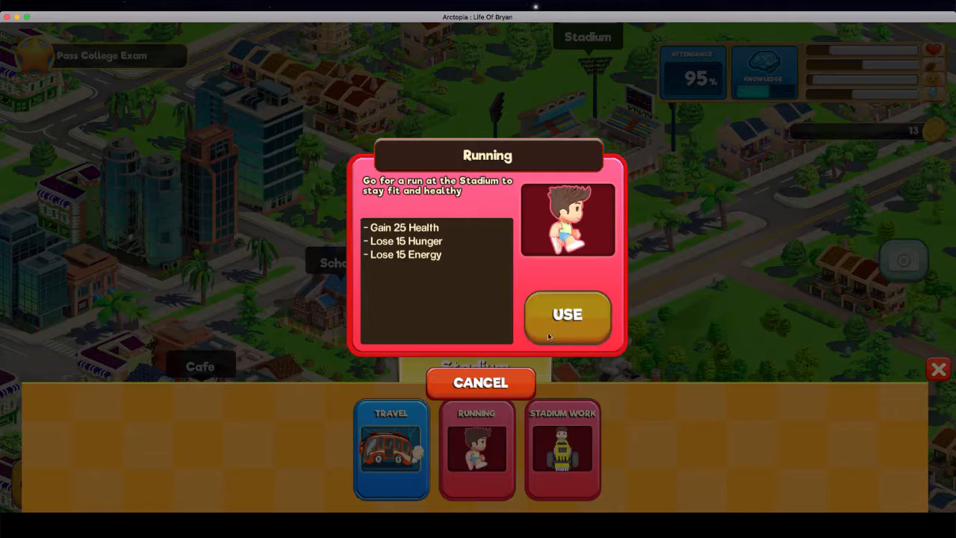
pyautogui.click(481, 382)
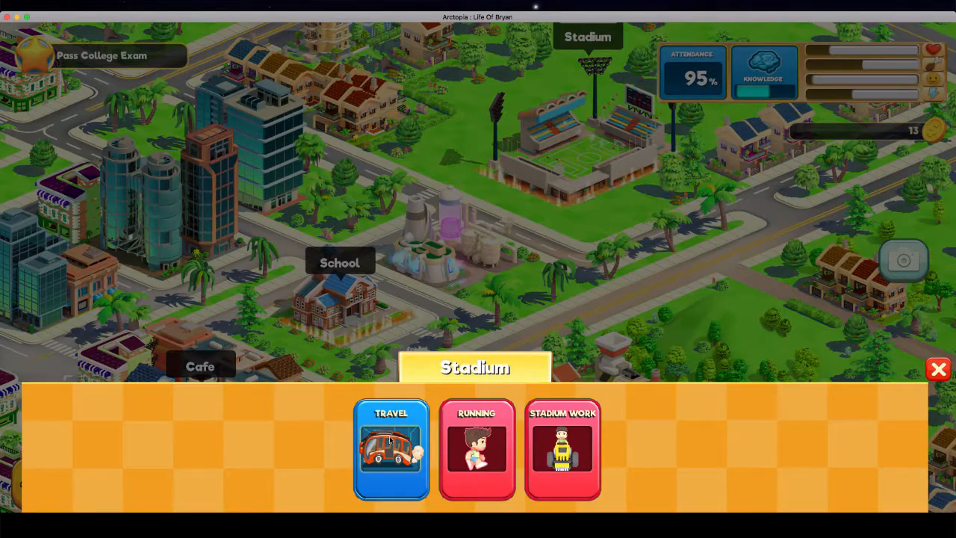
# Ride the bus back to School, leaving $12, and spend time reading in the Library.
pyautogui.click(392, 448)
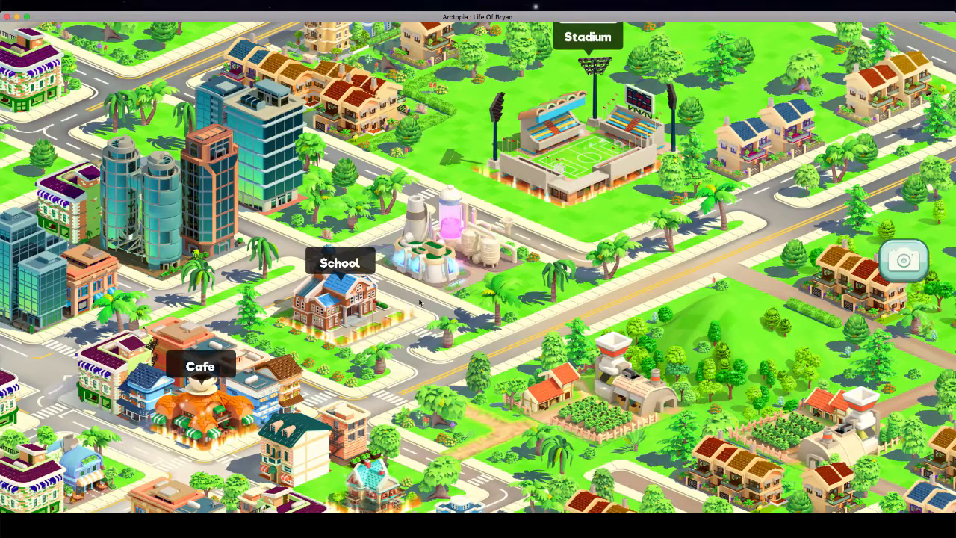
pyautogui.click(340, 299)
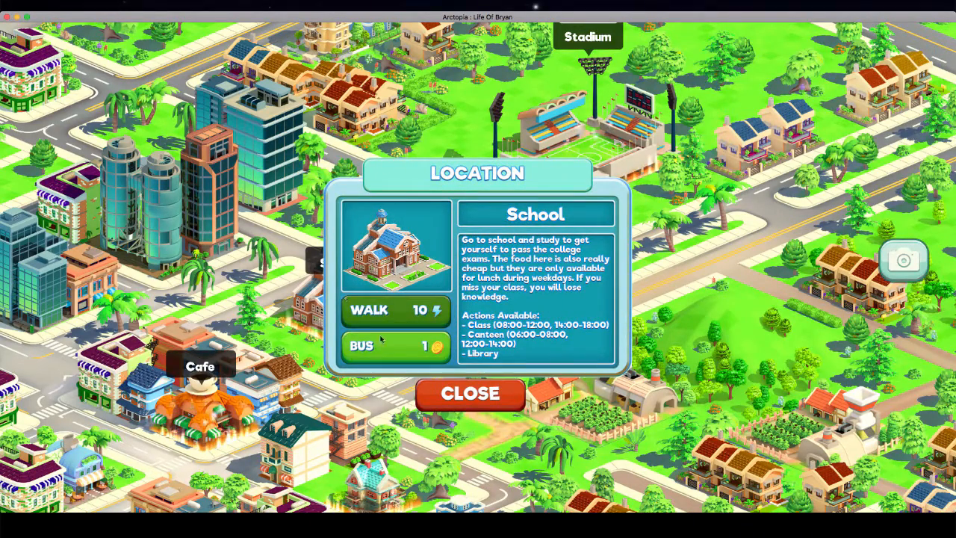
pyautogui.click(469, 395)
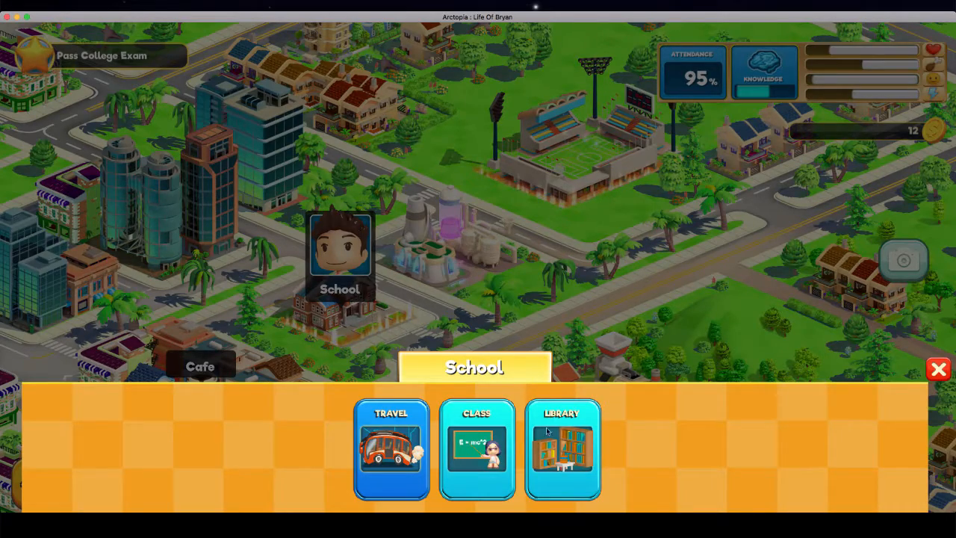
pyautogui.click(562, 448)
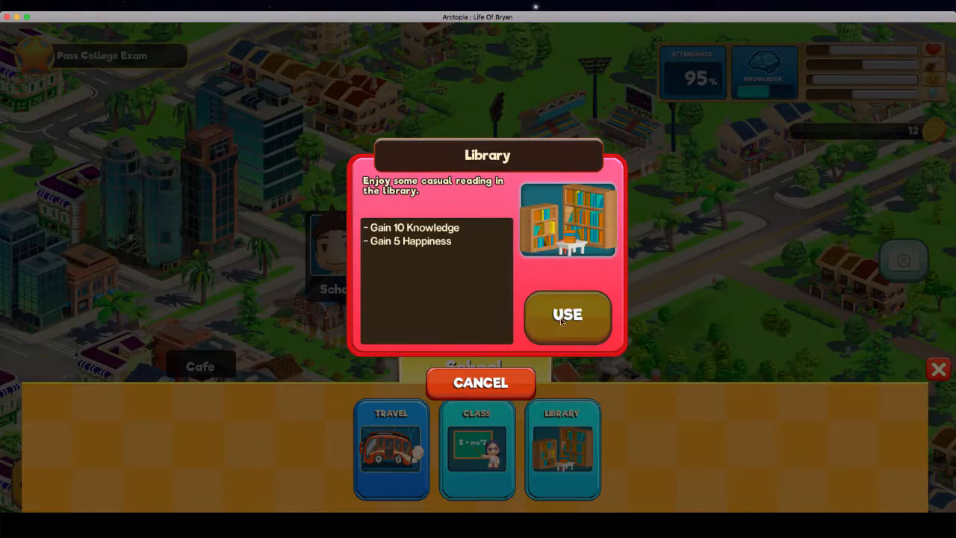
pyautogui.click(568, 314)
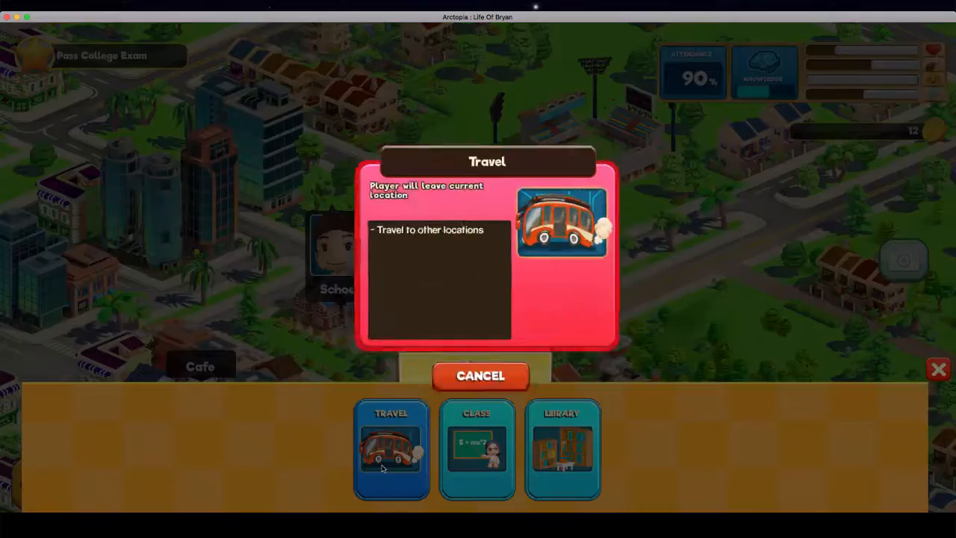
# Walk from School to the Cafe and show its activities.
pyautogui.click(482, 376)
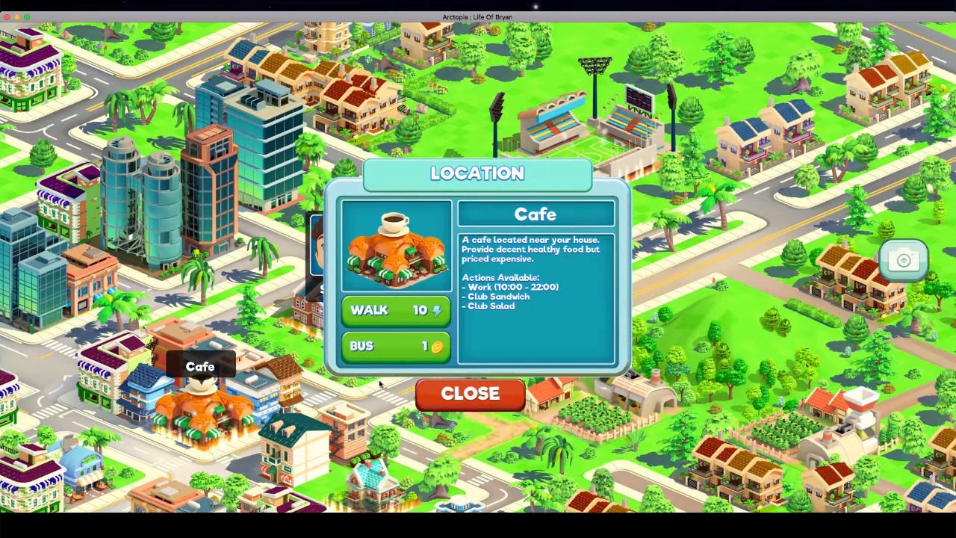
pyautogui.click(469, 394)
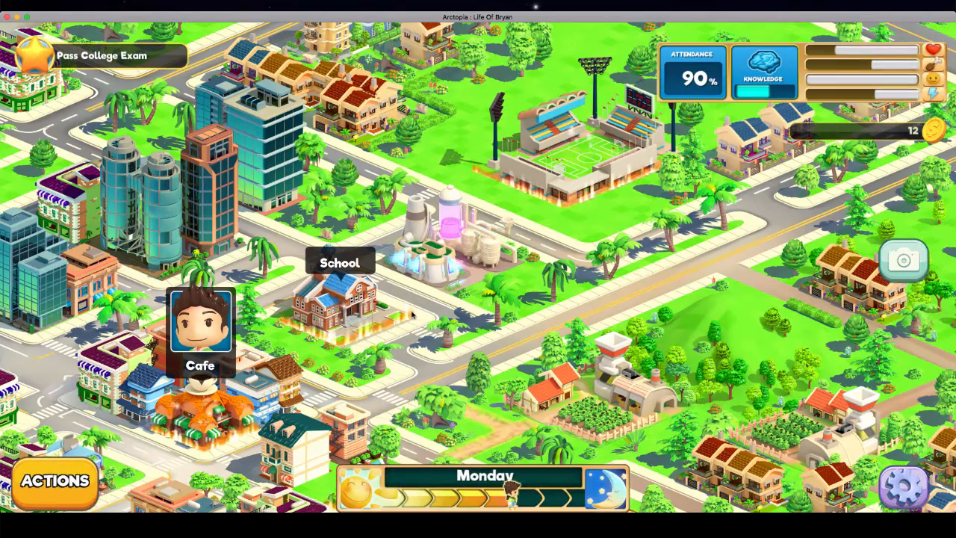
pyautogui.click(201, 329)
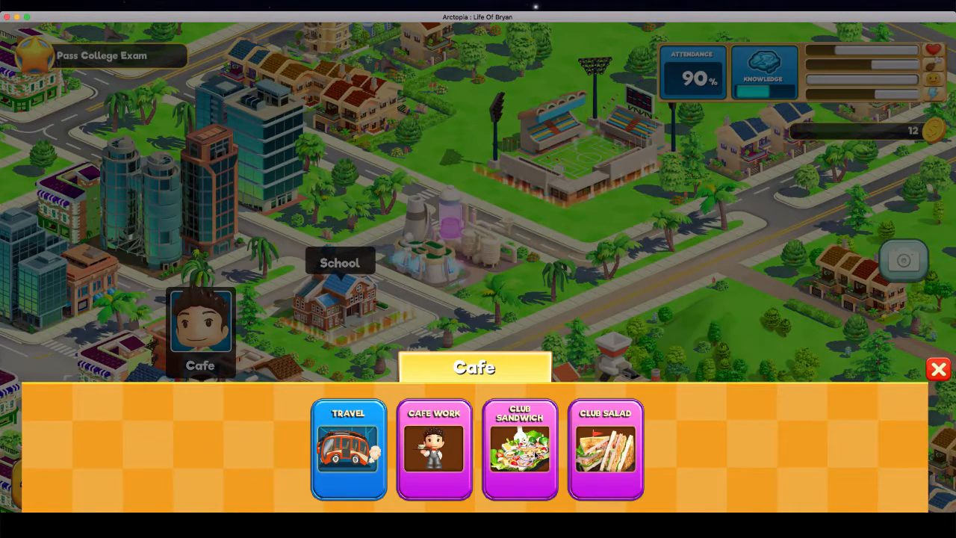
# Compare the Club Sandwich and Club Salad, then order the $5 Club Sandwich, leaving $7.
pyautogui.click(520, 450)
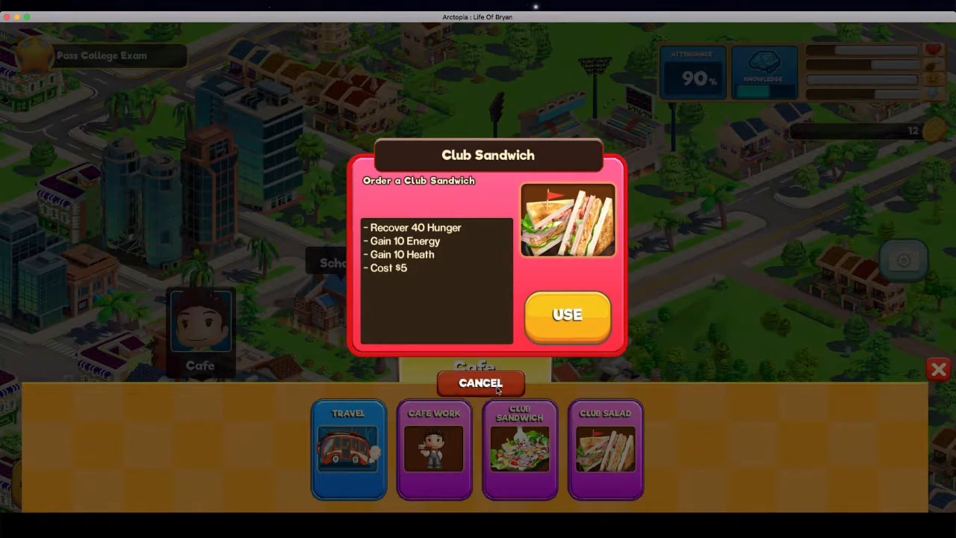
pyautogui.click(605, 449)
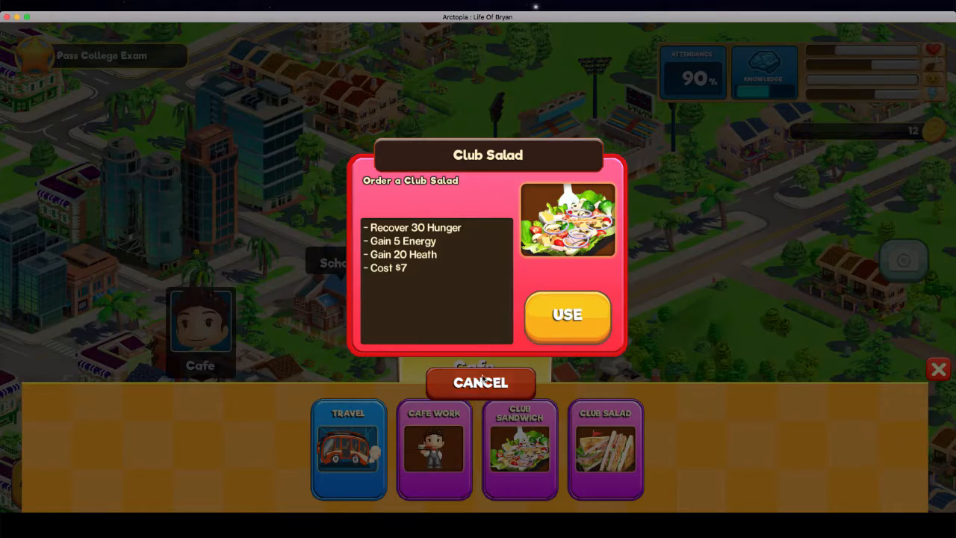
pyautogui.click(481, 382)
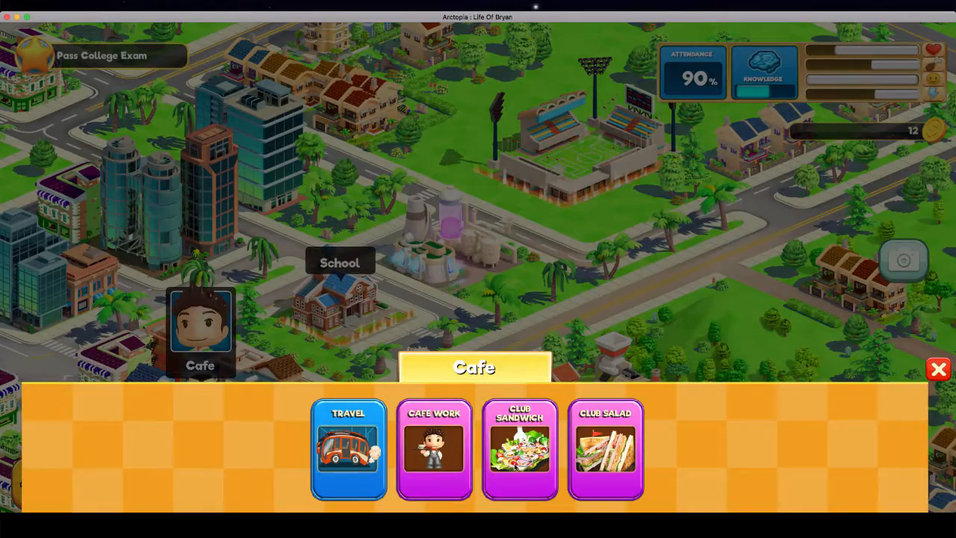
pyautogui.click(938, 369)
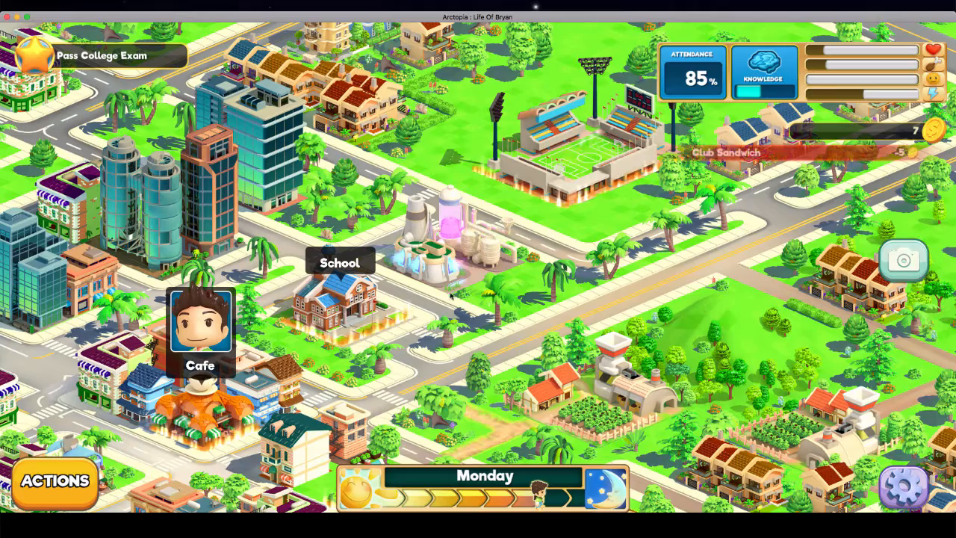
pyautogui.click(201, 329)
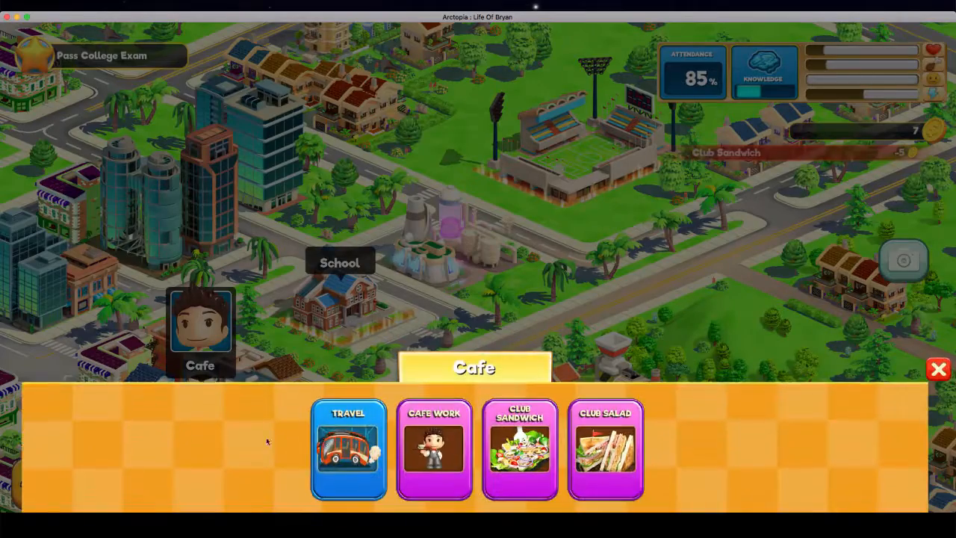
# Travel back Home and check what the Gaming activity does before backing out.
pyautogui.click(349, 448)
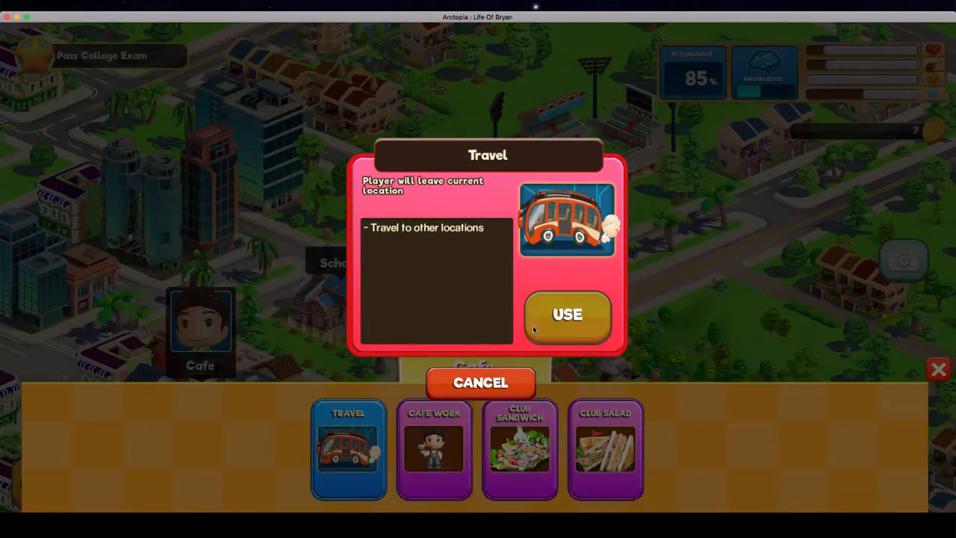
pyautogui.click(568, 314)
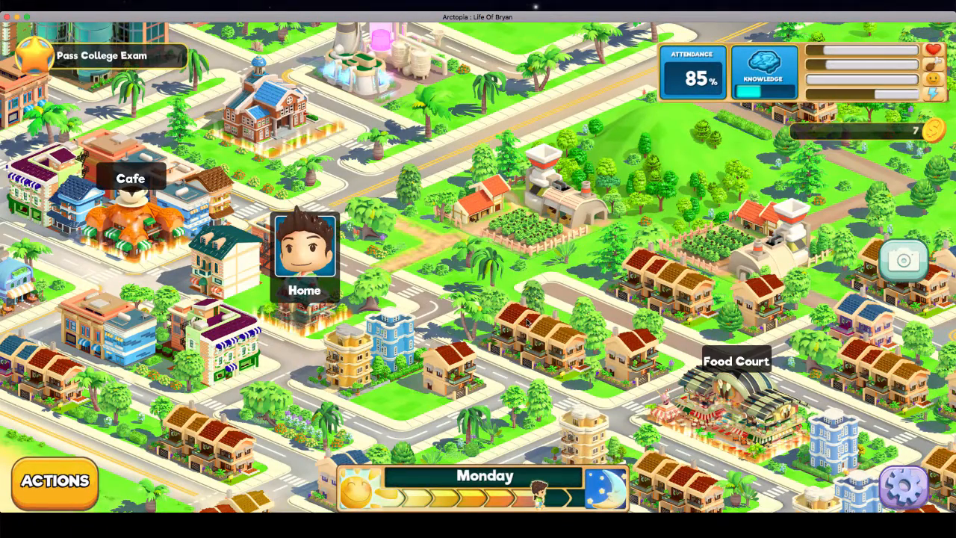
pyautogui.click(305, 254)
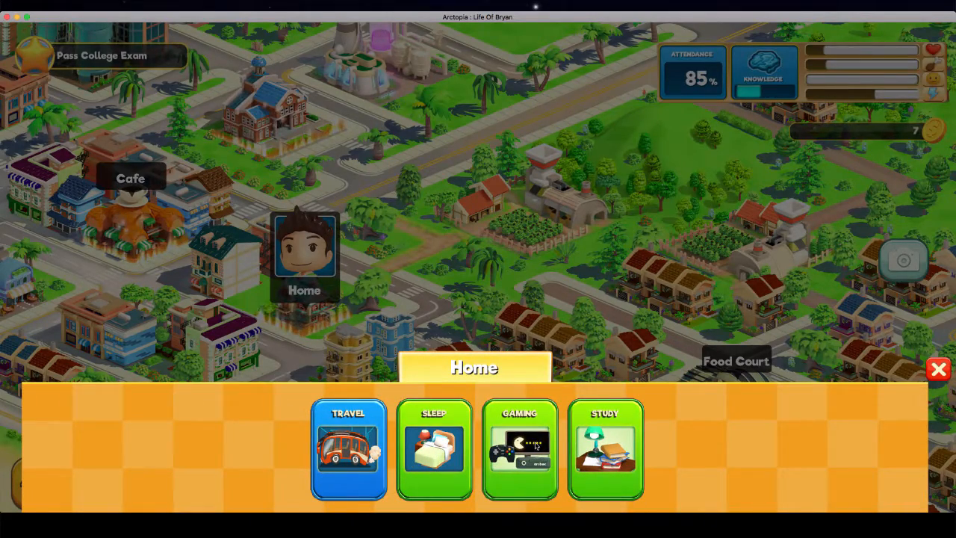
pyautogui.click(520, 449)
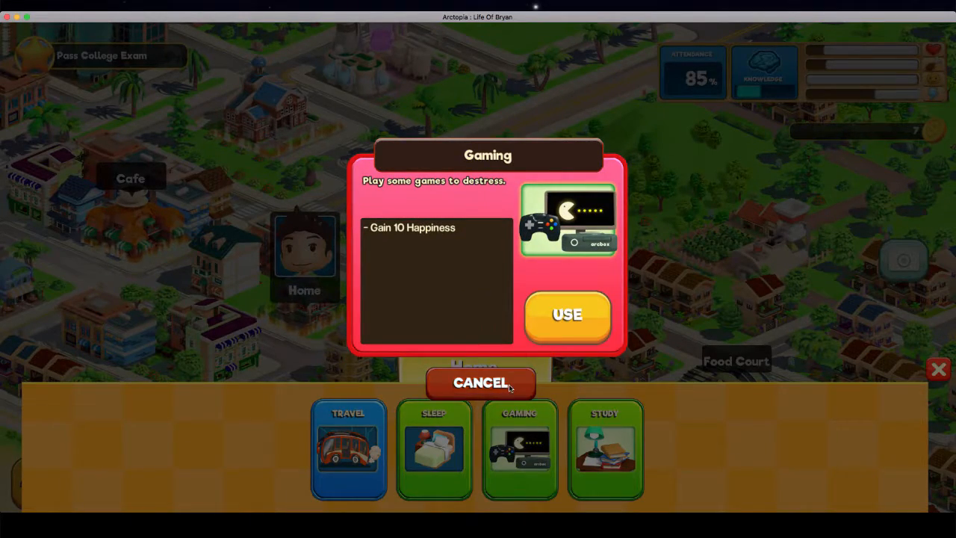
pyautogui.click(481, 383)
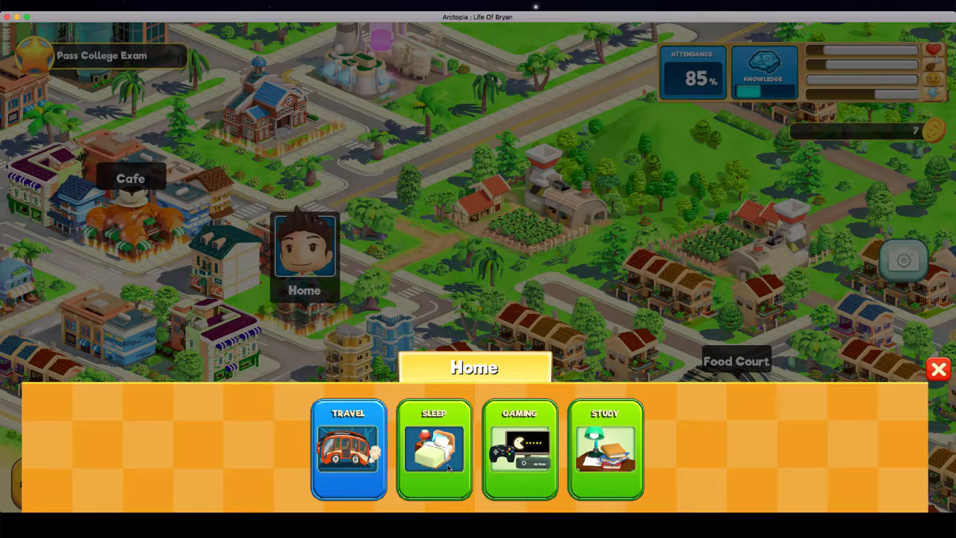
# Review Sleep and Gaming again, then have Bryan sleep to gain 30 energy and end Monday.
pyautogui.click(435, 448)
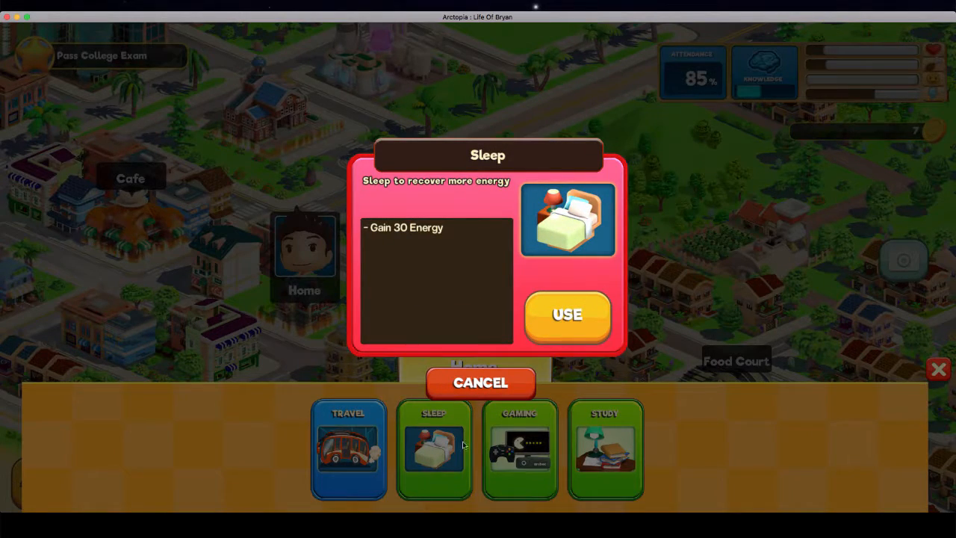
pyautogui.moveTo(880, 105)
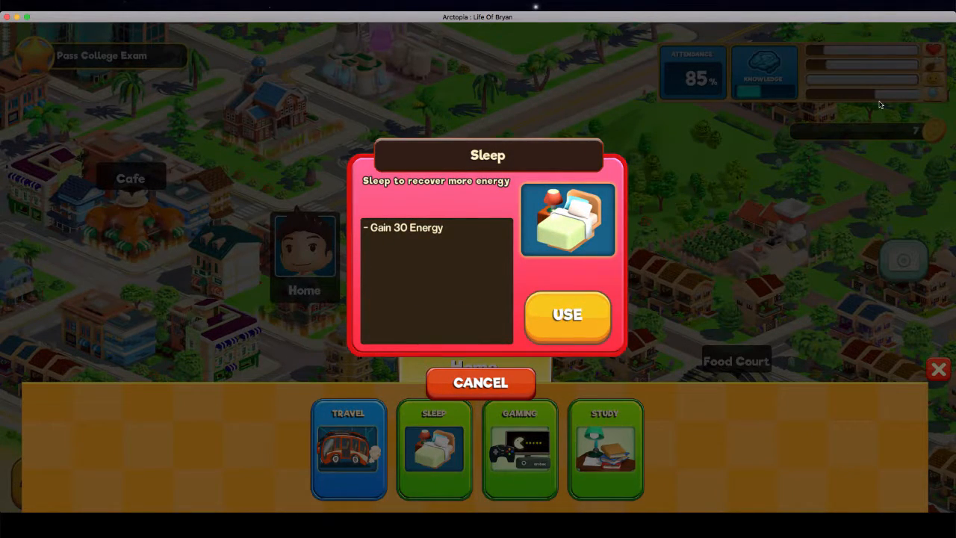
pyautogui.moveTo(746, 206)
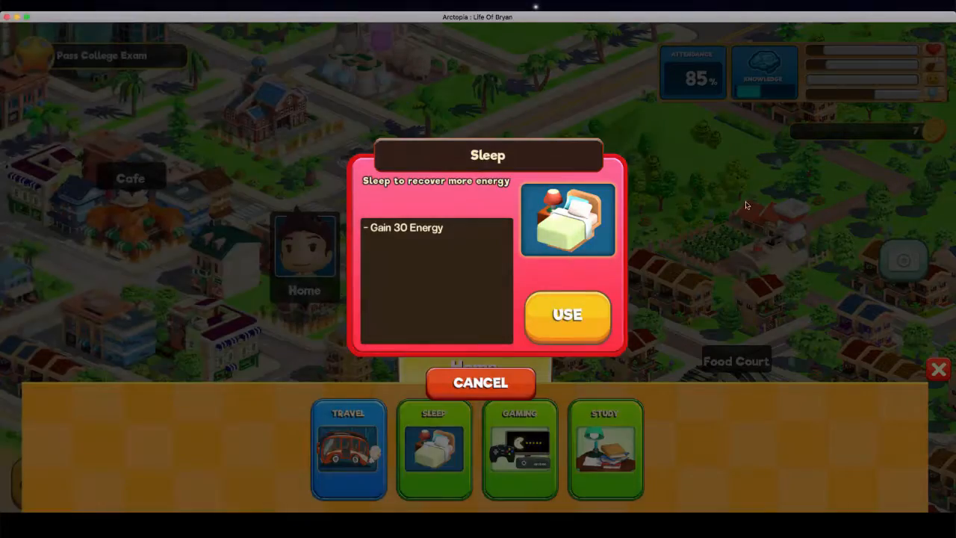
pyautogui.click(568, 314)
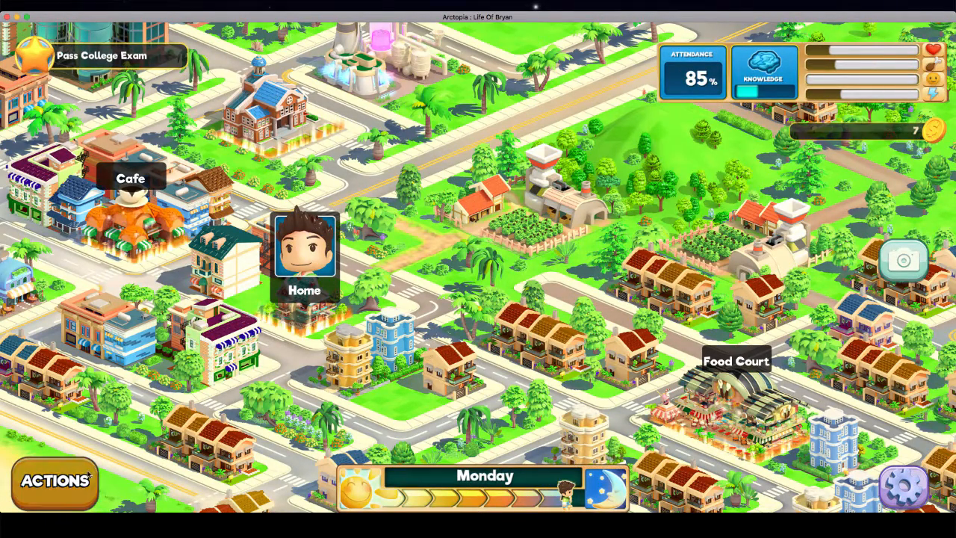
pyautogui.click(520, 448)
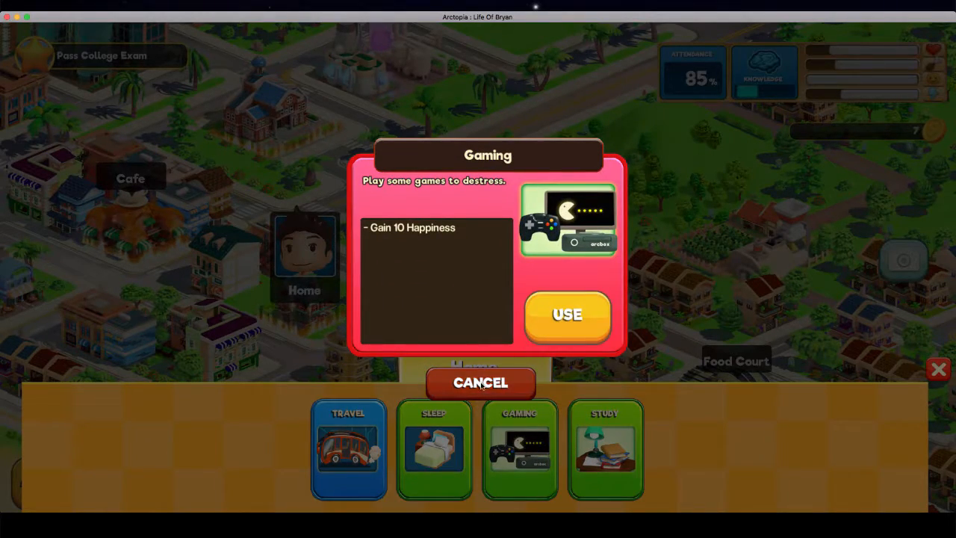
pyautogui.click(481, 382)
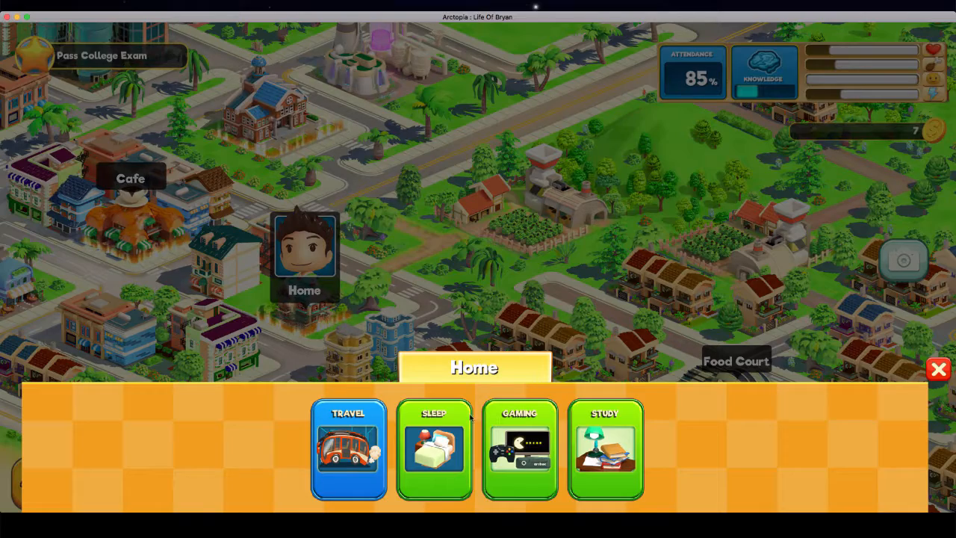
pyautogui.click(434, 448)
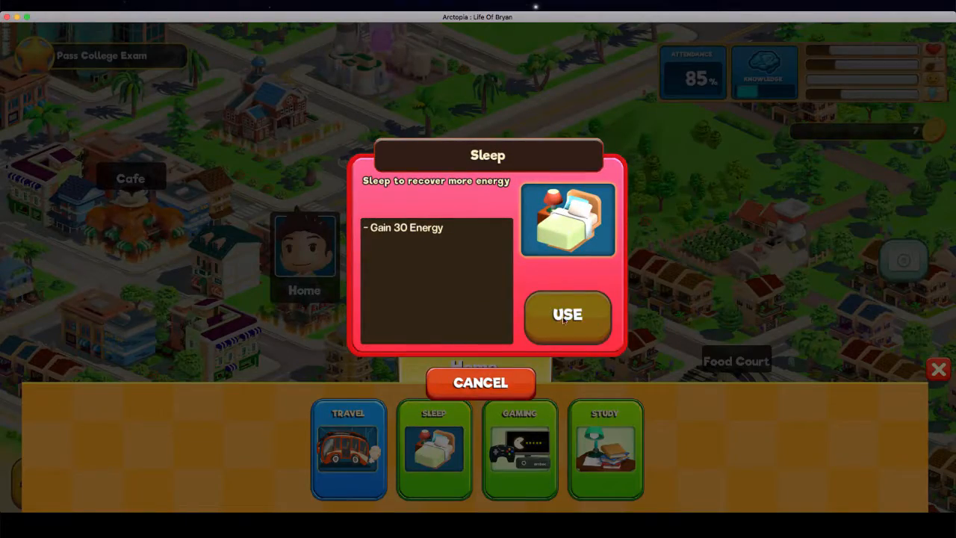
pyautogui.click(568, 314)
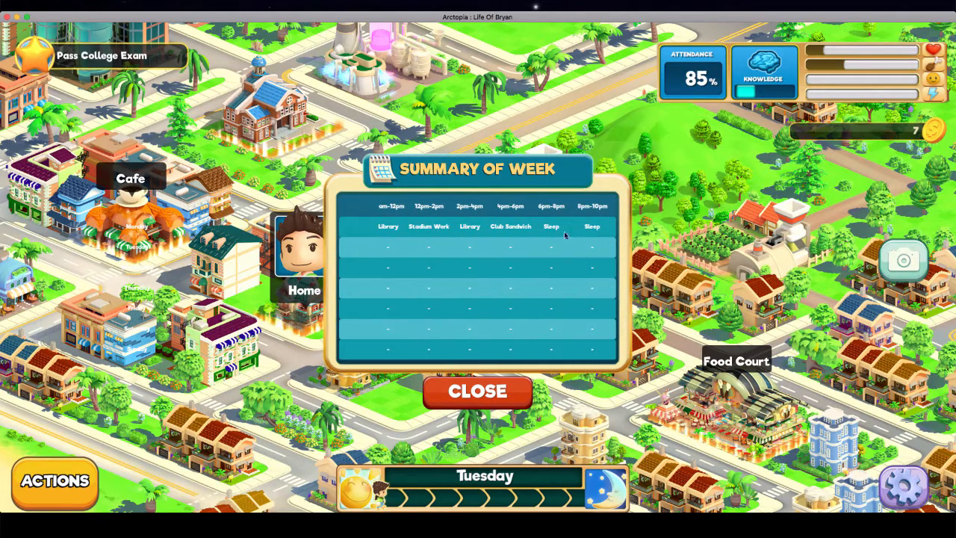
pyautogui.moveTo(551, 212)
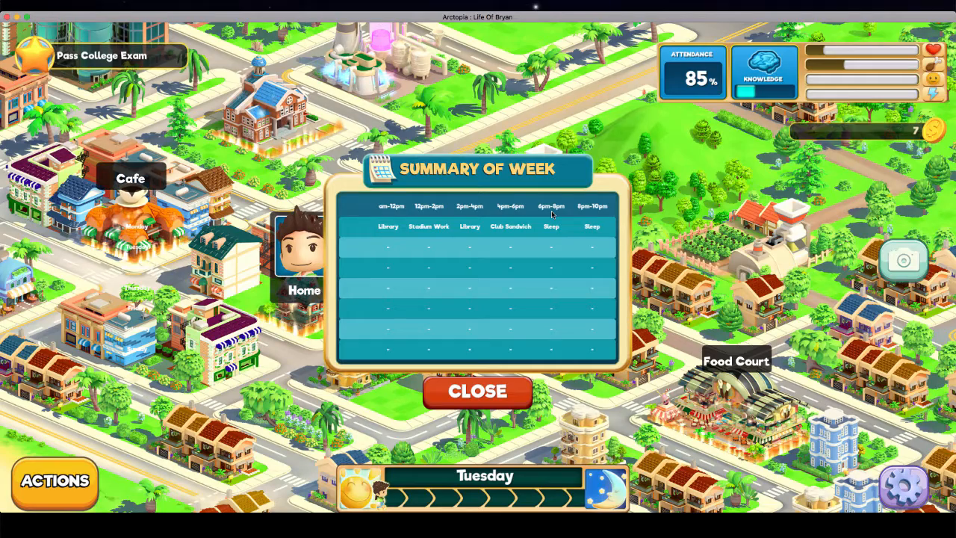
# Close the Summary of Week listing Monday's activities to continue into Tuesday.
pyautogui.click(478, 391)
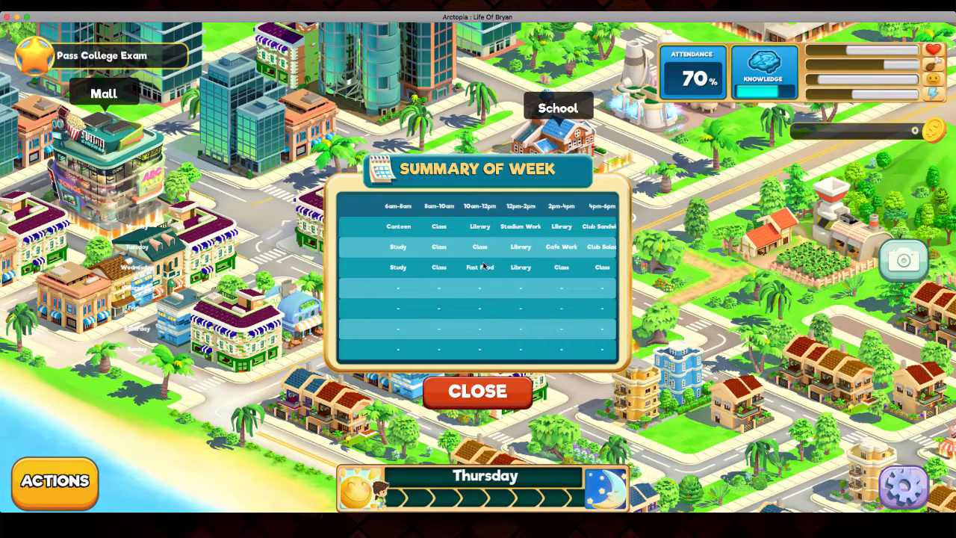
pyautogui.moveTo(523, 209)
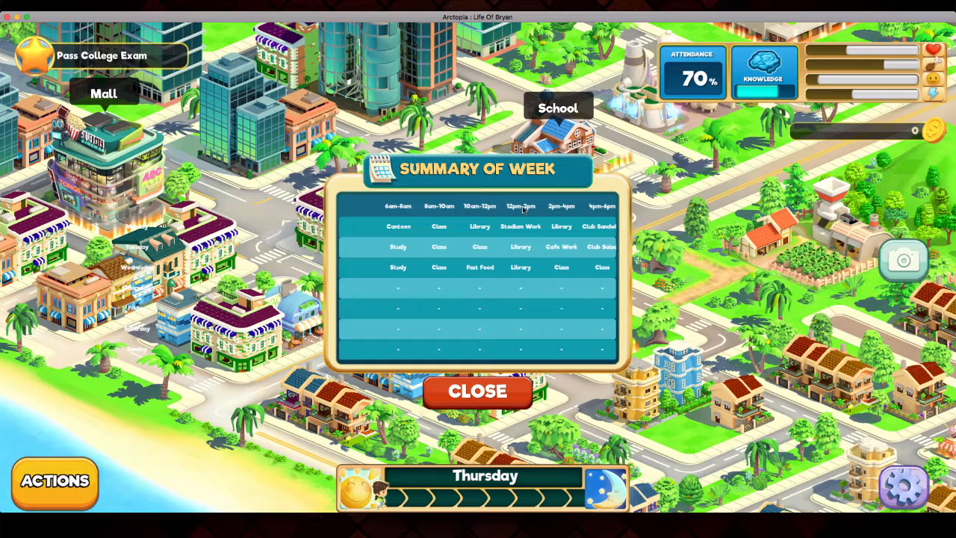
pyautogui.moveTo(523, 257)
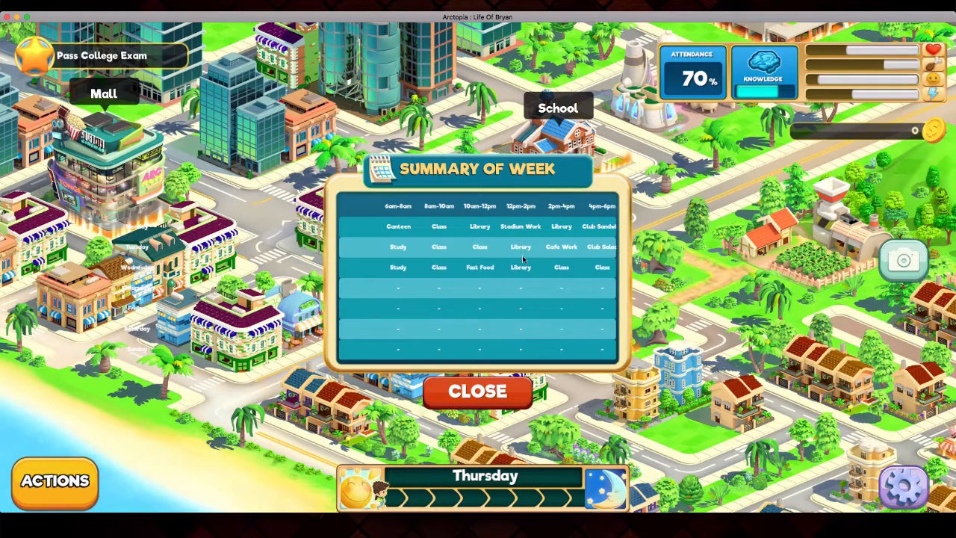
# Scroll the Summary of Week table right to reveal later slots, including Tuesday's Club Salad and Doctor Trip.
pyautogui.hscroll(3)
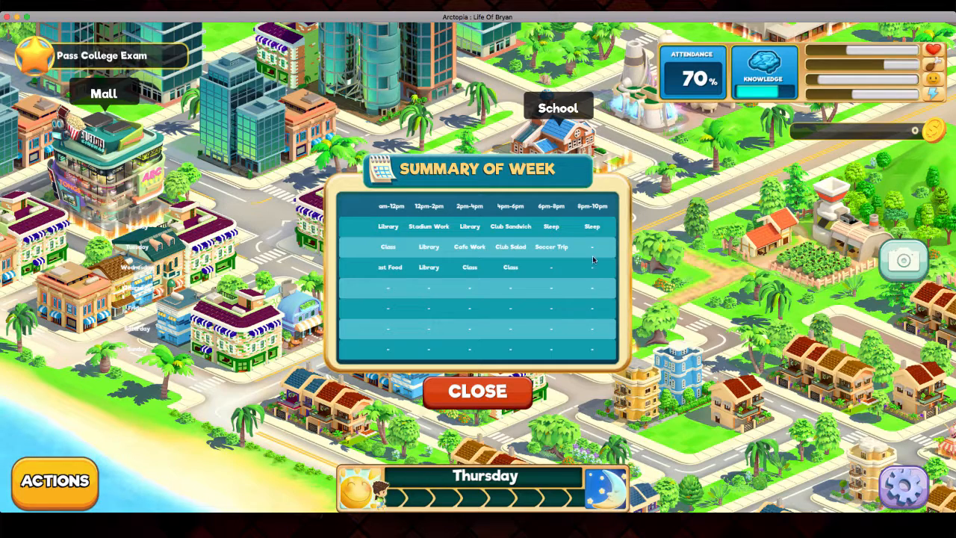
pyautogui.moveTo(591, 287)
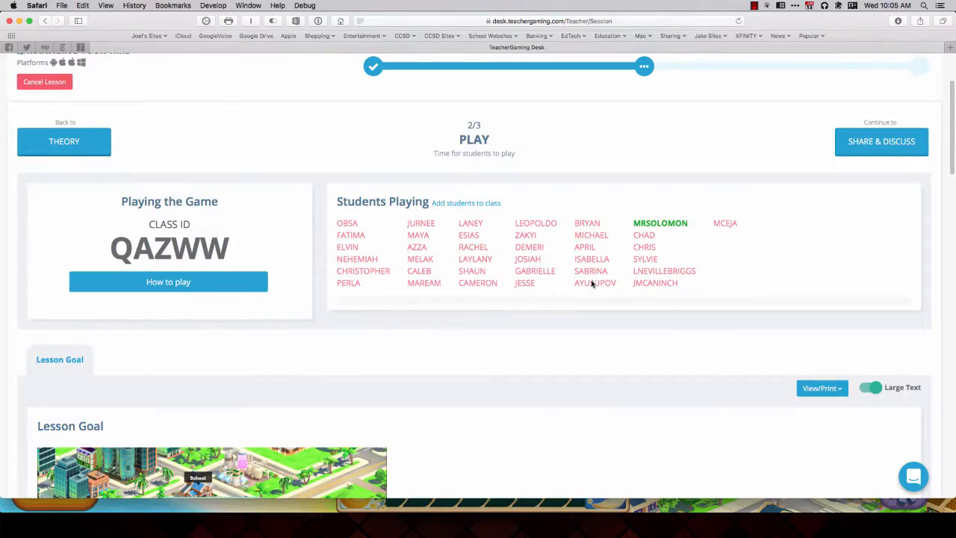
# Review Student Progress and Lesson Goal on the Play page, then advance the lesson to Share & Discuss.
pyautogui.scroll(-3)
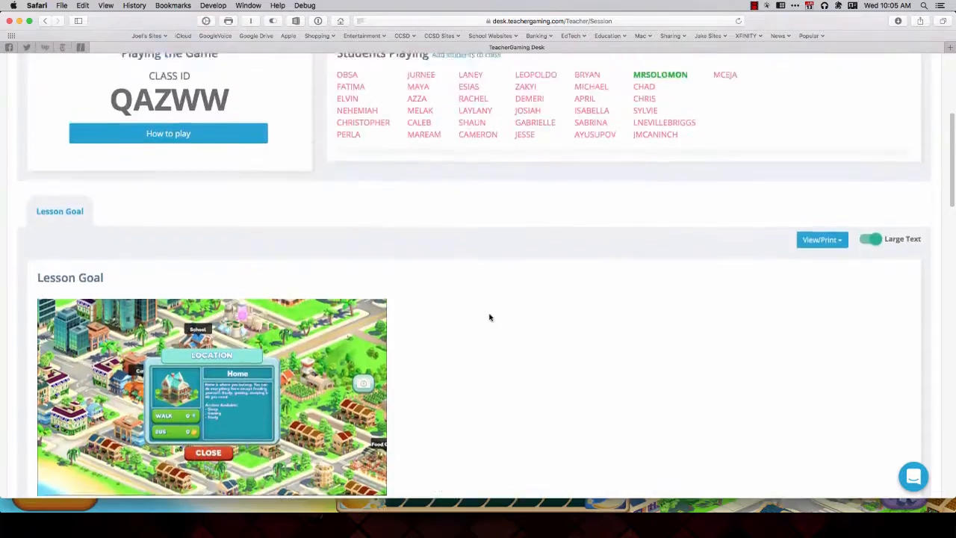
pyautogui.scroll(-3)
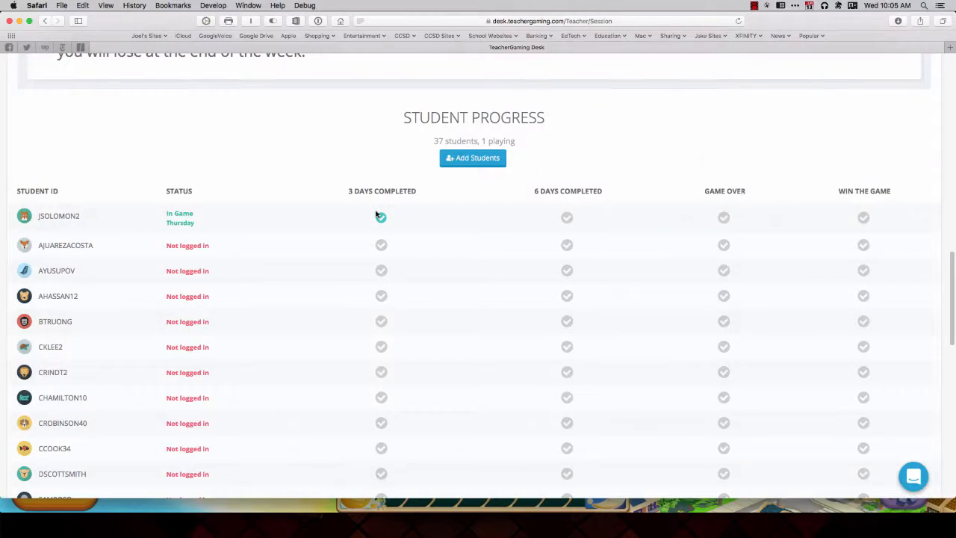
pyautogui.scroll(-3)
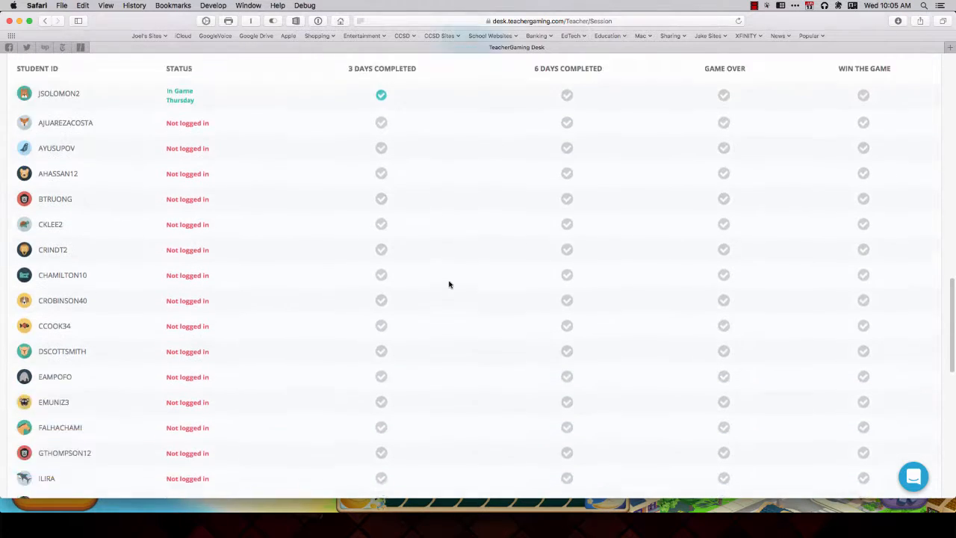
pyautogui.scroll(-3)
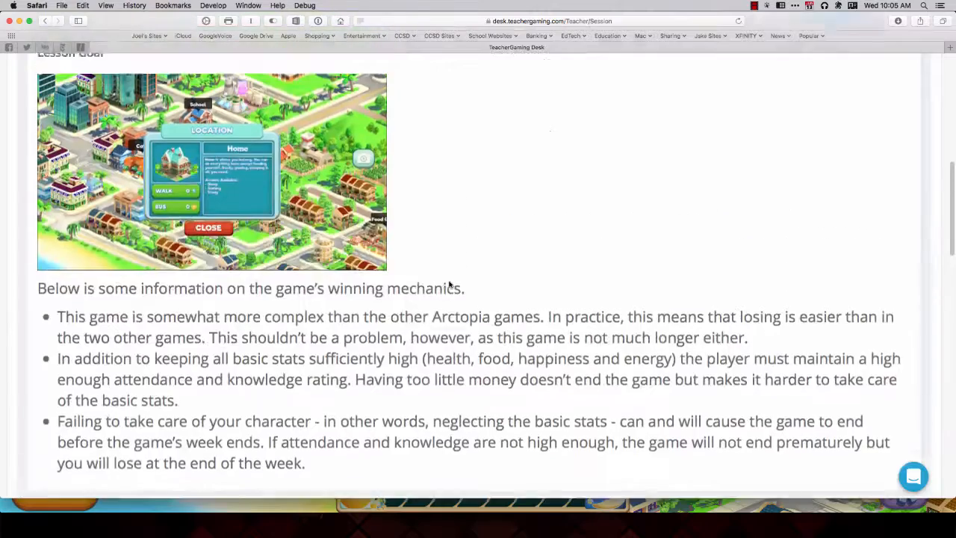
pyautogui.scroll(3)
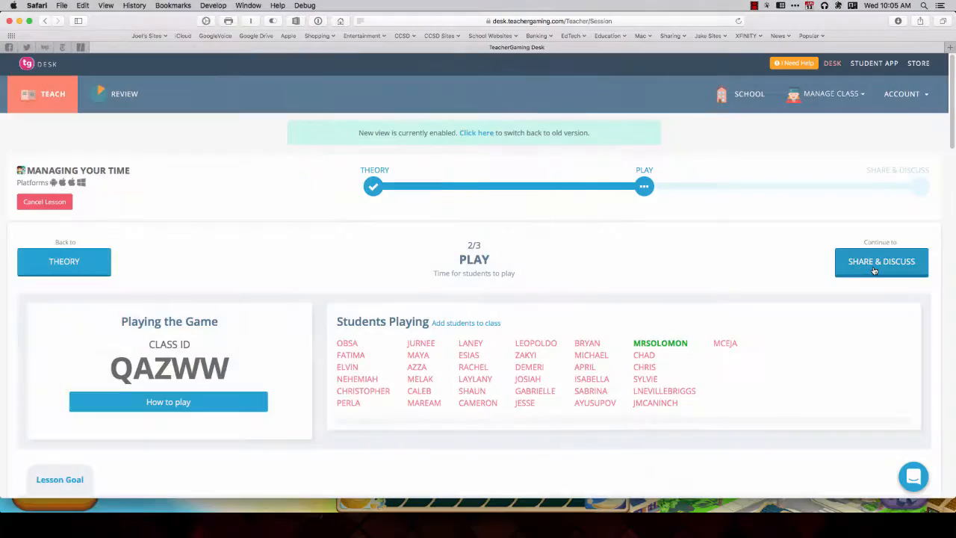
pyautogui.click(882, 262)
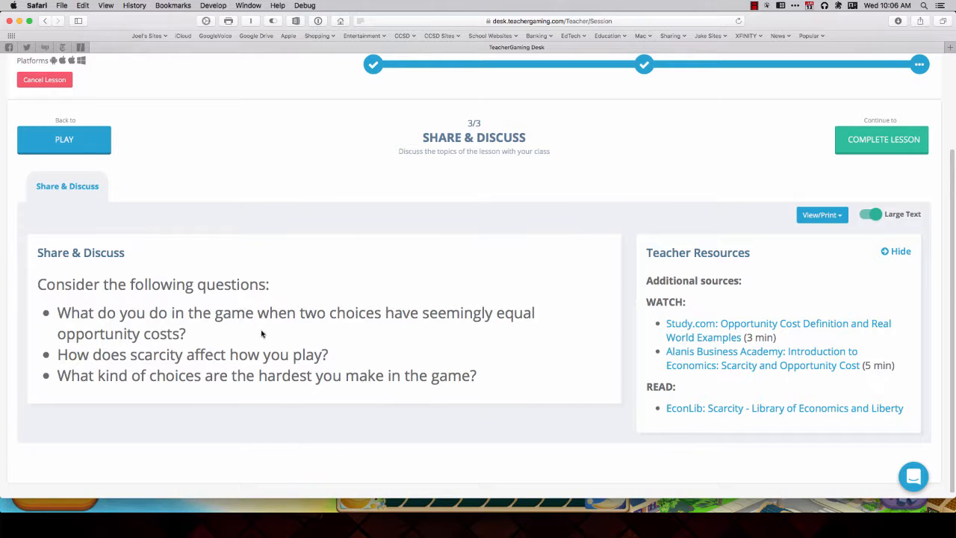
pyautogui.moveTo(714, 404)
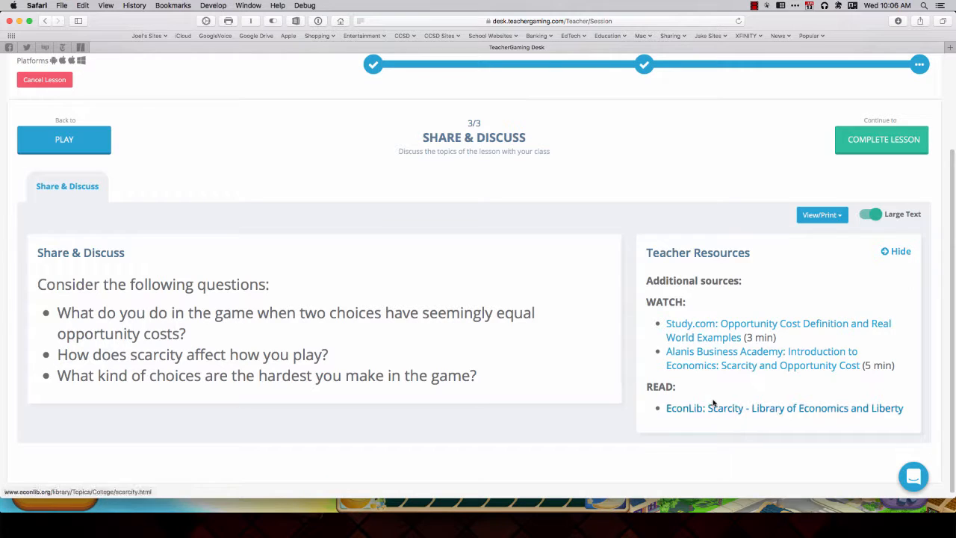
pyautogui.moveTo(631, 360)
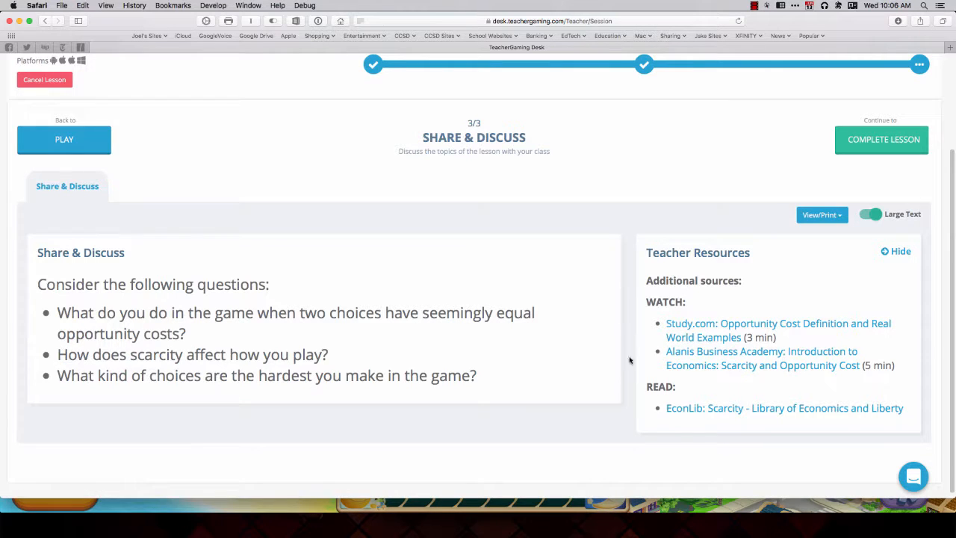
pyautogui.moveTo(654, 201)
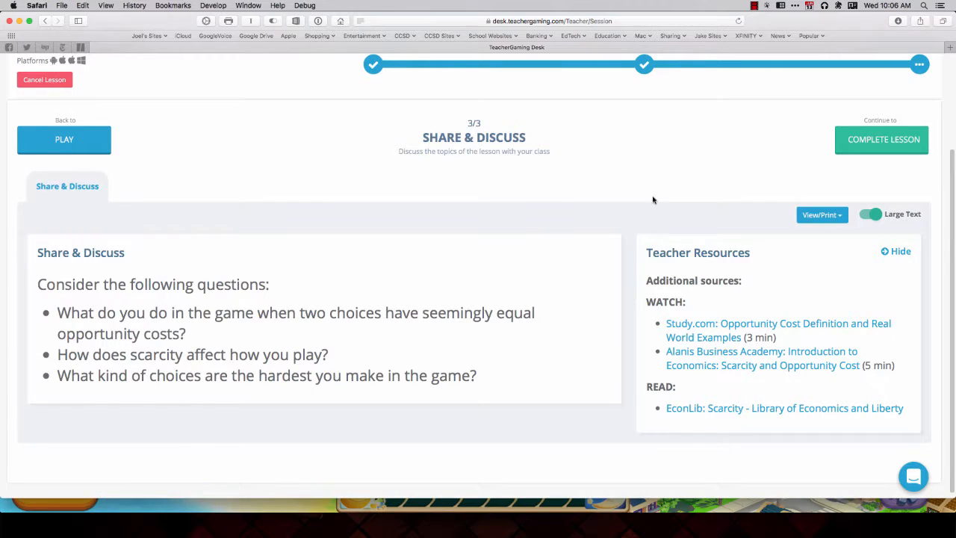
pyautogui.moveTo(882, 140)
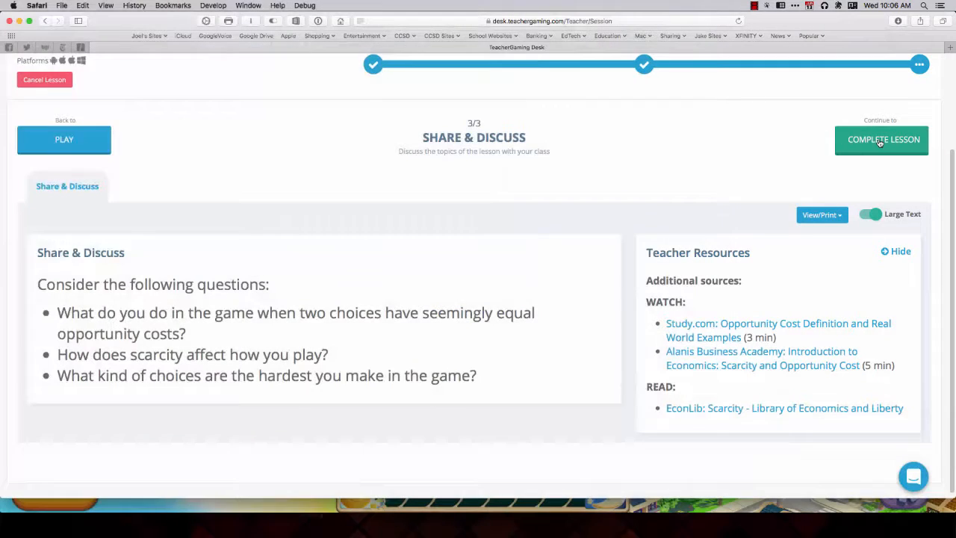
# Start completing the lesson, bringing up the confirmation noting 1 of 37 students participated.
pyautogui.click(882, 140)
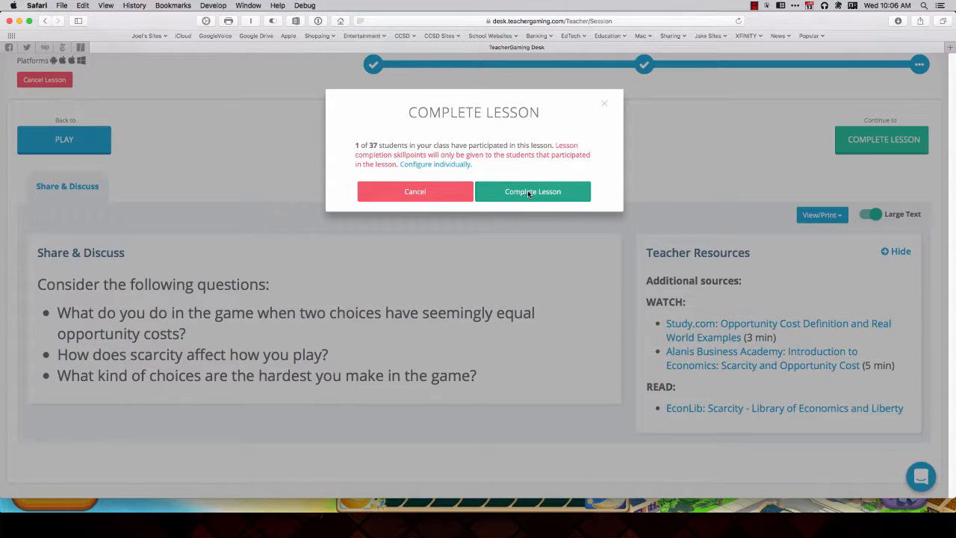
# Confirm lesson completion, rate it four stars in Lesson Review, and submit the review.
pyautogui.click(532, 192)
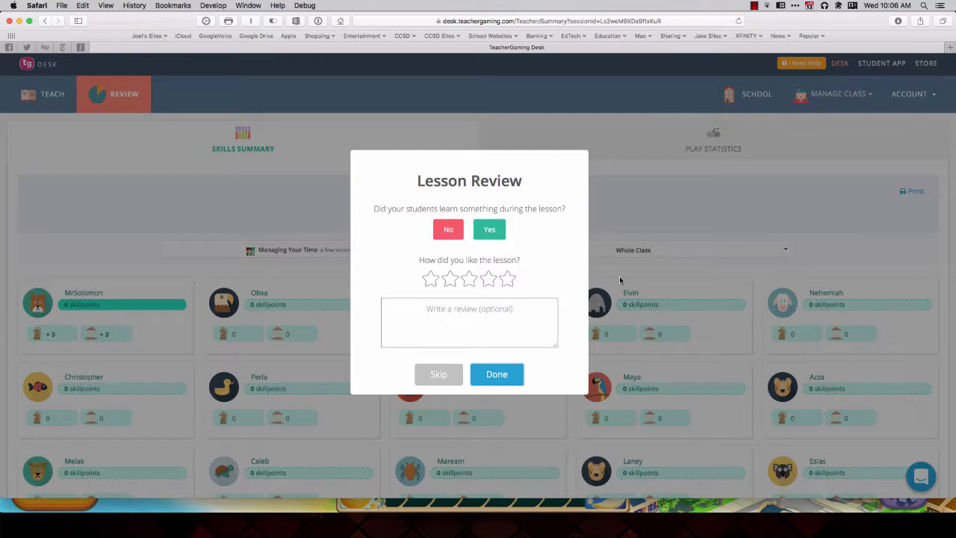
pyautogui.click(487, 279)
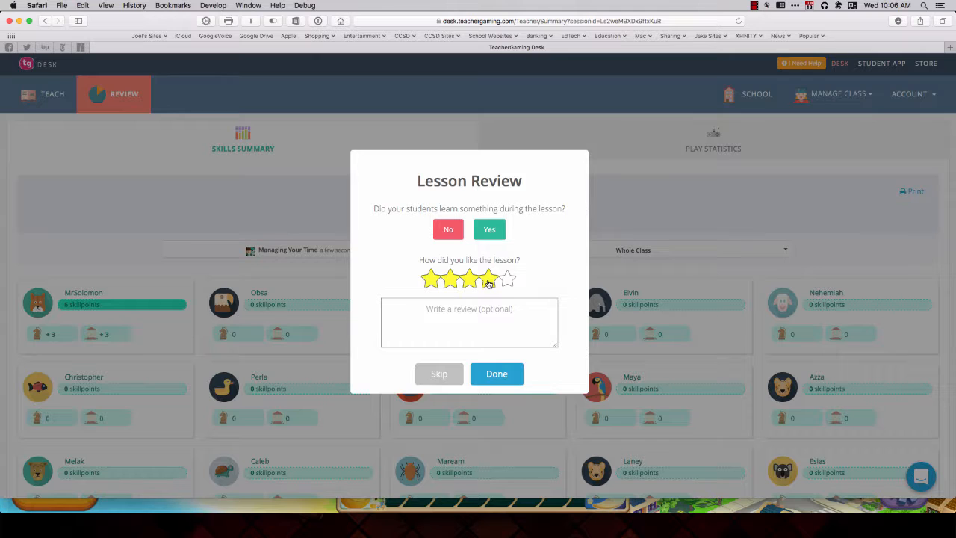
pyautogui.click(496, 374)
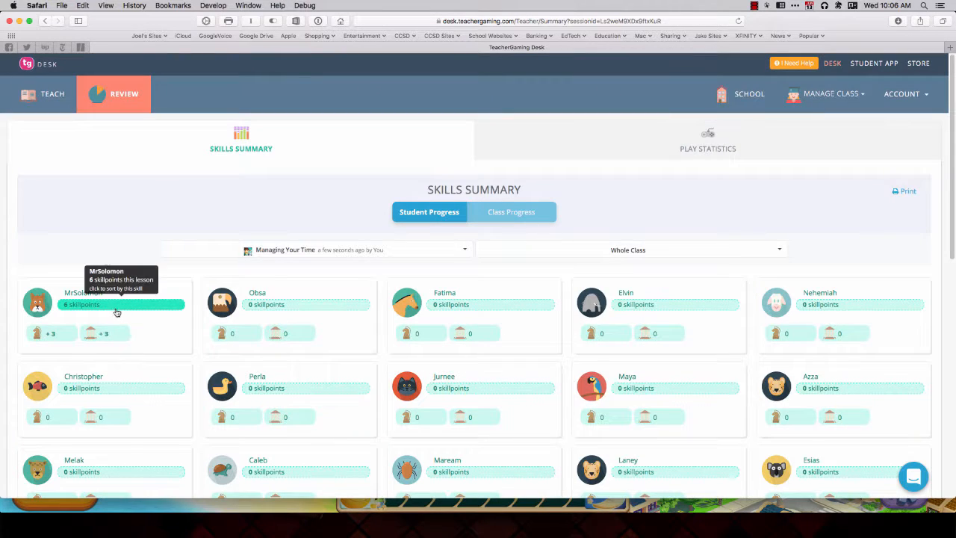
pyautogui.moveTo(113, 313)
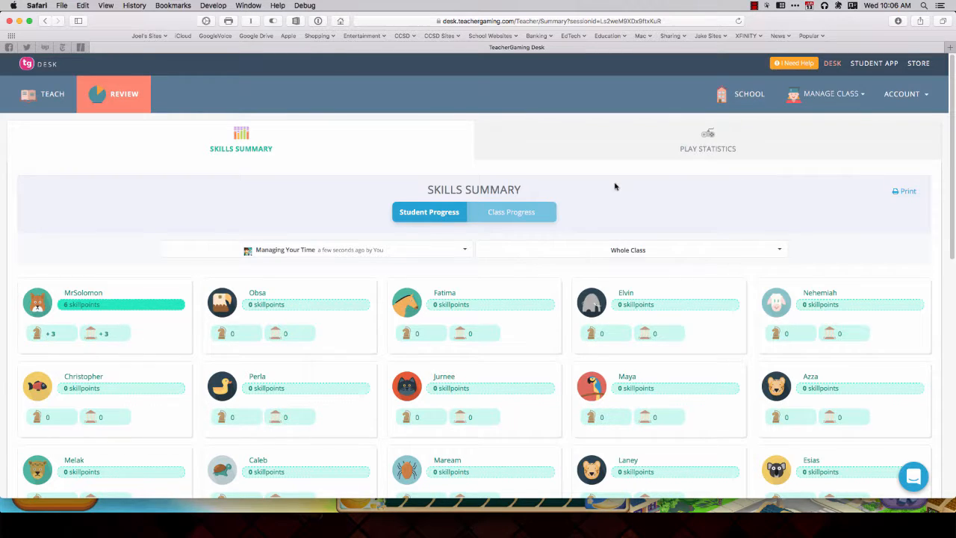
pyautogui.moveTo(445, 140)
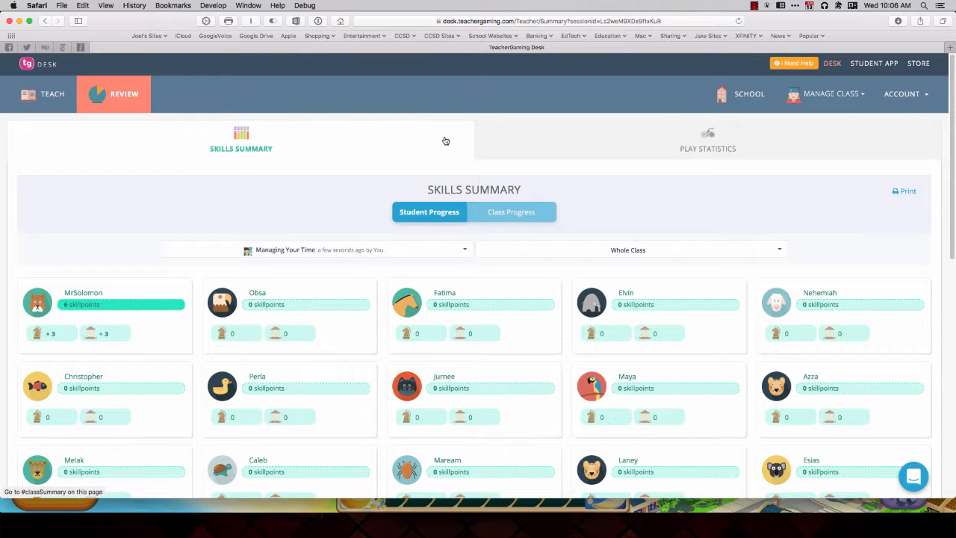
pyautogui.moveTo(659, 196)
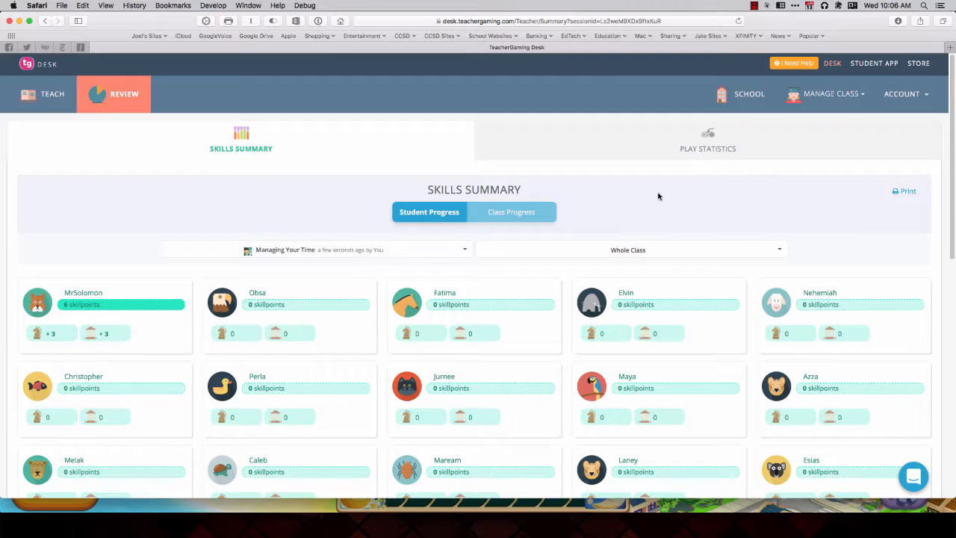